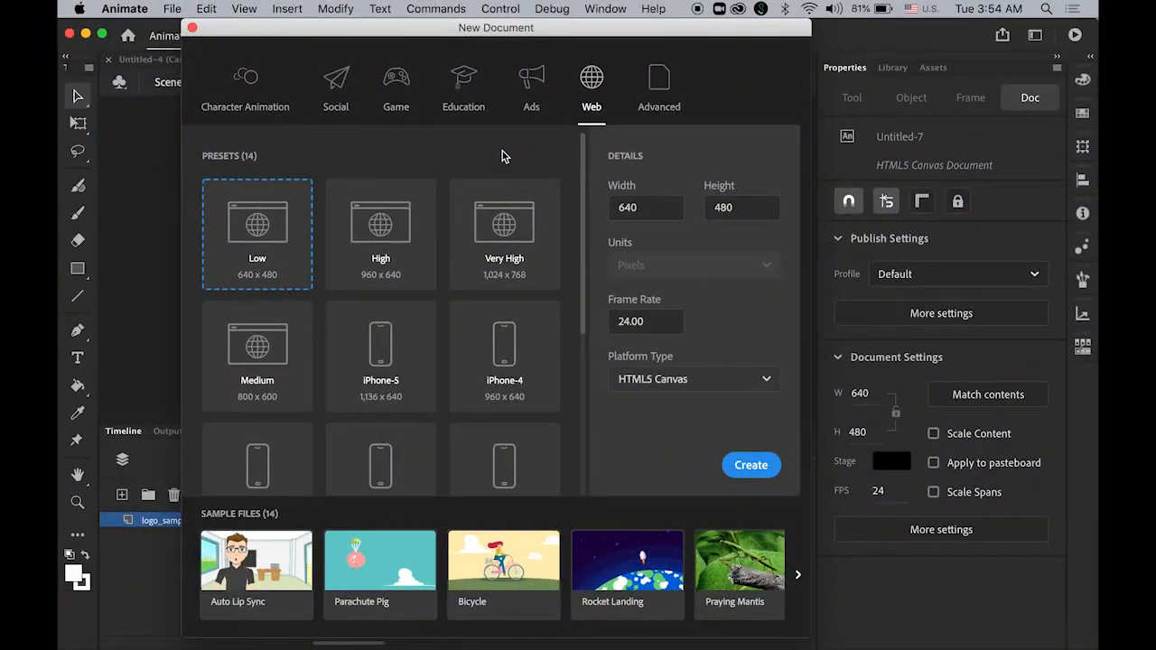
mouse_move(661, 325)
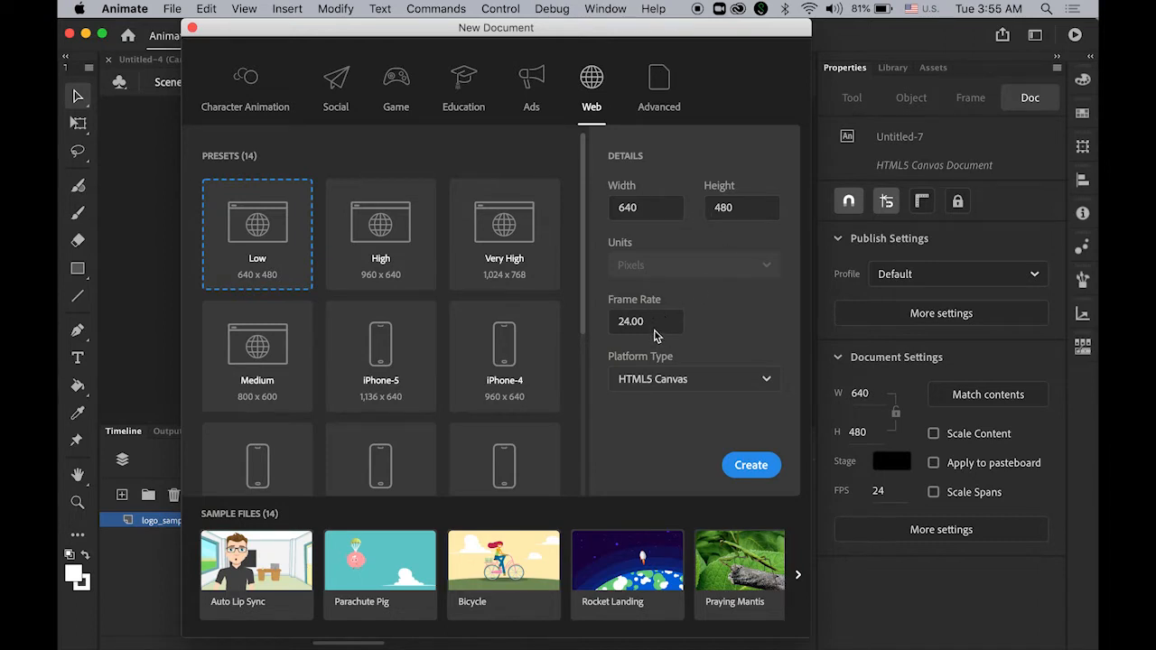
mouse_move(722, 388)
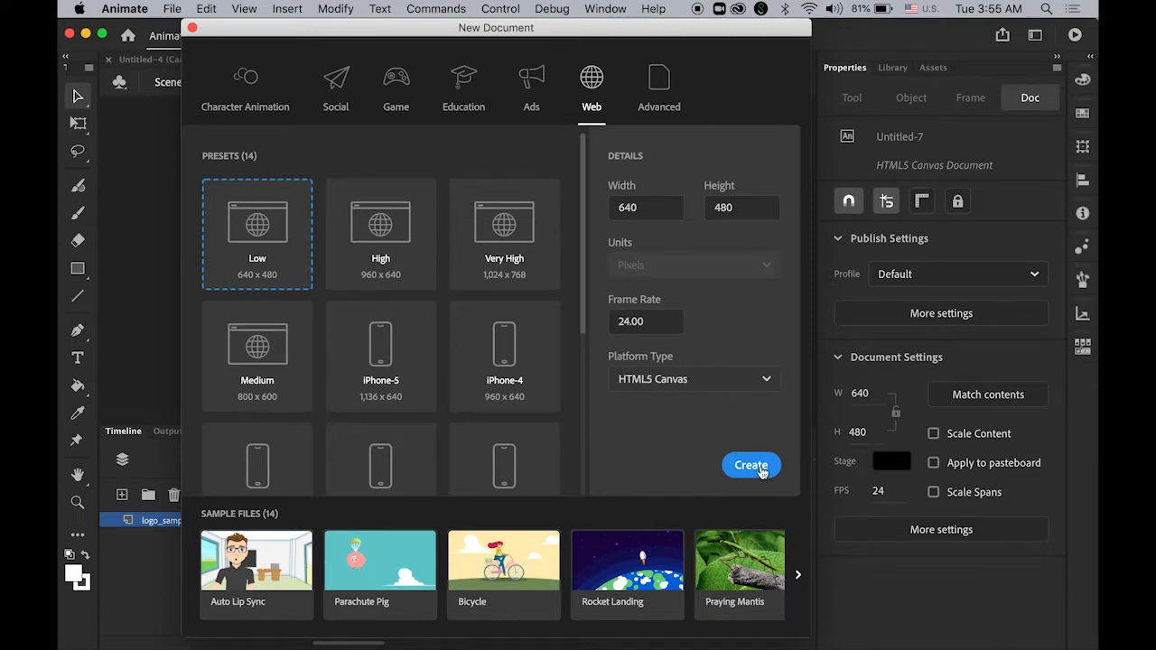
- Create the 640×480 HTML5 canvas document and set its stage colour to black
click(751, 466)
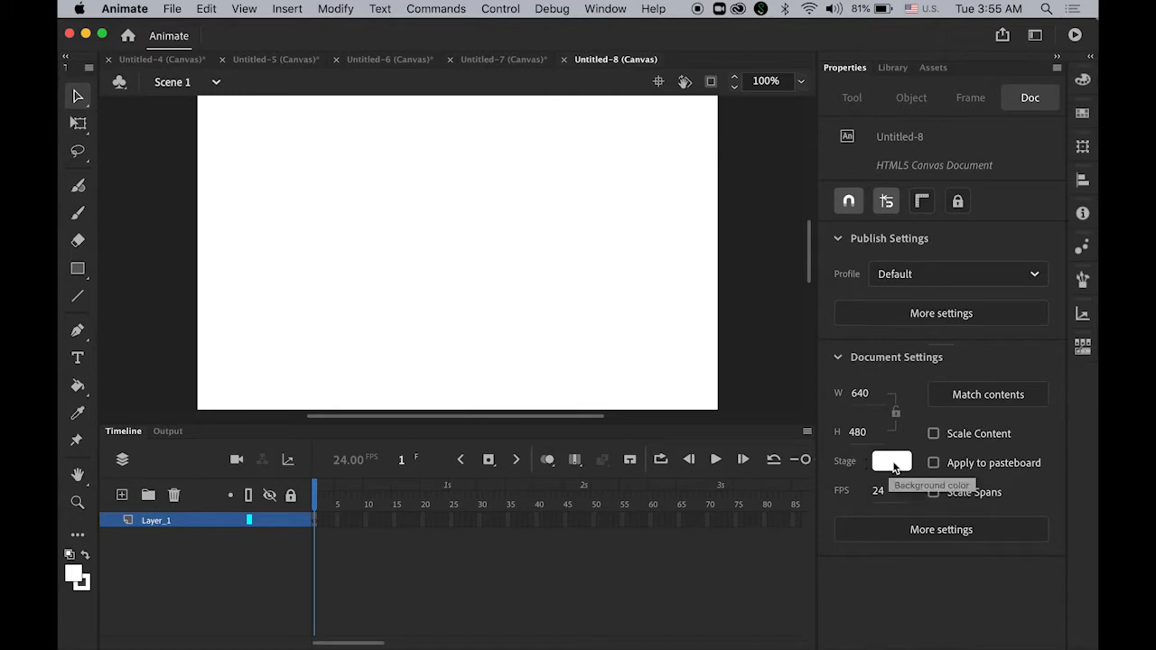
click(892, 462)
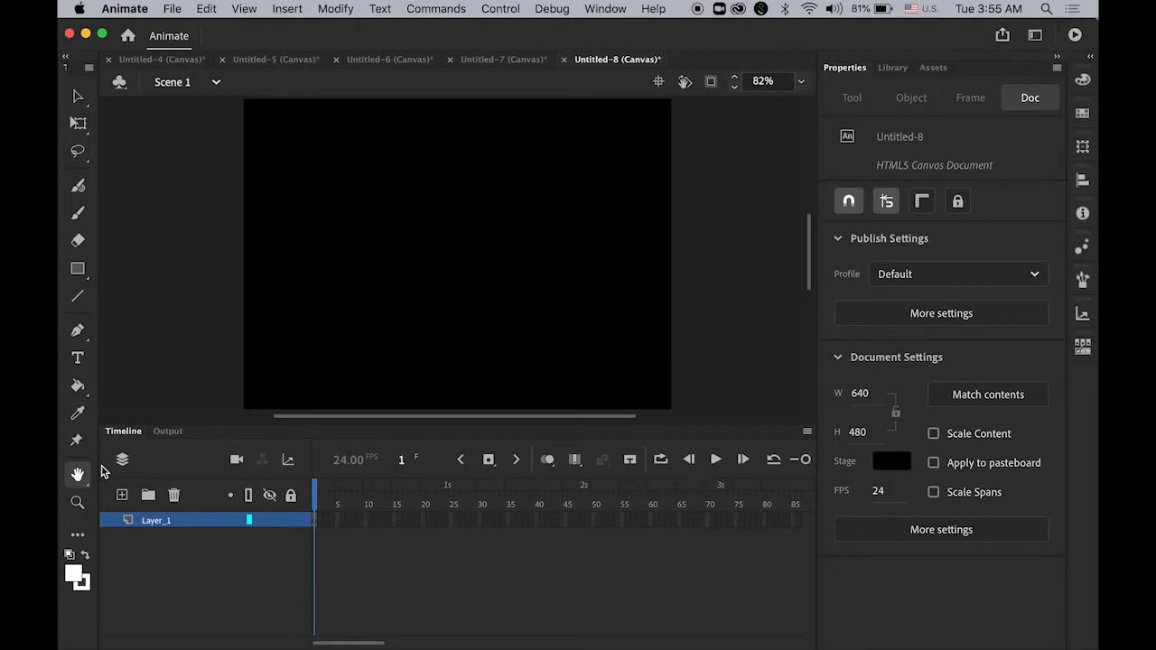
- Import logo_sample.svg to the stage with all paths in one layer and frame
click(171, 7)
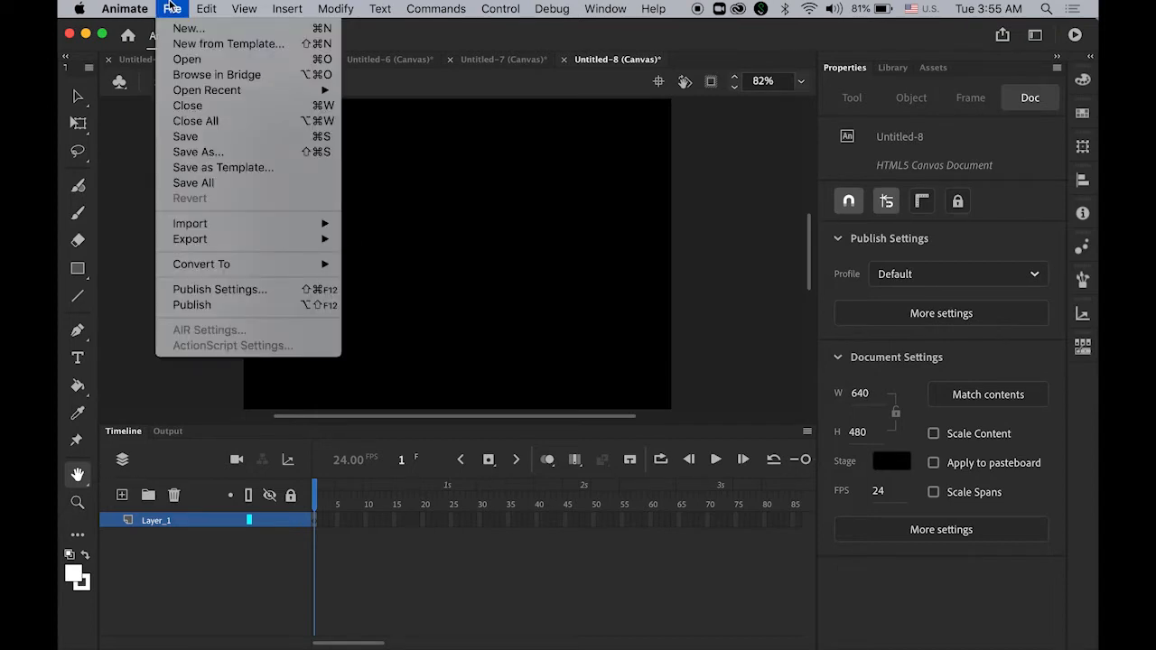
mouse_move(190, 224)
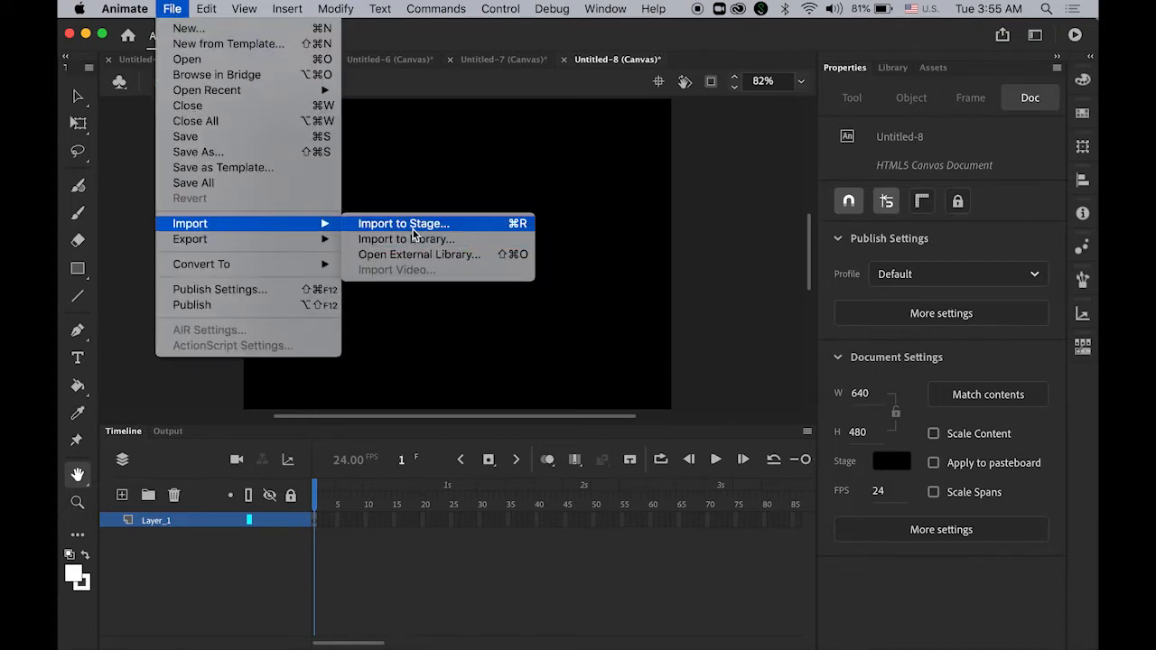
click(404, 224)
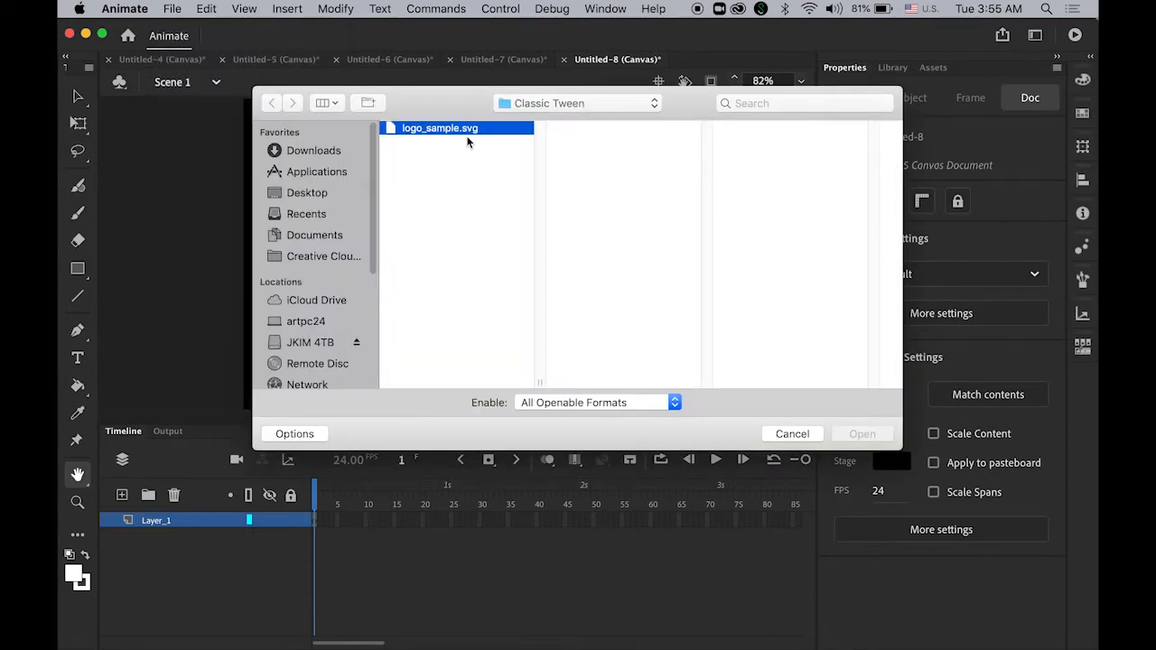
click(862, 433)
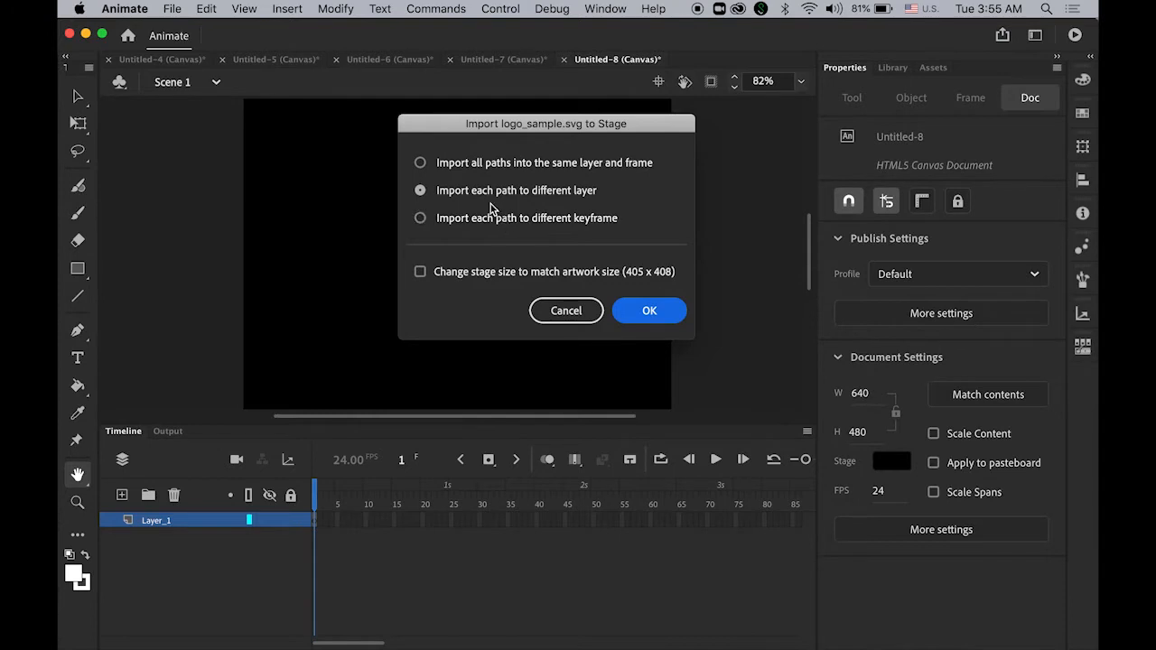
click(419, 162)
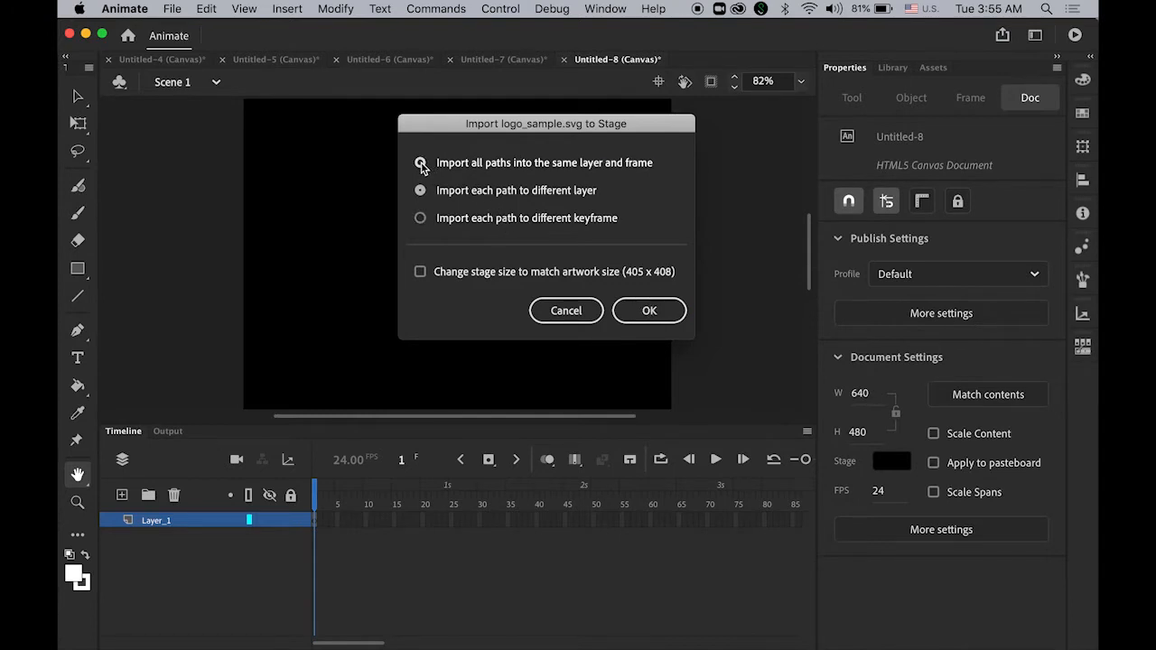
click(419, 163)
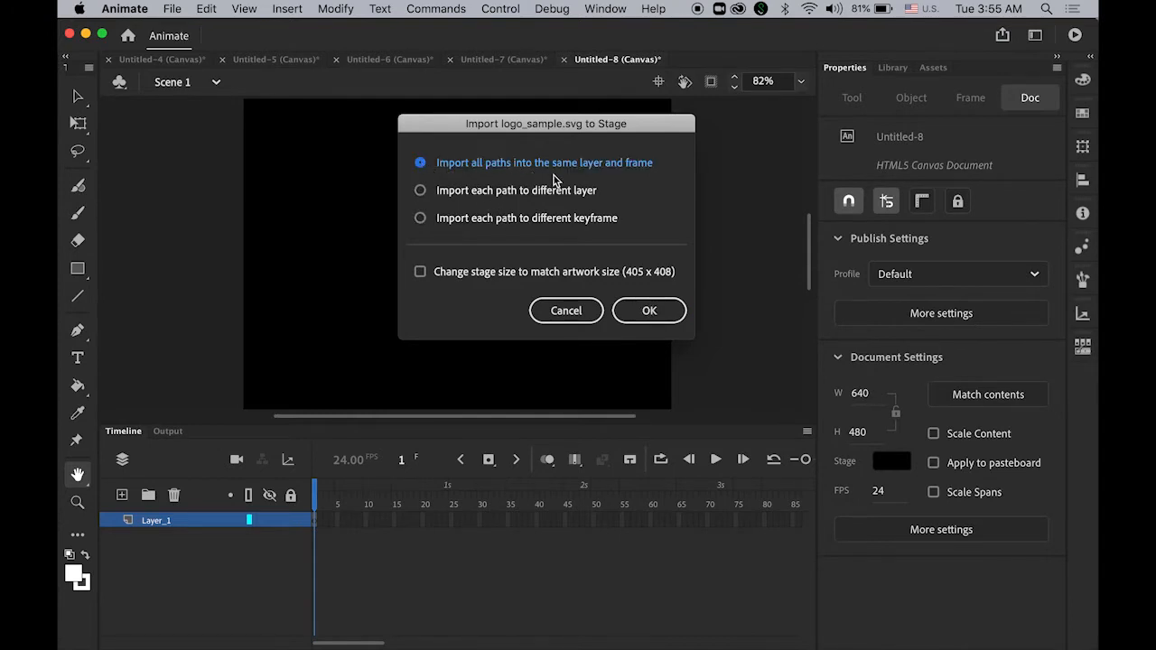
click(648, 310)
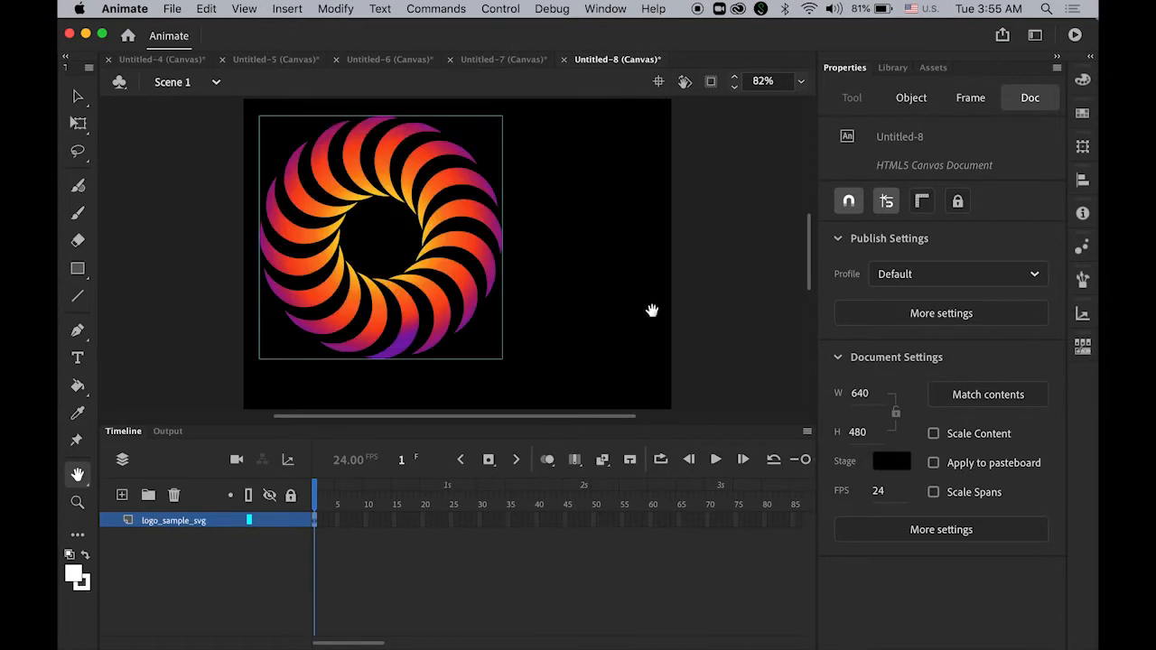
- Select the imported logo and centre it on the black stage
click(1082, 180)
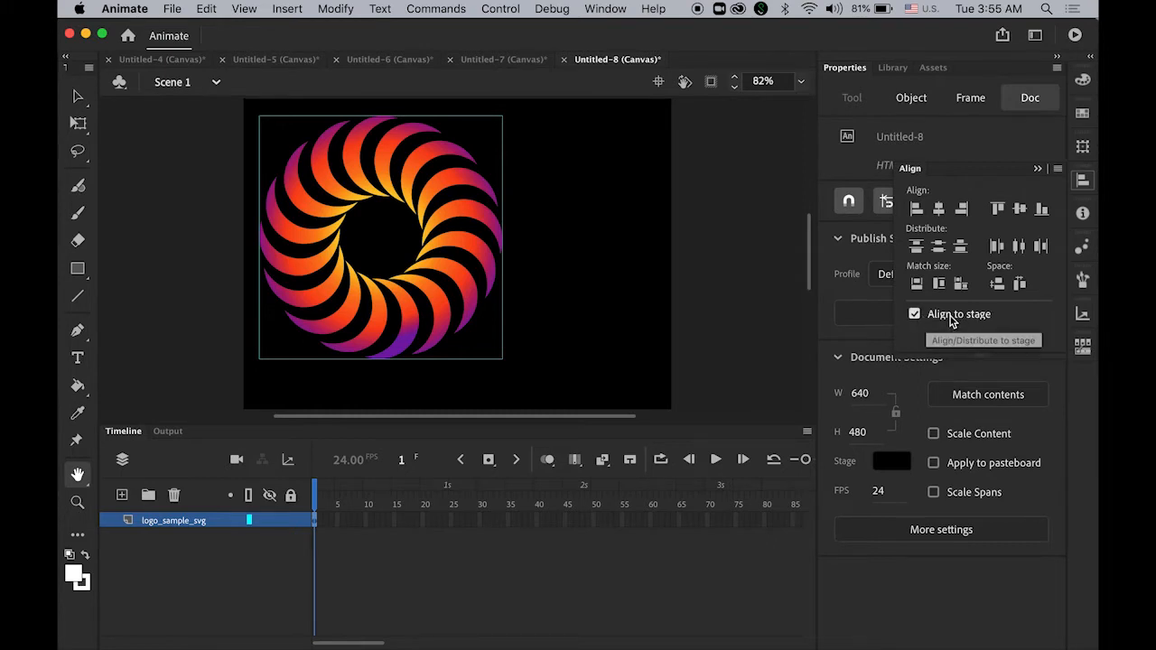
mouse_move(1019, 209)
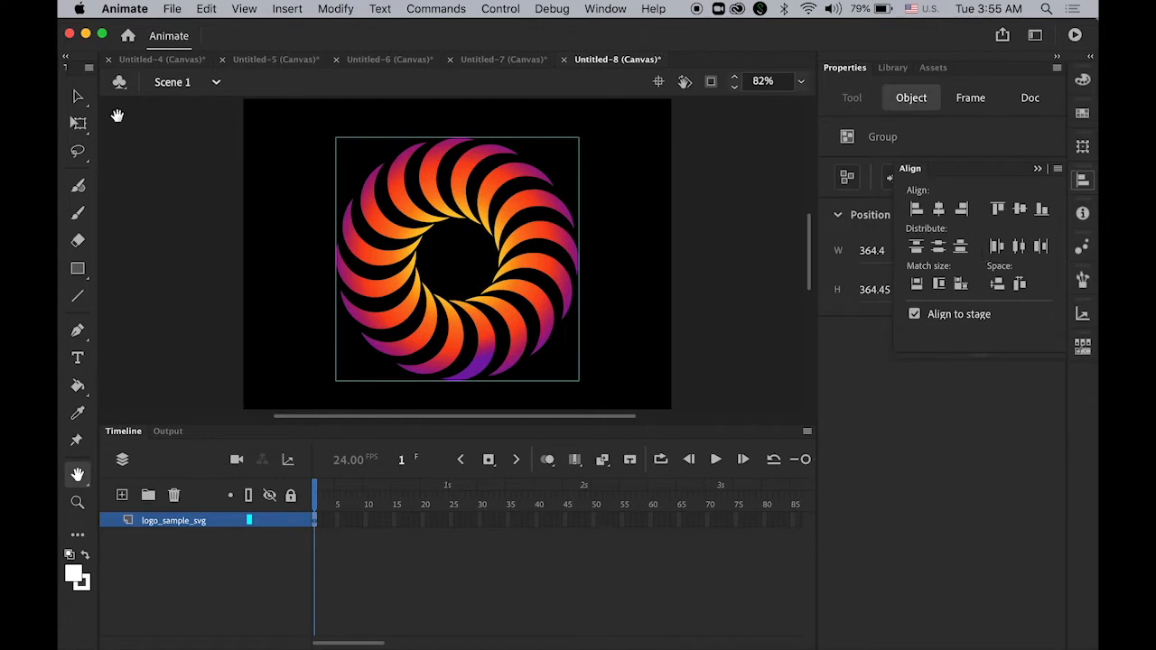
click(1030, 98)
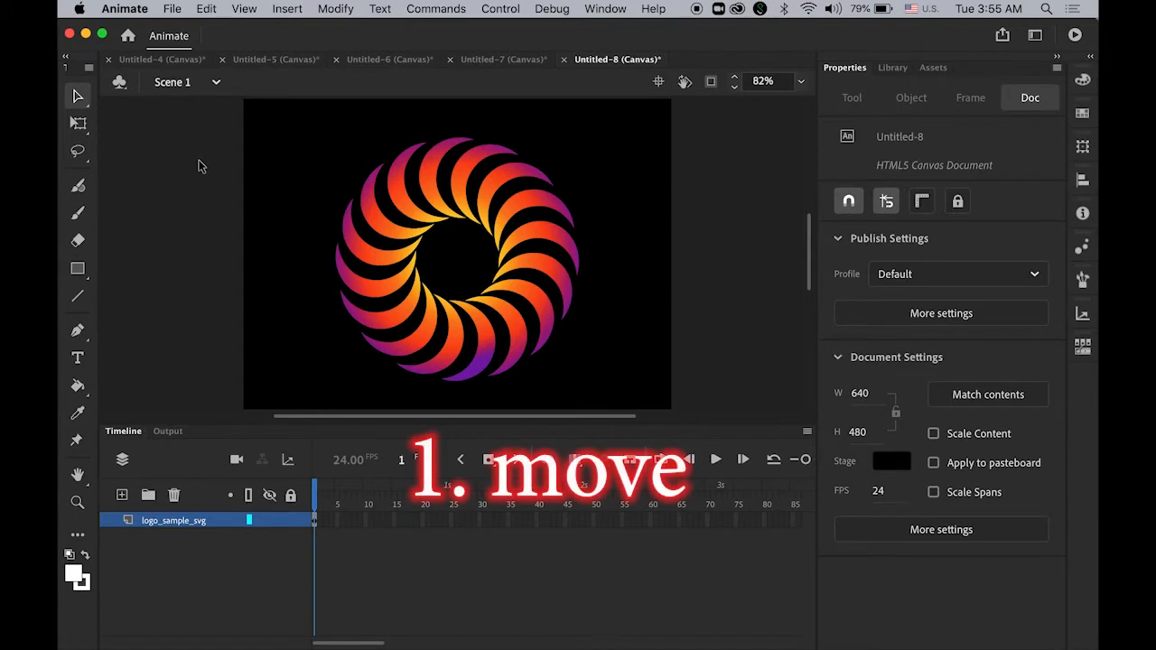
mouse_move(417, 242)
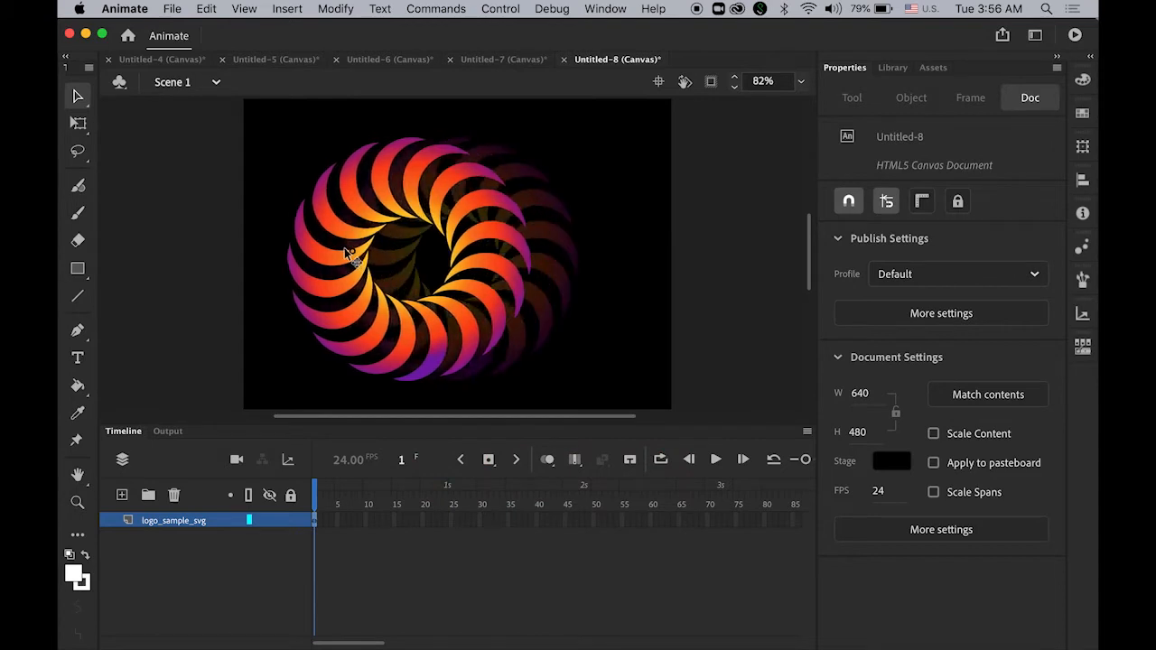
- Place the logo at the upper-left and add a keyframe at frame 24
click(347, 252)
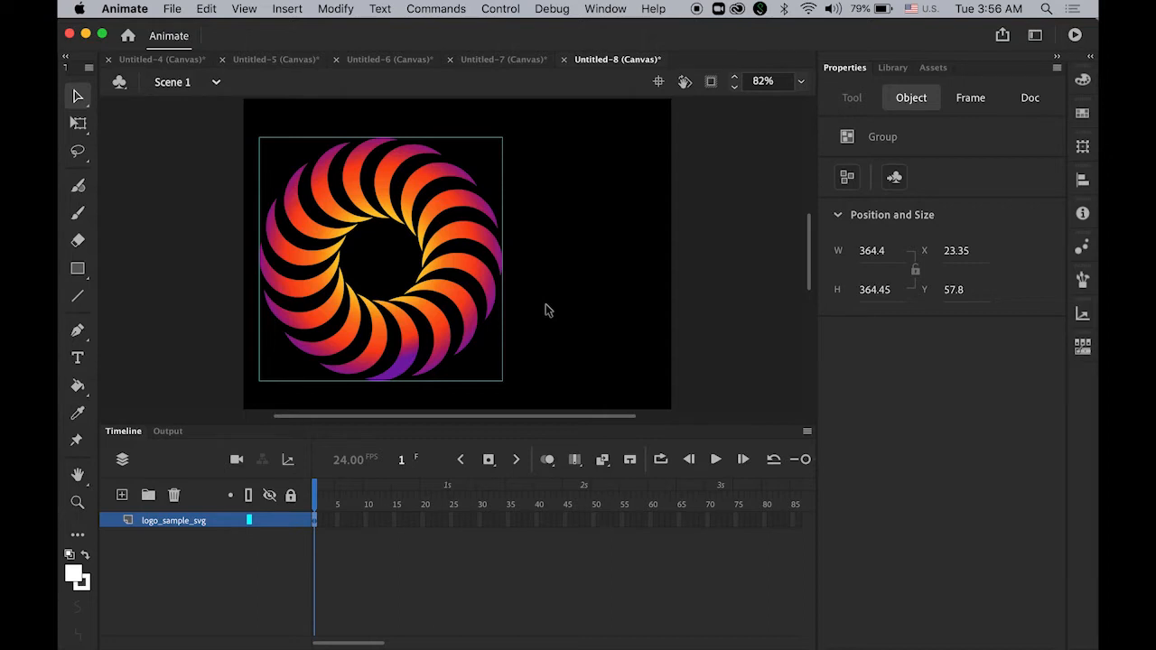
mouse_move(467, 505)
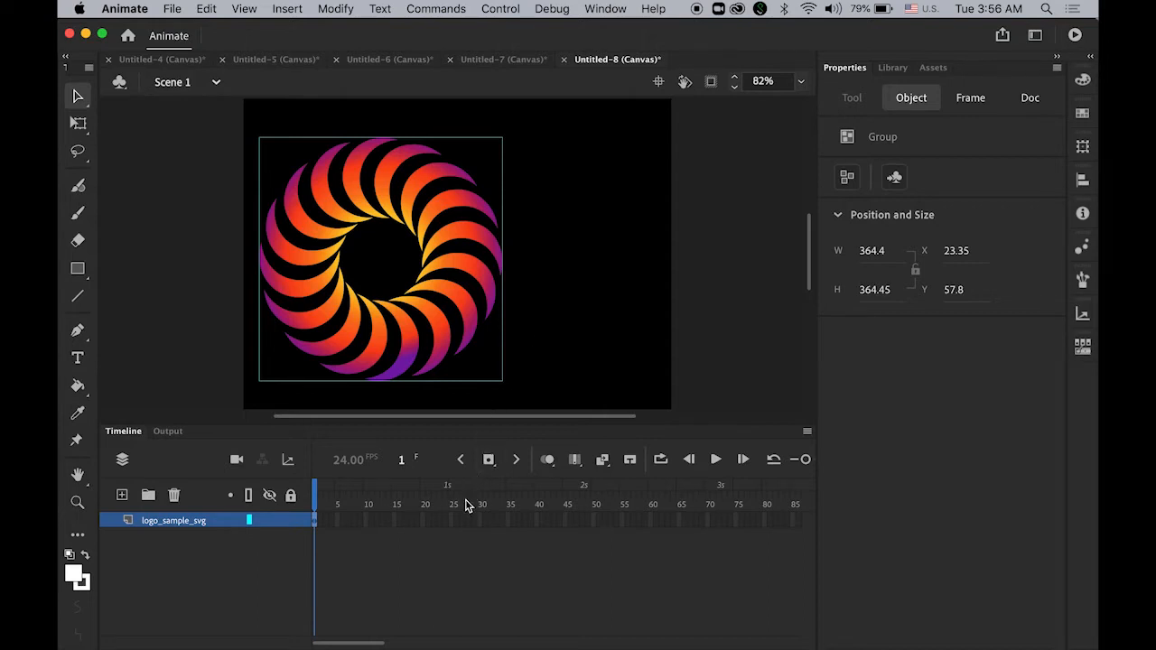
mouse_move(448, 528)
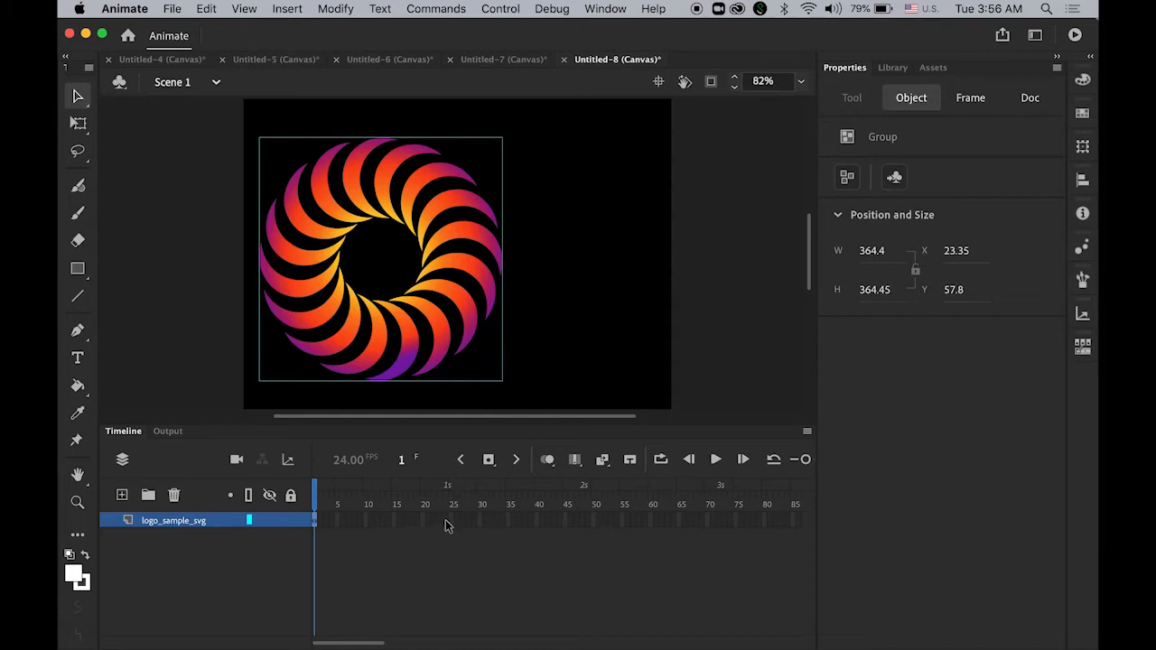
click(1029, 97)
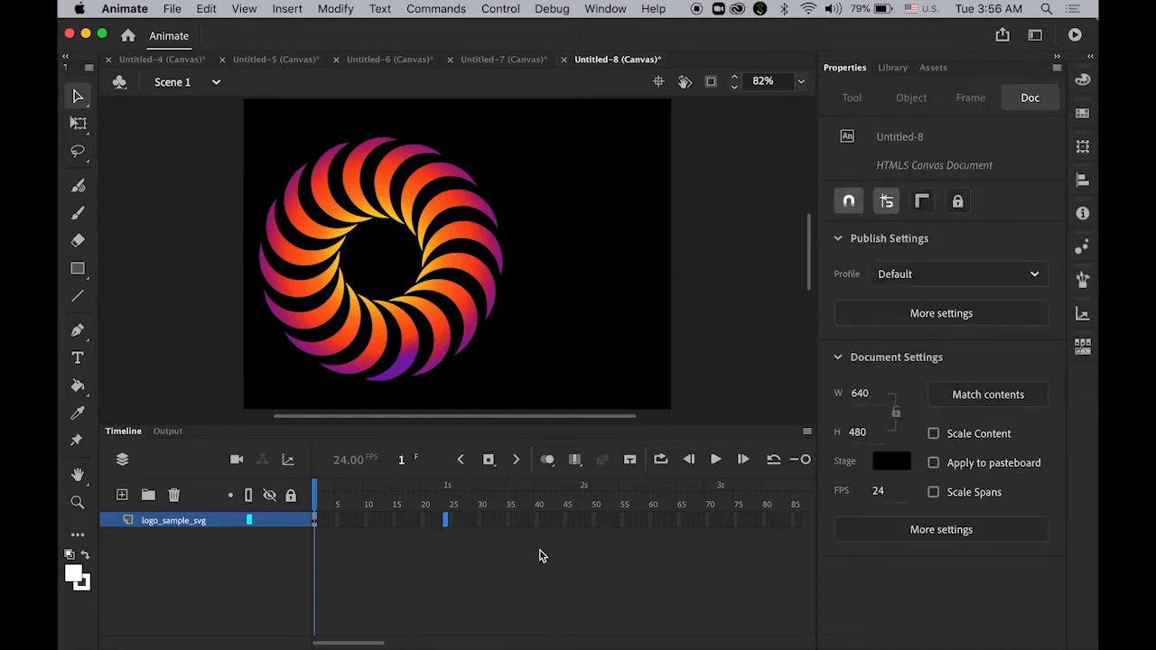
mouse_move(509, 549)
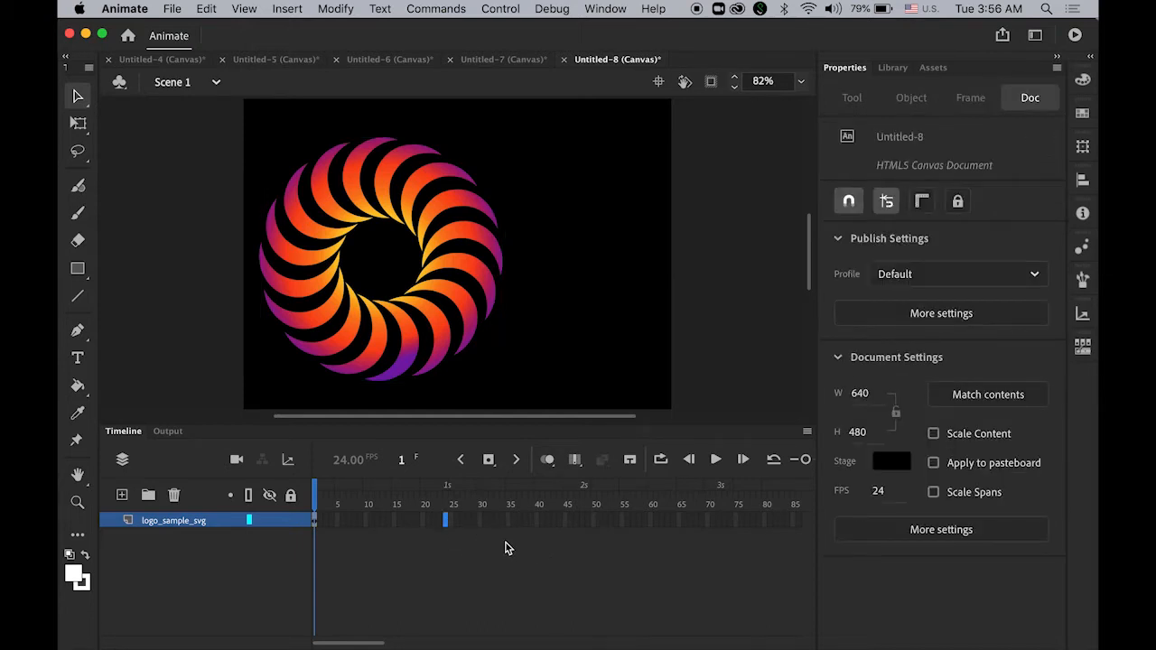
click(487, 459)
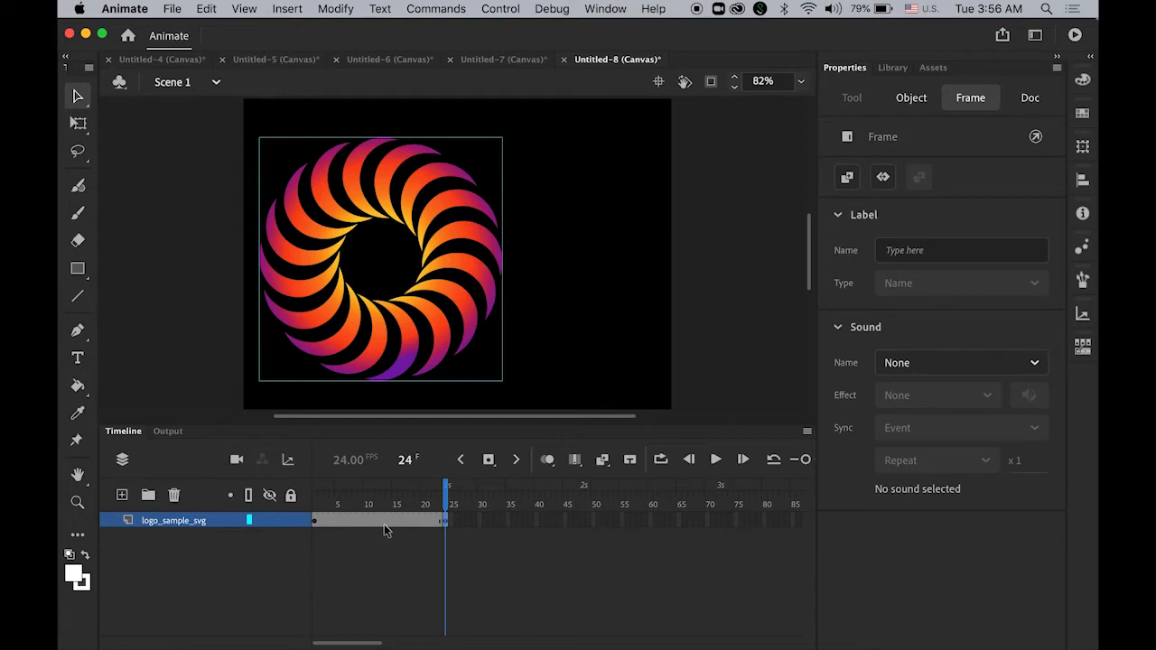
mouse_move(405, 549)
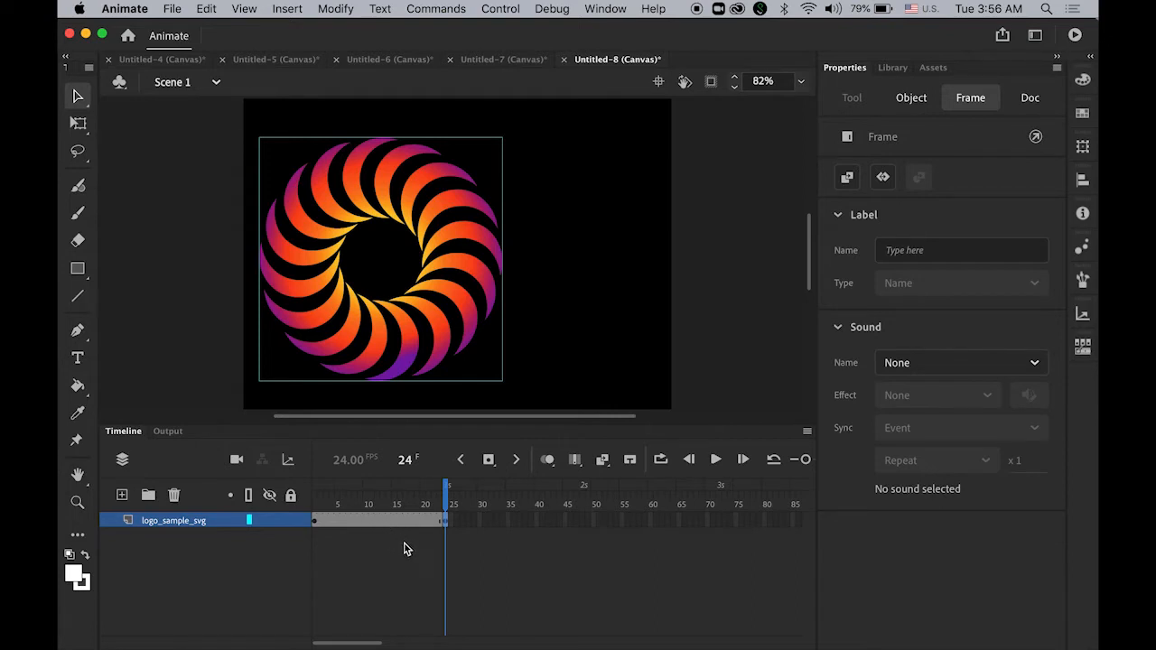
mouse_move(379, 527)
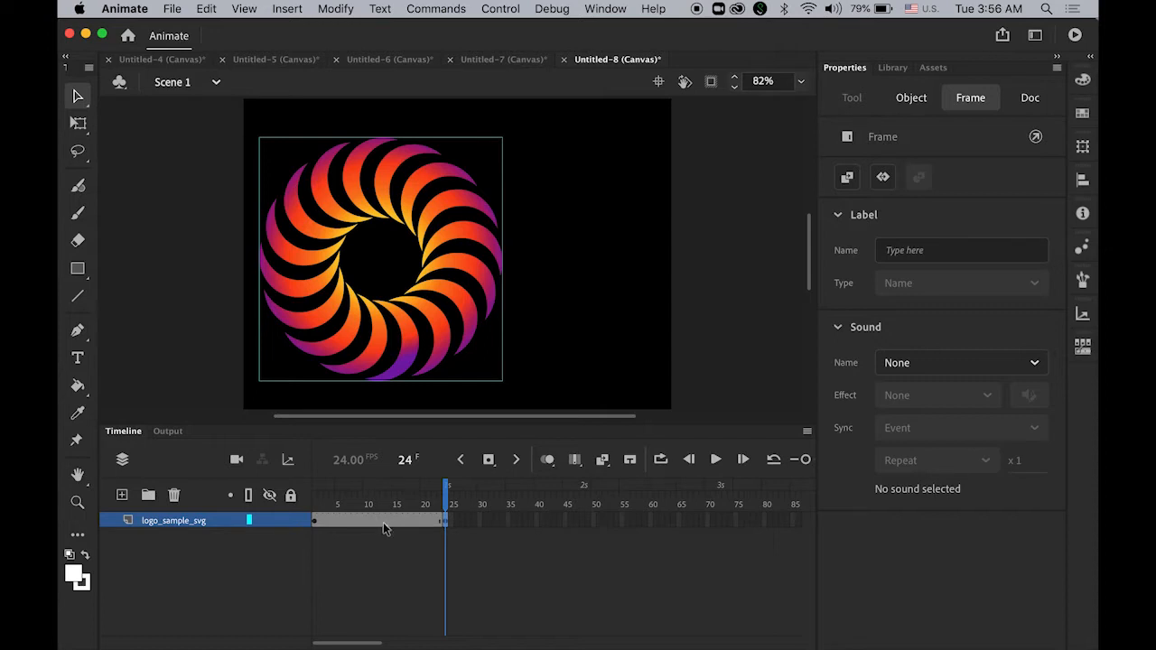
- Create a classic tween over the span so the logo travels to the stage centre by frame 24
right_click(383, 522)
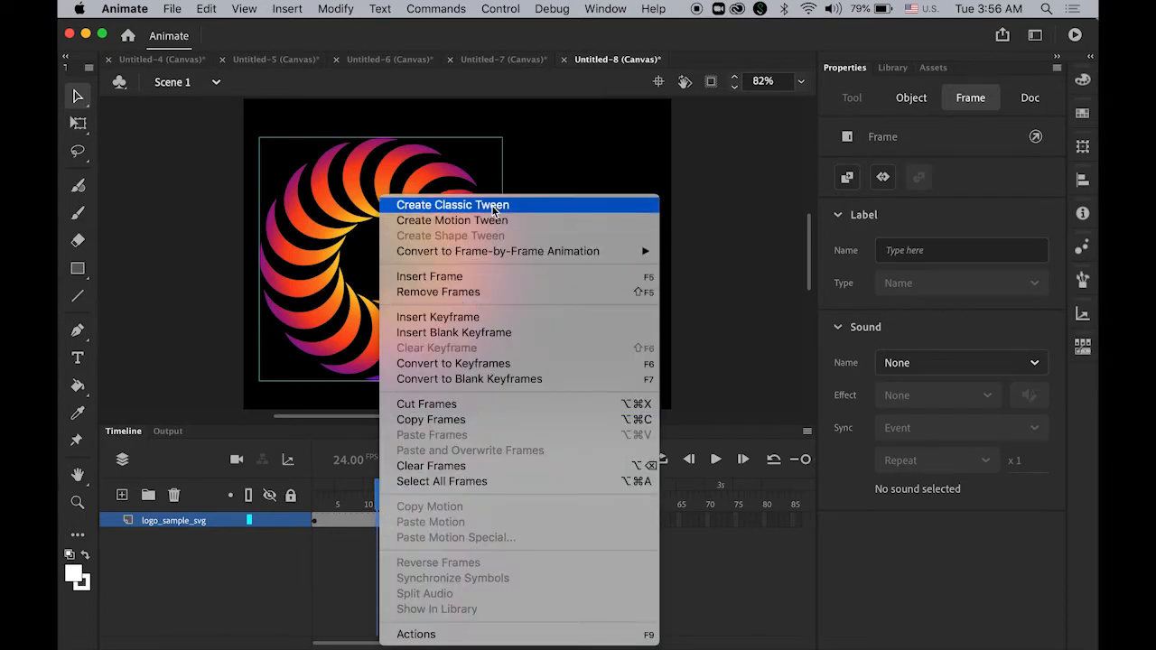
click(452, 206)
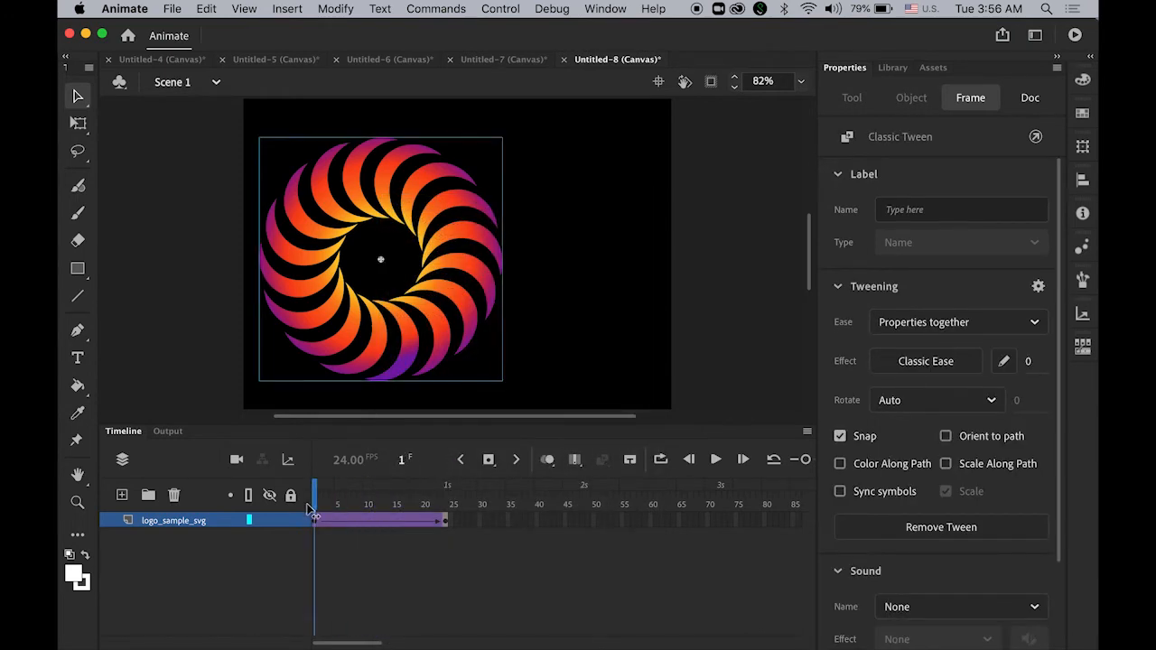
click(1030, 98)
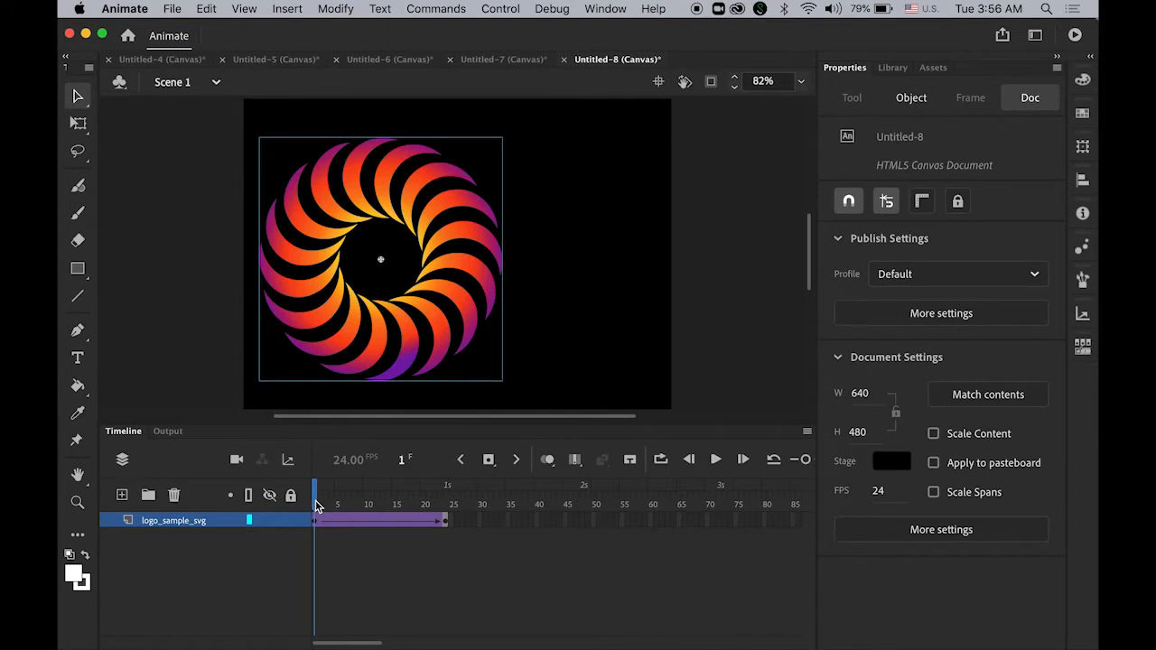
click(444, 502)
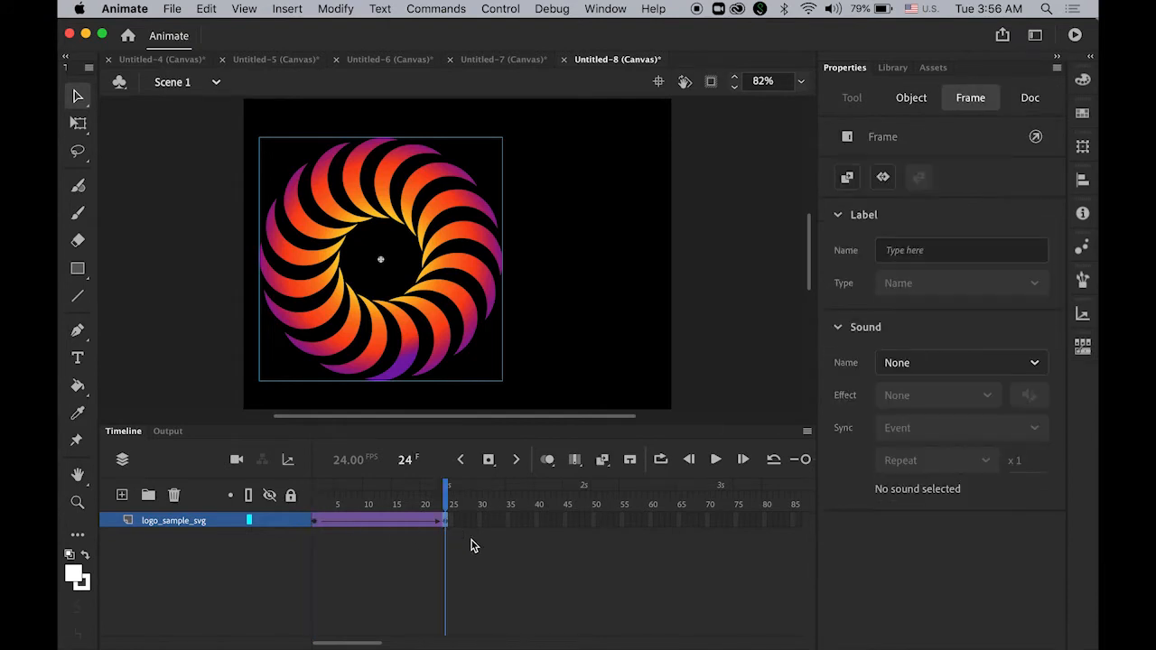
mouse_move(448, 533)
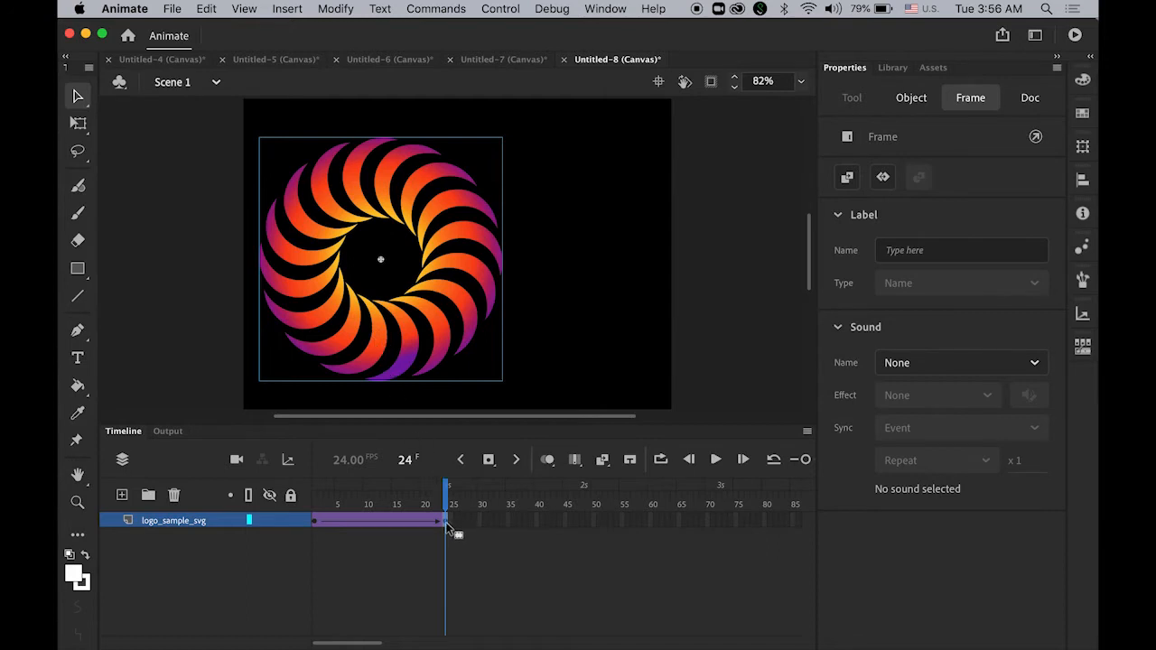
mouse_move(358, 343)
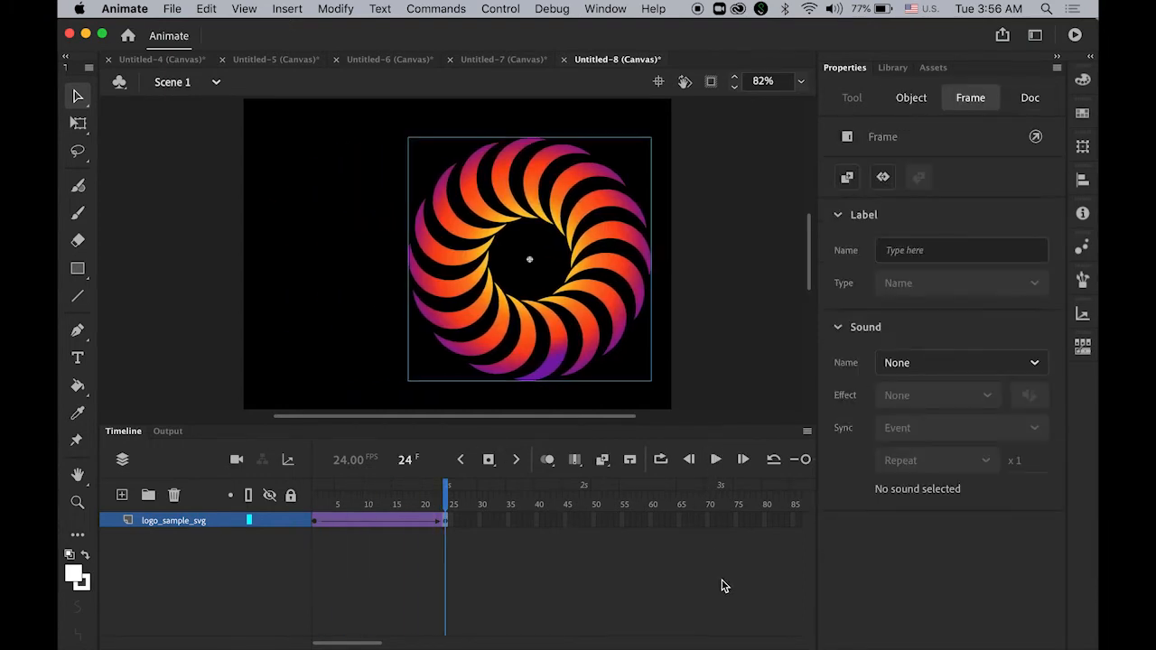
click(1030, 98)
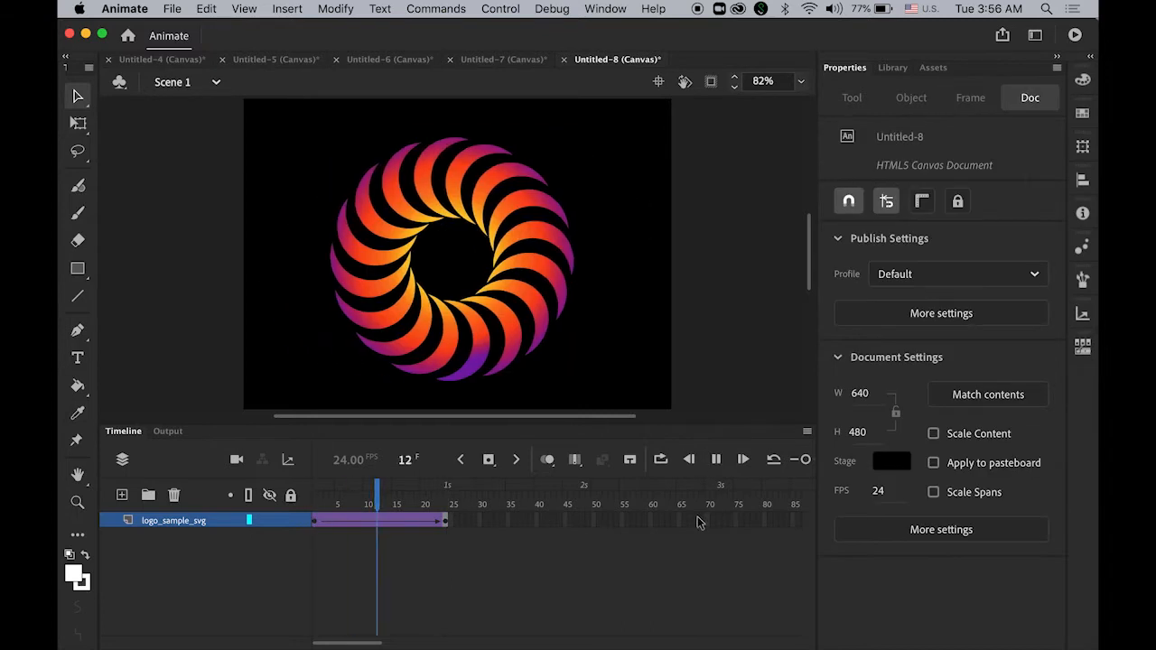
- Add an end keyframe at frame 24 on the logo layer and create a classic tween across it
click(502, 58)
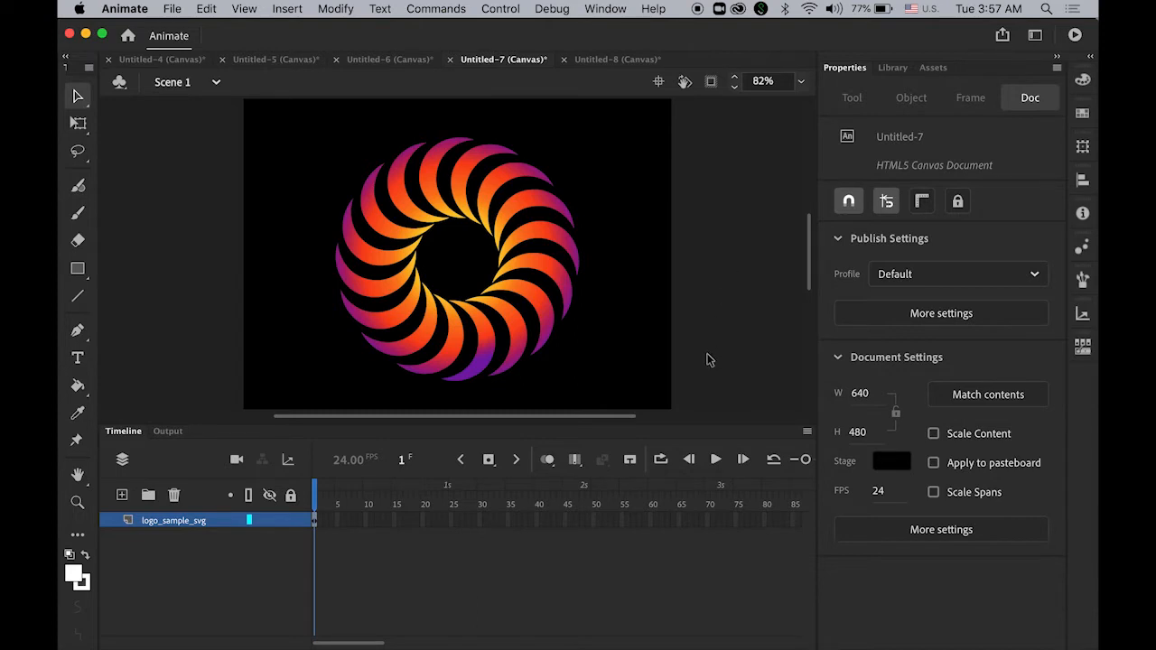
mouse_move(442, 527)
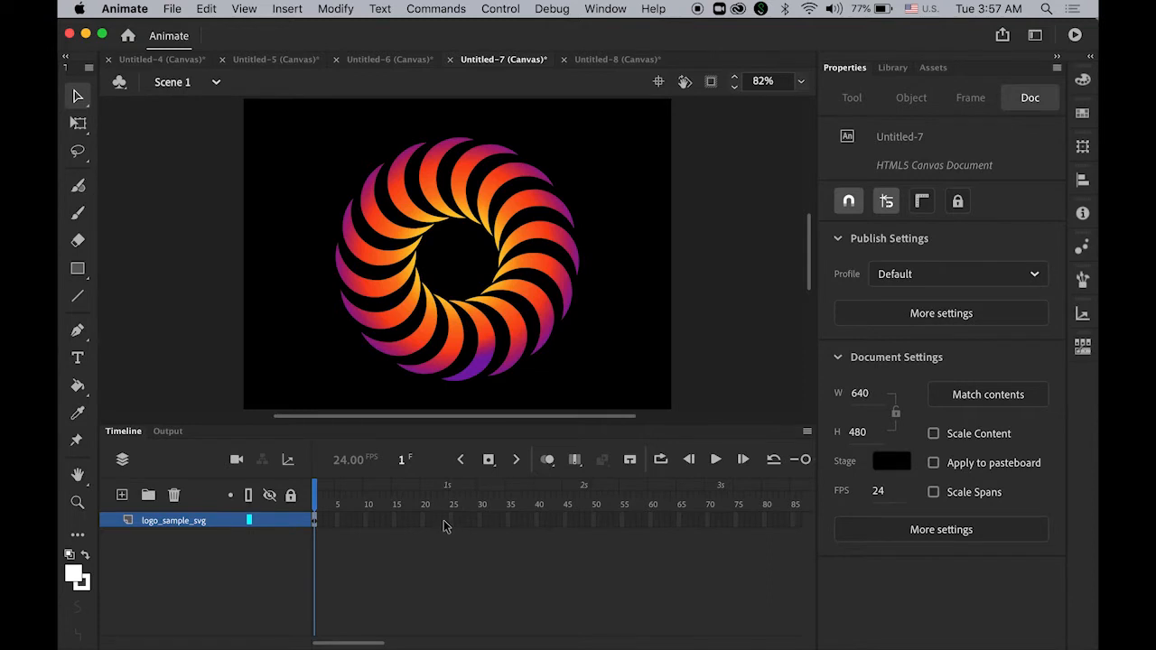
click(444, 520)
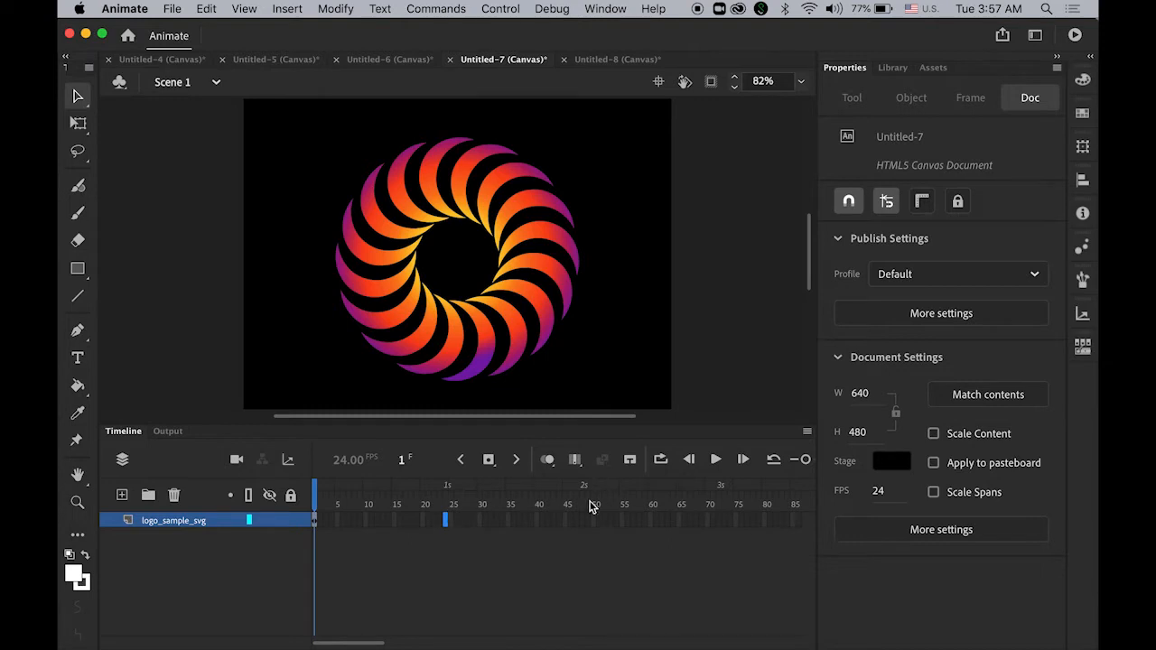
click(444, 504)
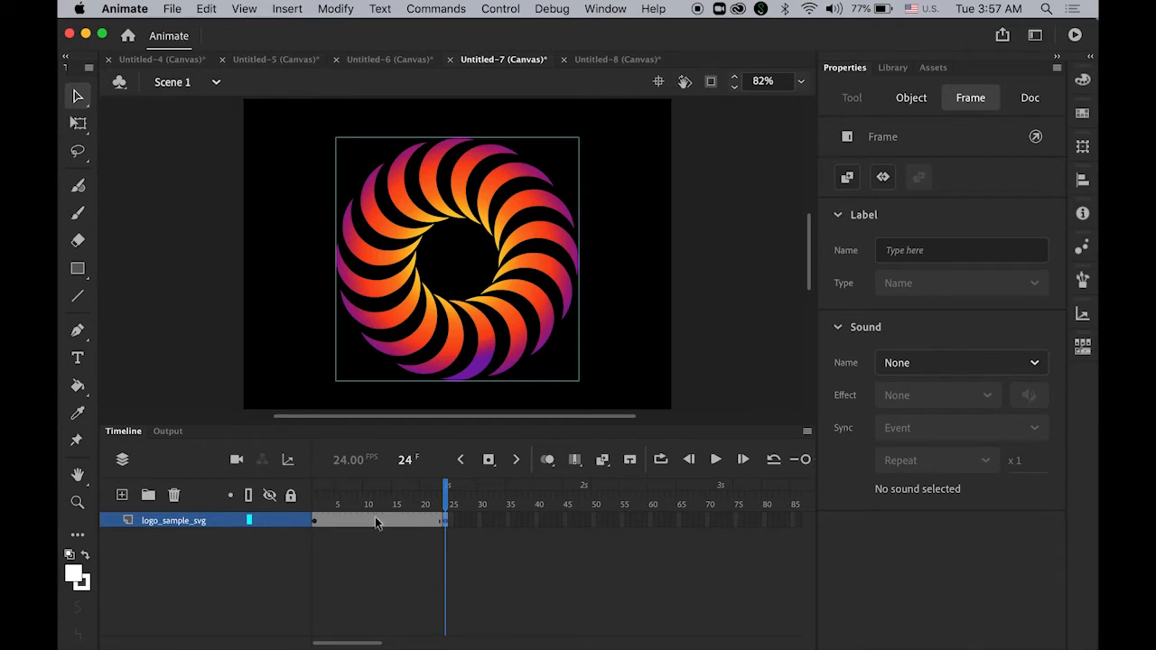
mouse_move(383, 527)
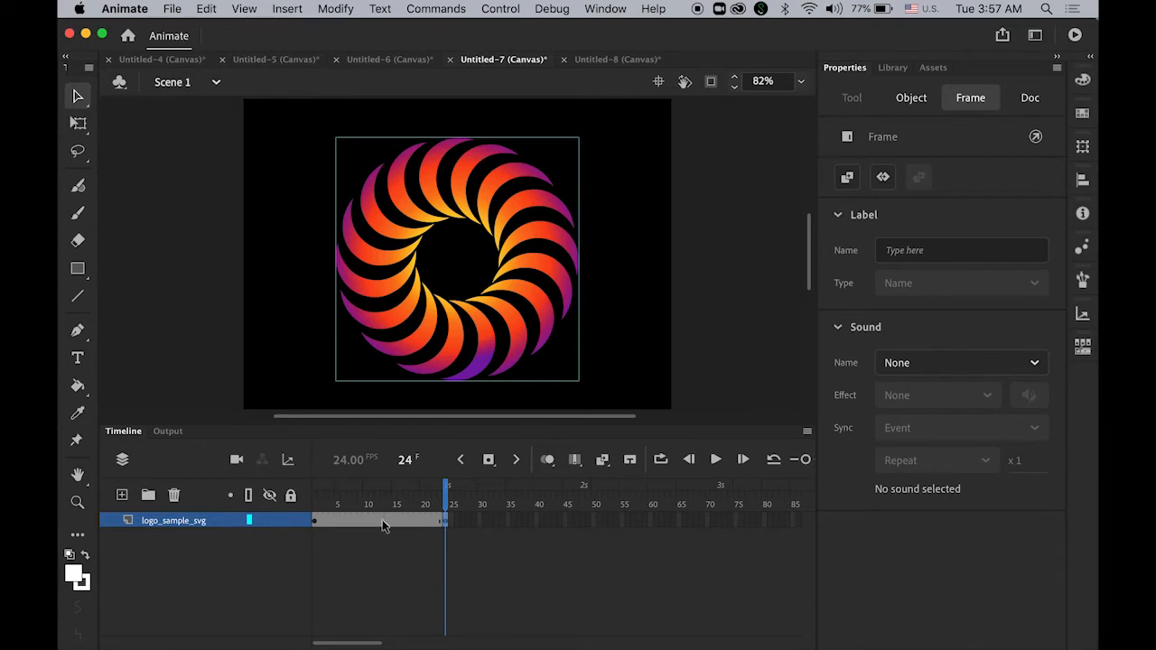
right_click(383, 525)
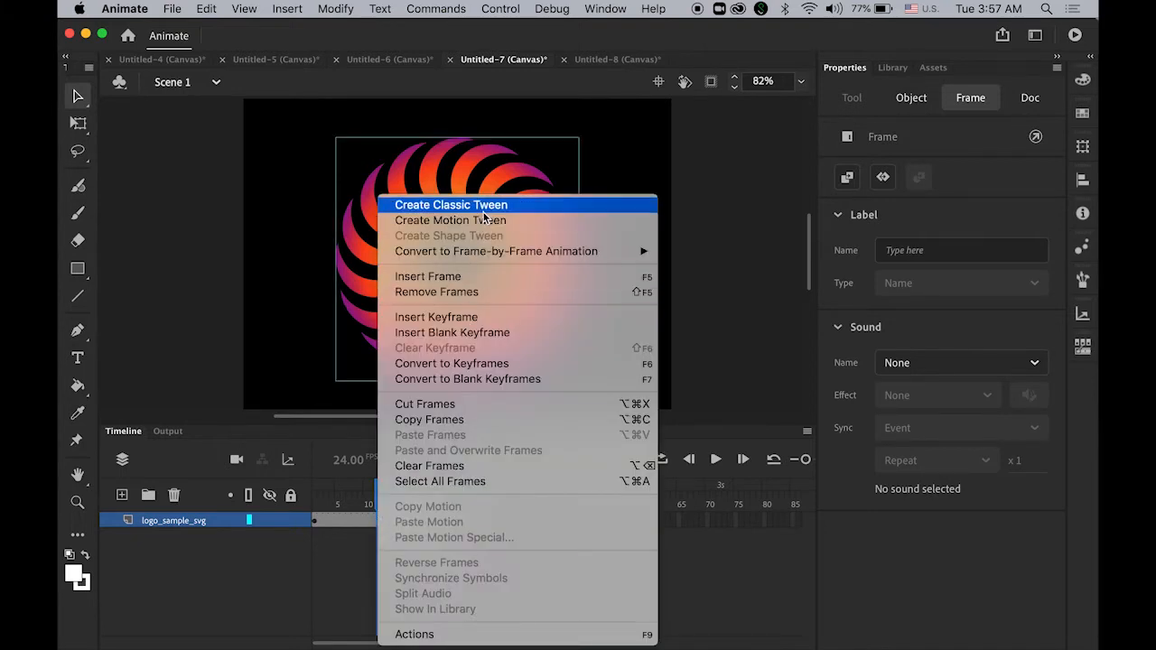
click(449, 204)
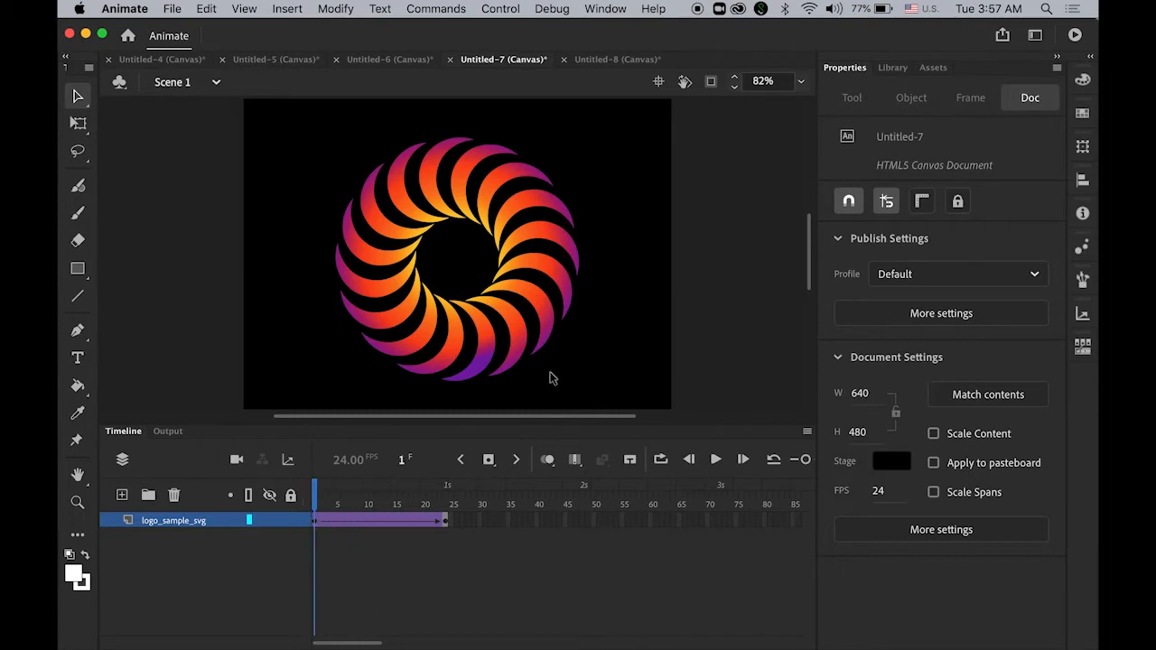
mouse_move(495, 327)
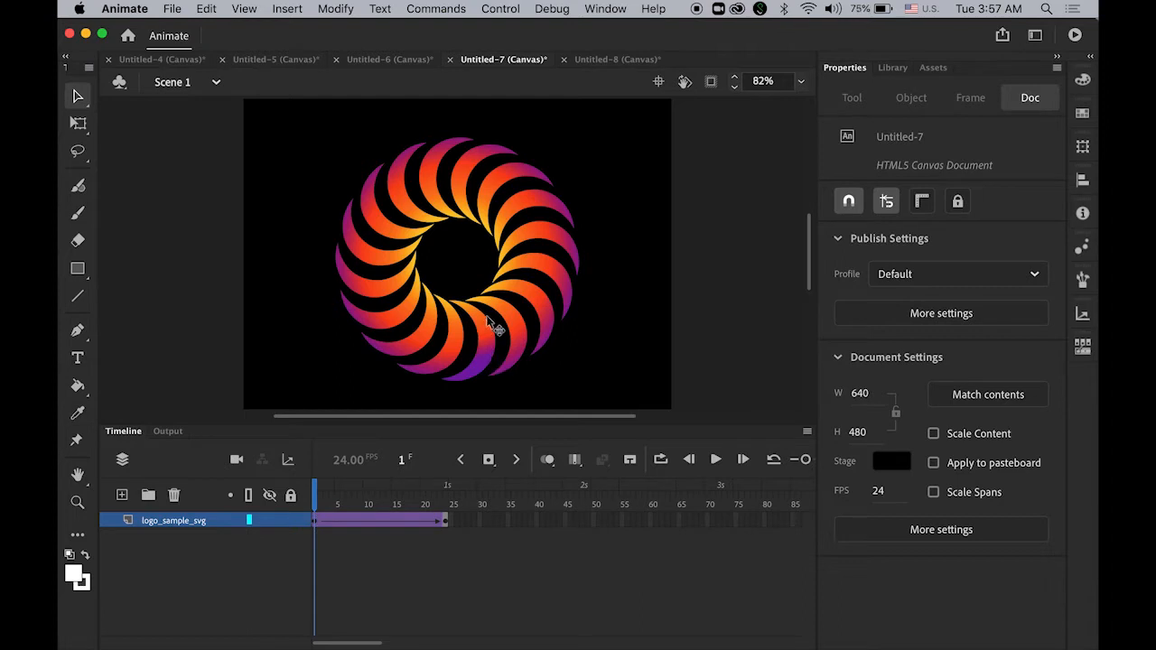
- Select the logo at frame 1 and play the tween back and forth to check it
click(457, 260)
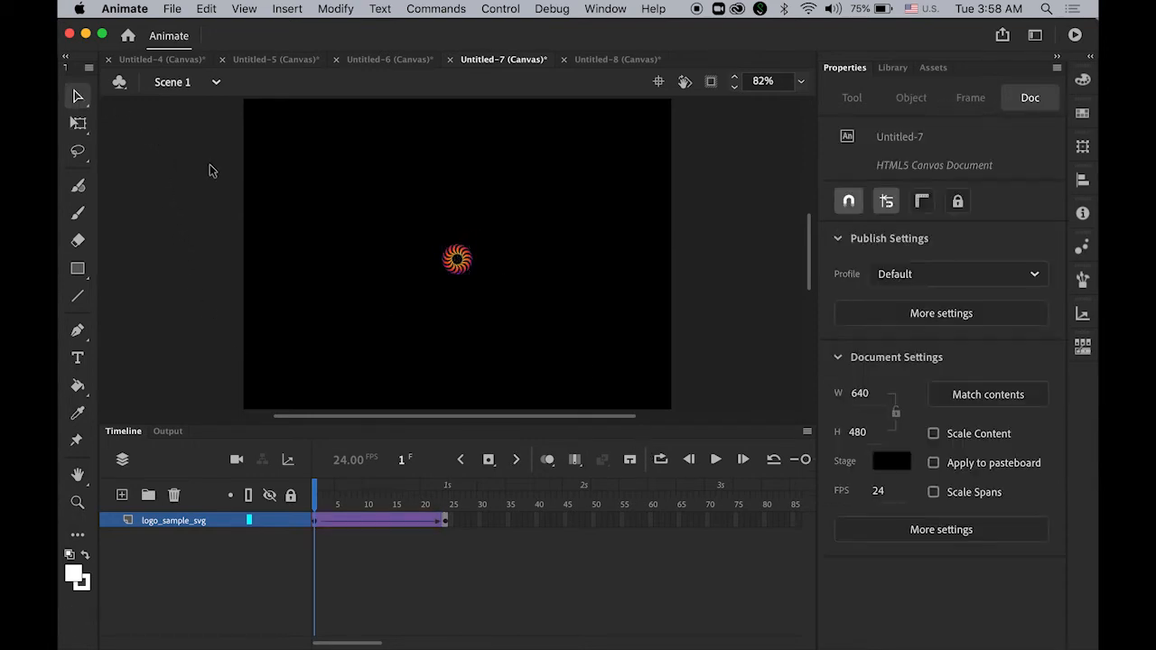
click(715, 460)
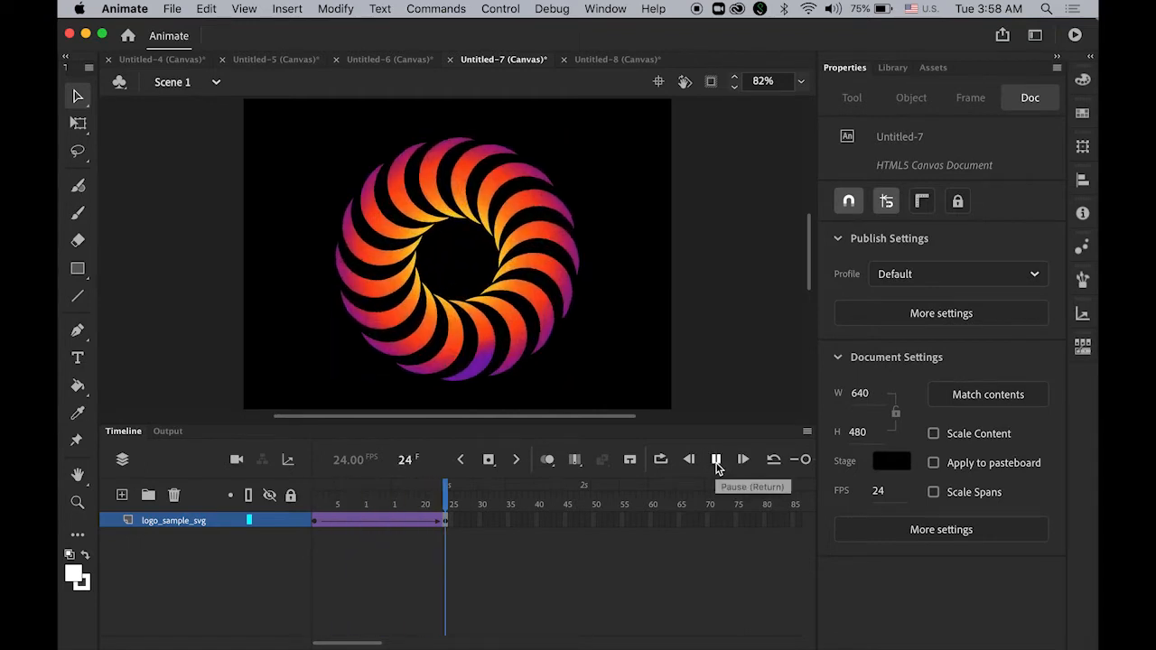
click(715, 460)
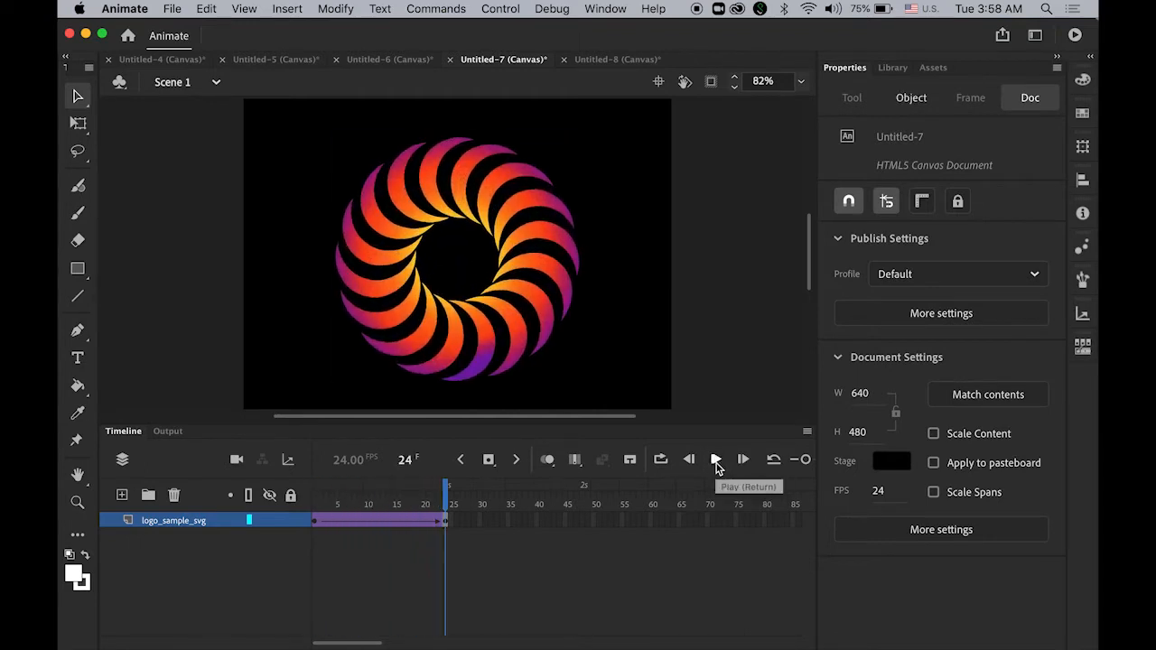
click(715, 460)
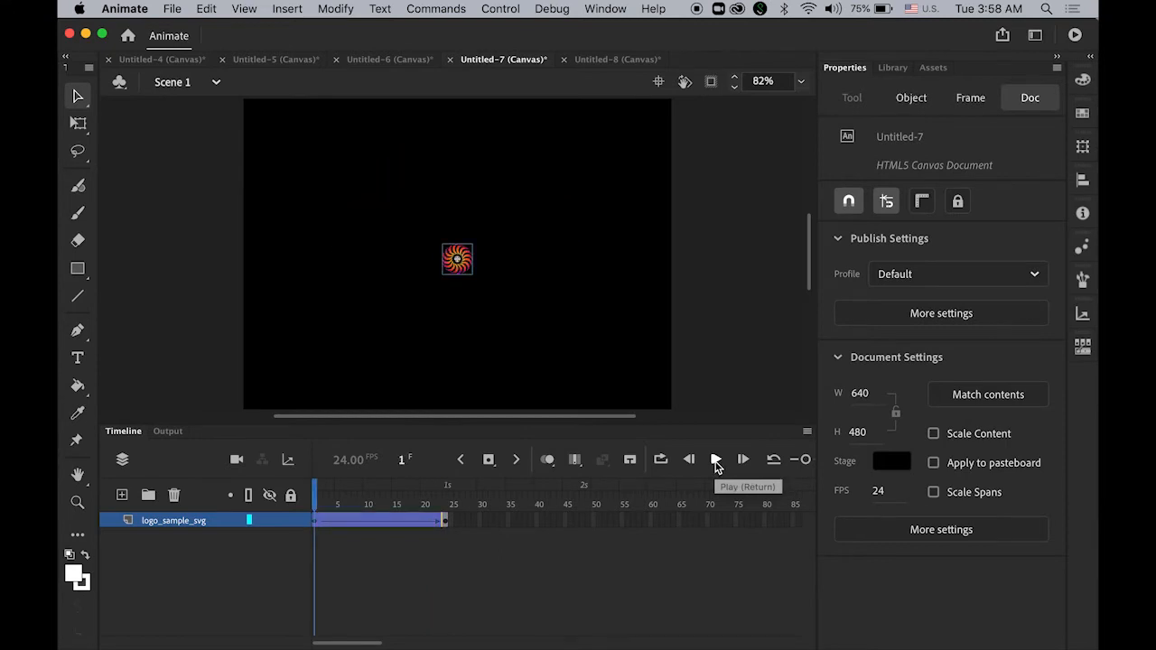
click(715, 459)
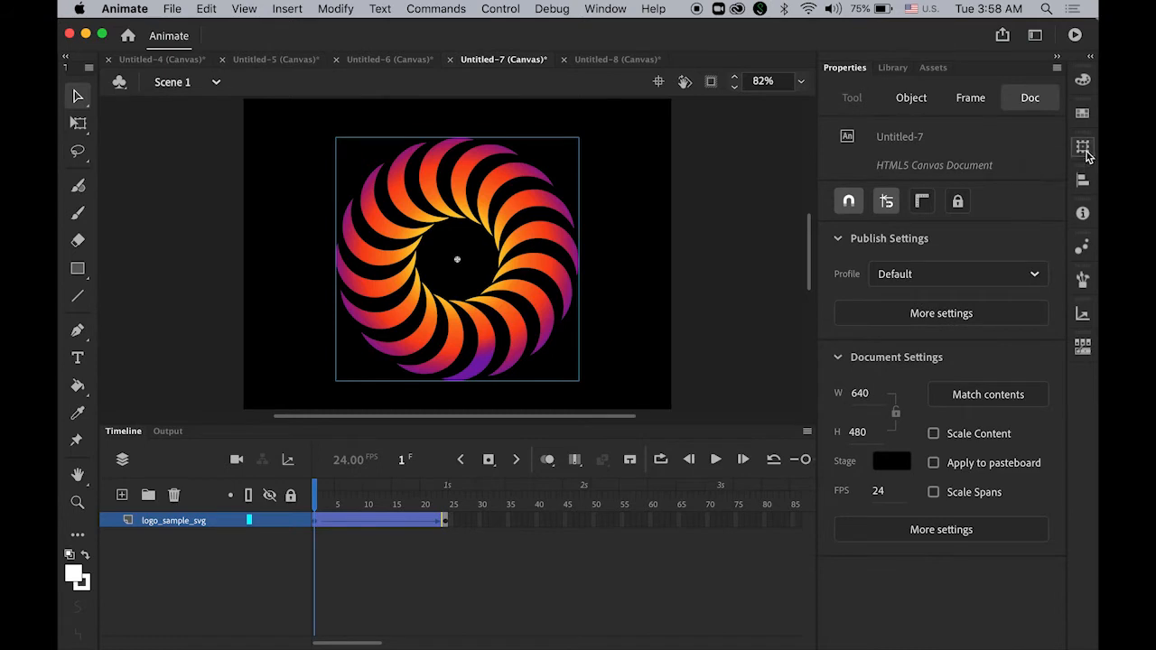
- Set the logo's scale to 20% in Transform so it grows to full size, and preview
click(1082, 146)
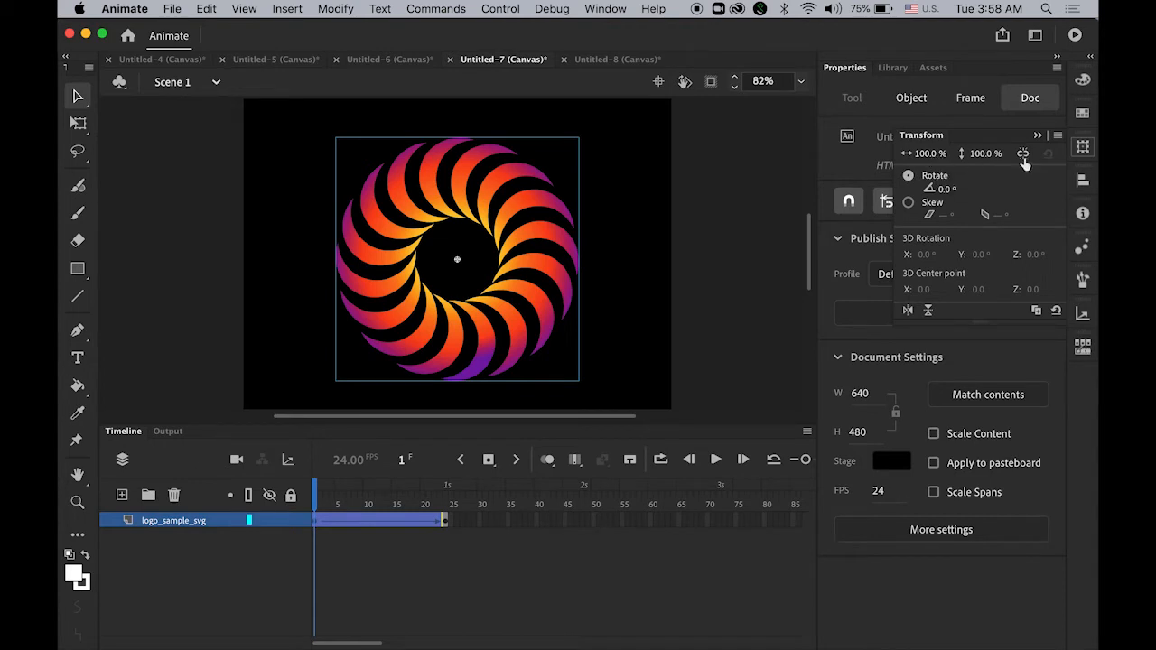
click(1022, 153)
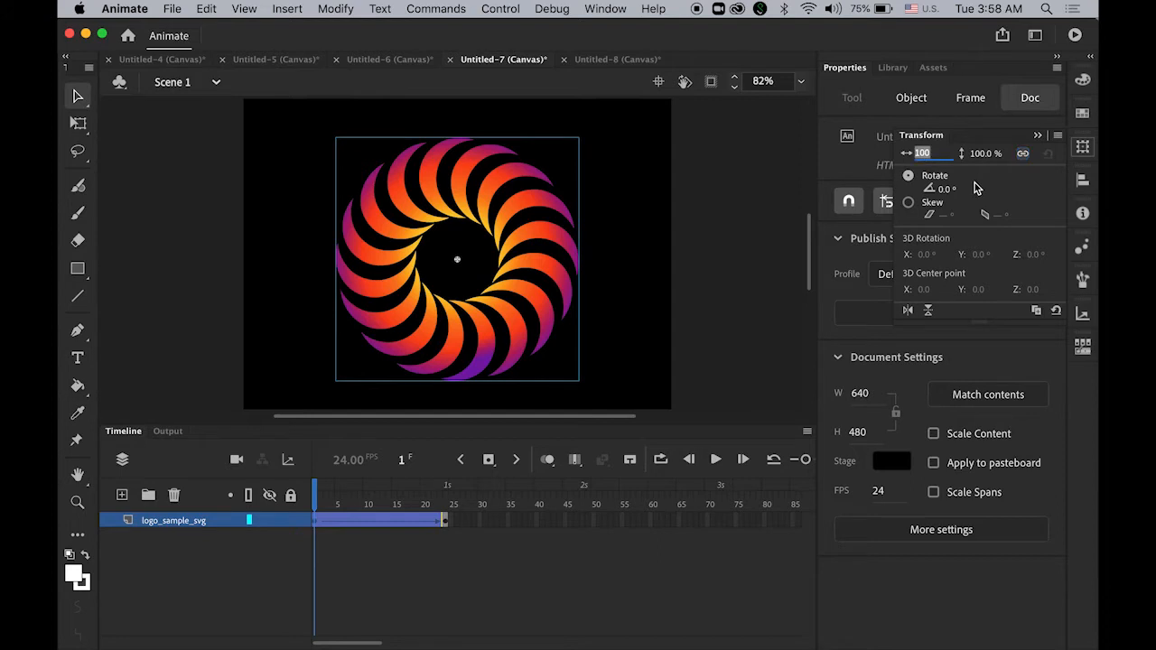
text(20)
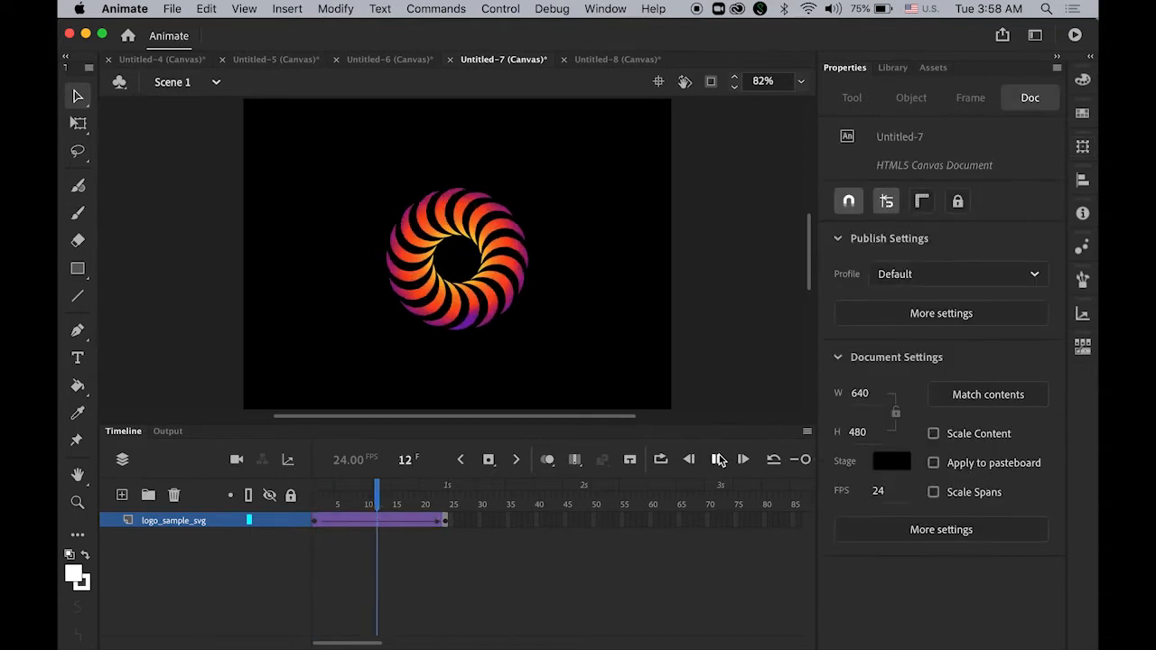
click(742, 460)
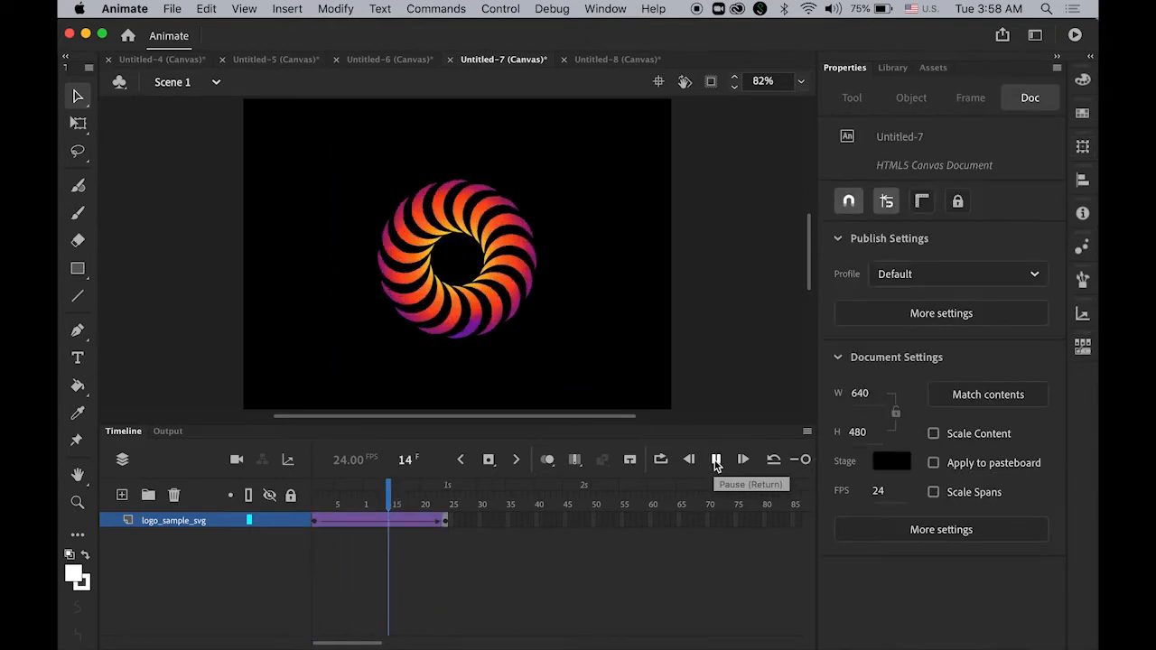
- Switch to Untitled-6 and create a classic tween on the logo layer ending at frame 24
click(390, 57)
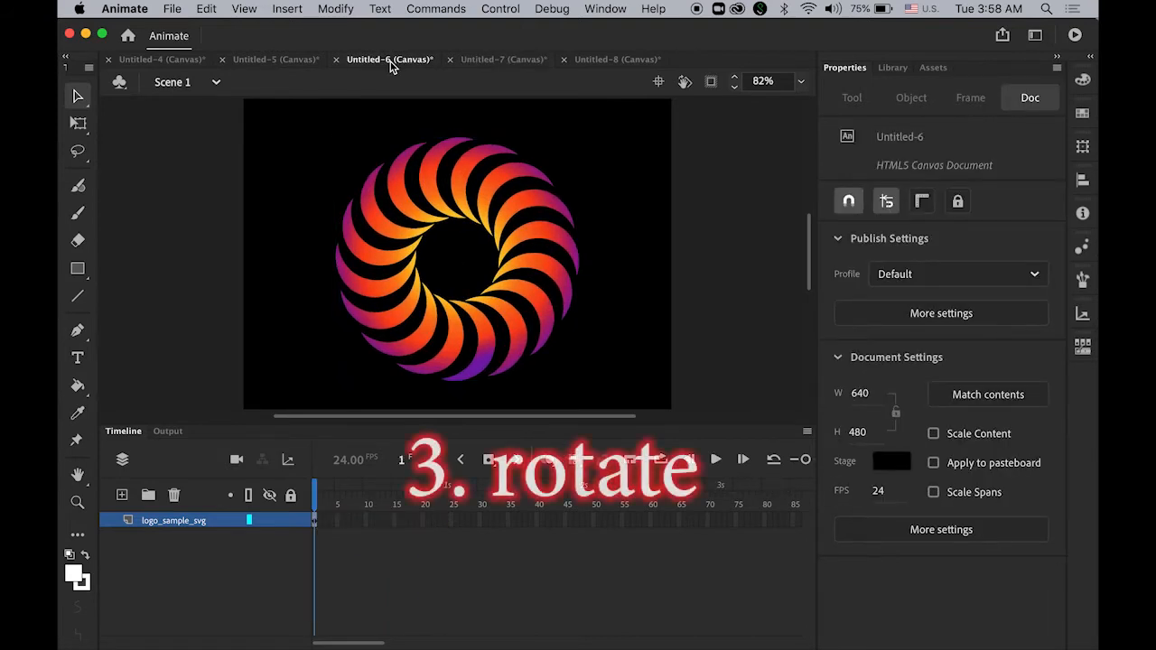
mouse_move(388, 59)
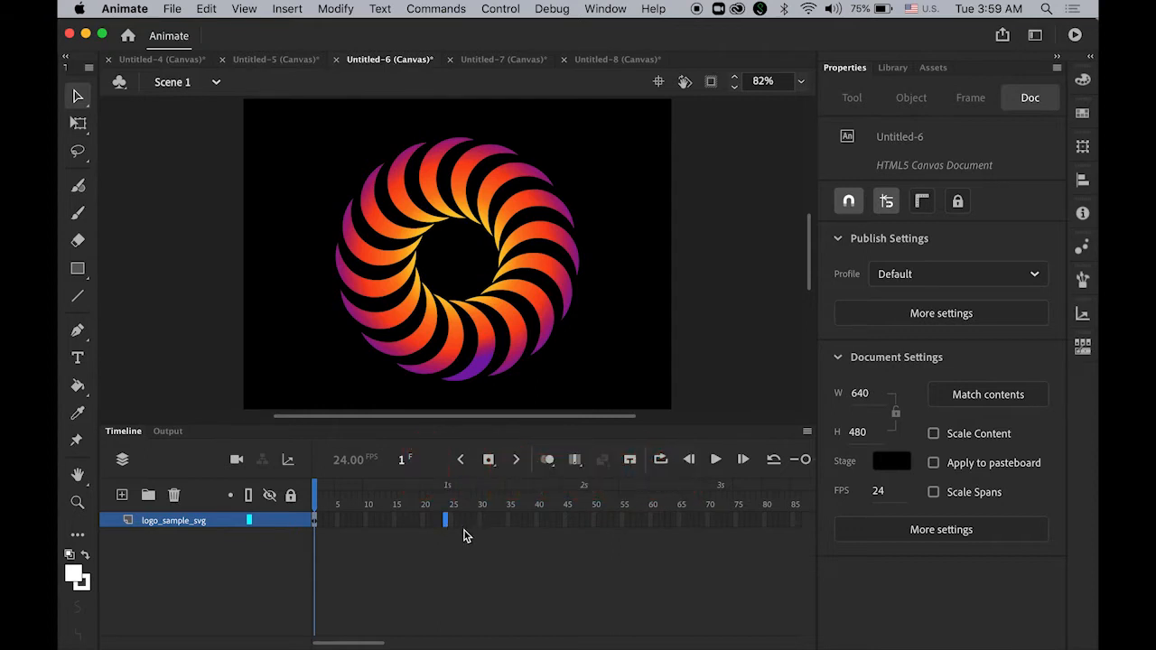
click(444, 520)
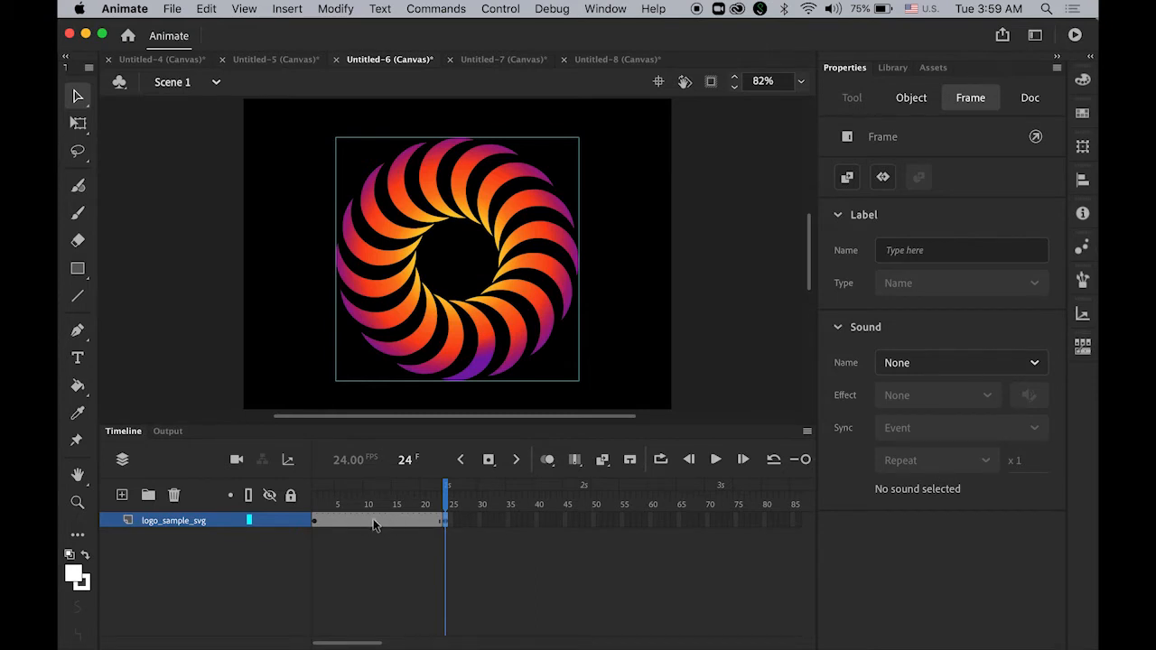
right_click(375, 520)
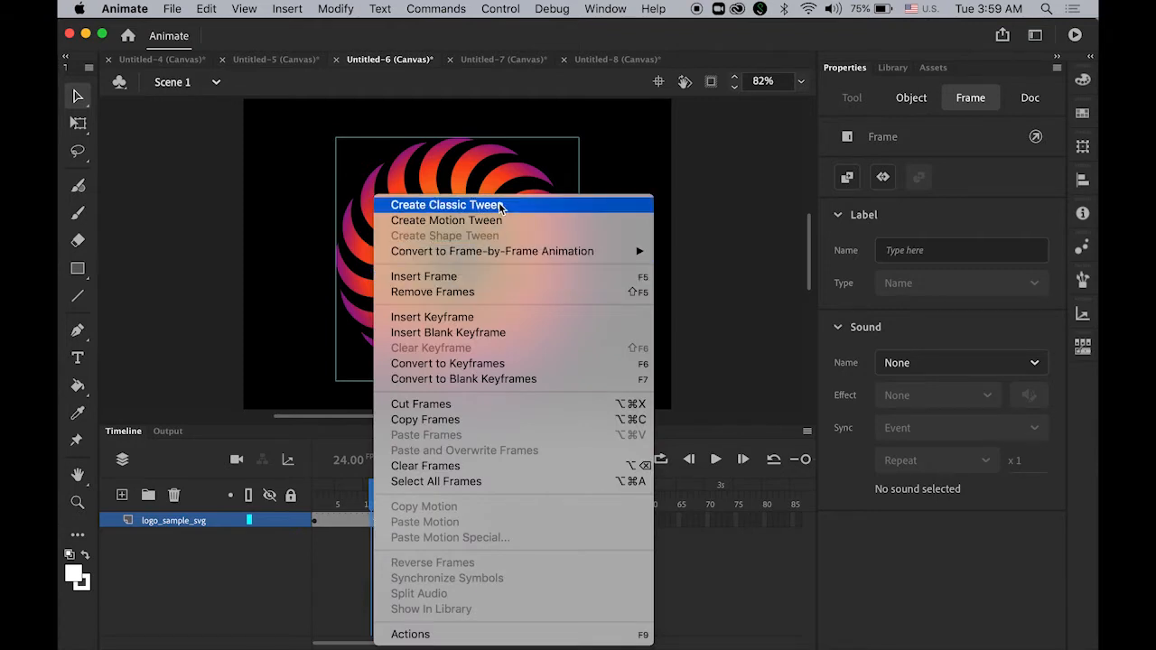
click(444, 204)
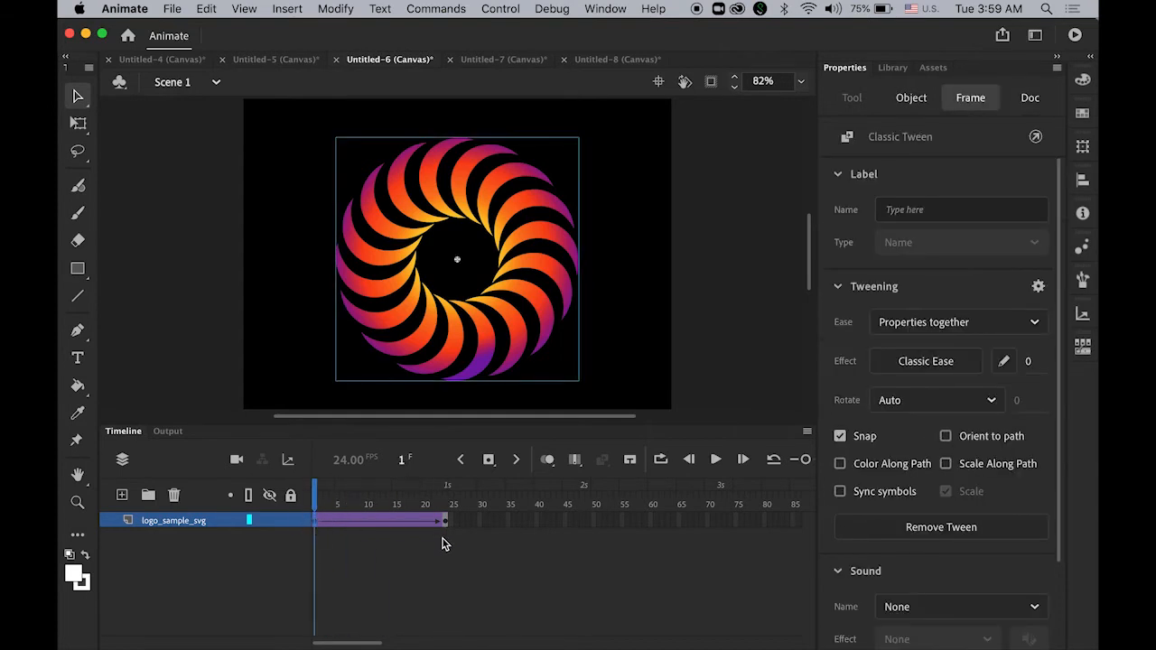
click(445, 488)
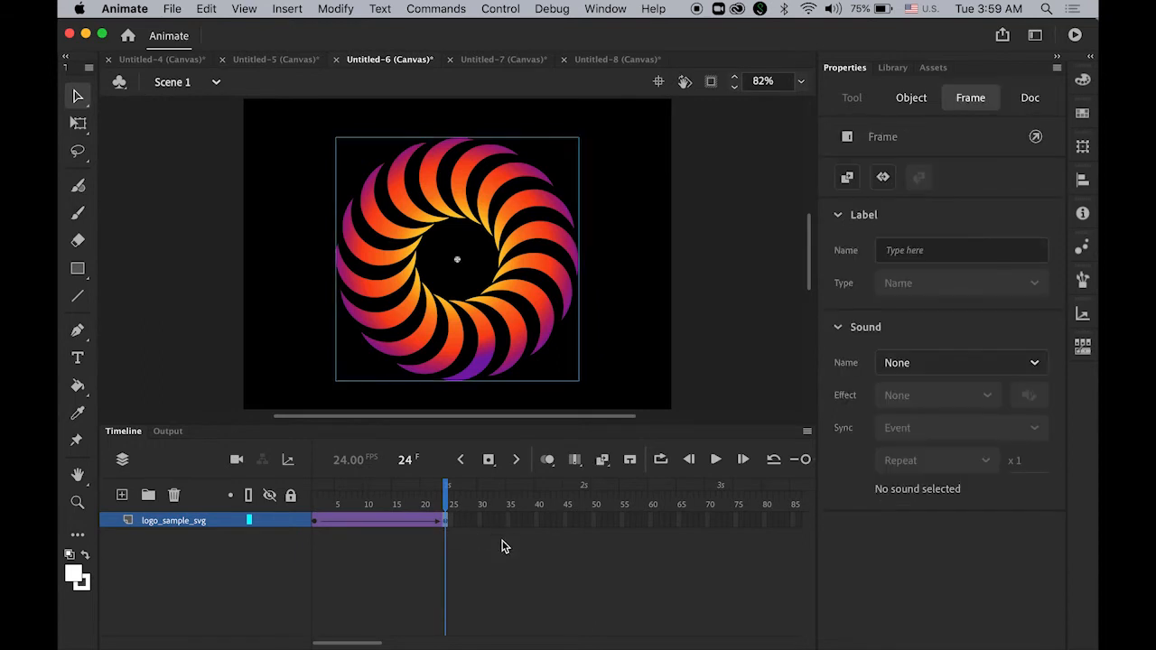
mouse_move(498, 544)
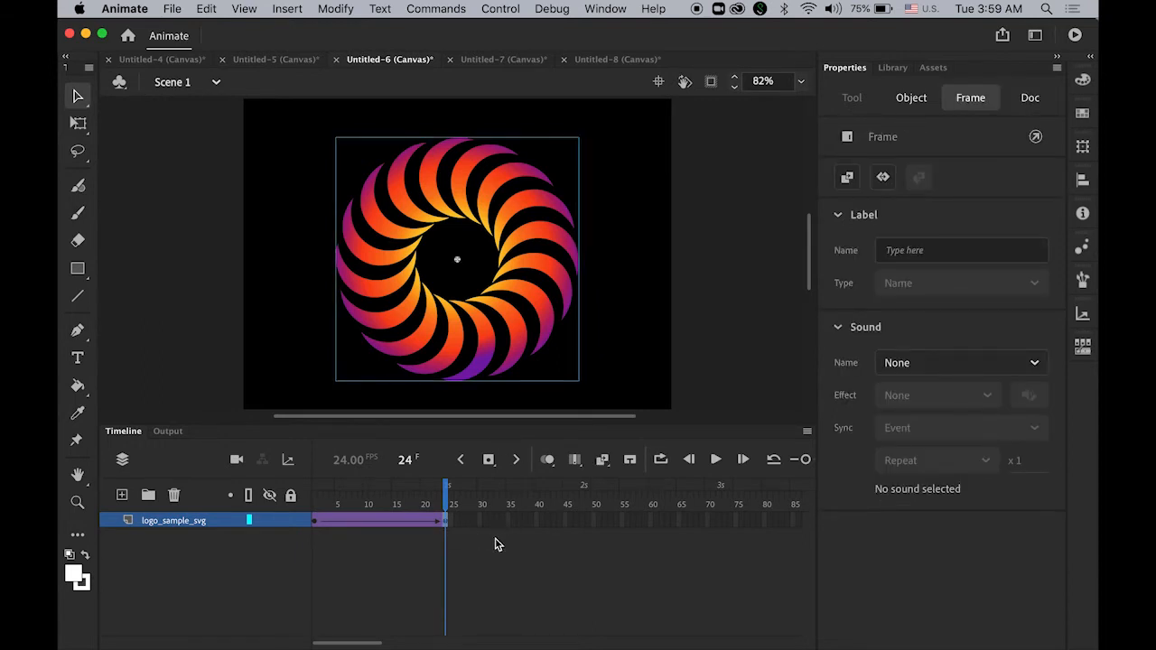
mouse_move(513, 560)
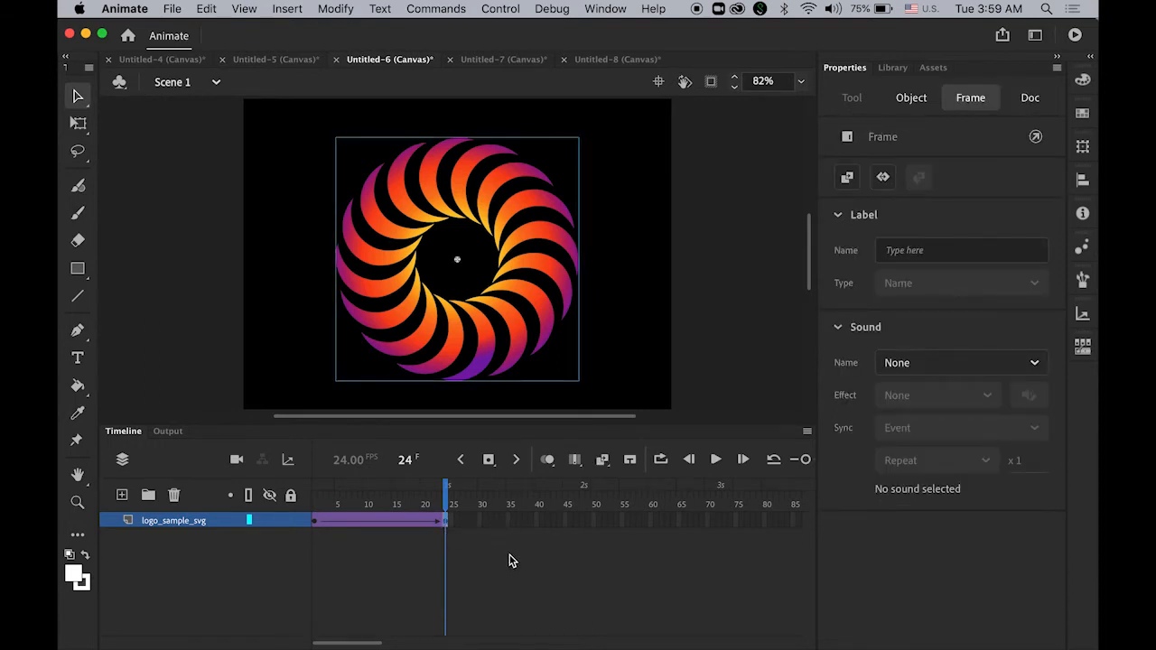
- Pick Free Transform on the logo, then play and scrub back through the tween
click(76, 123)
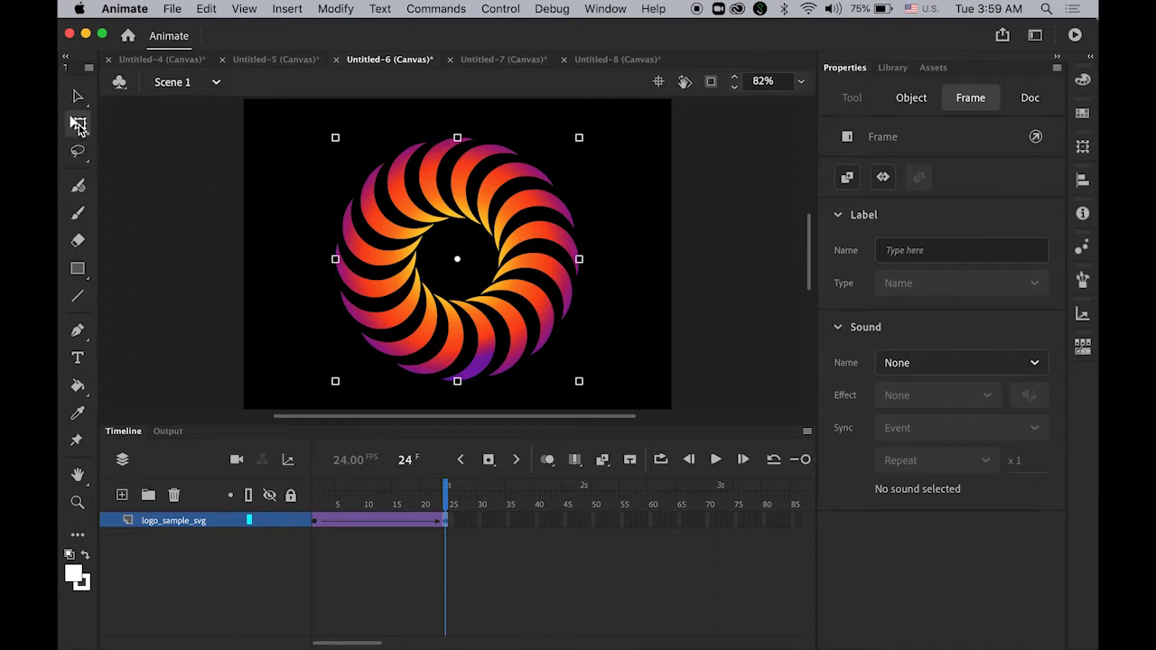
click(910, 97)
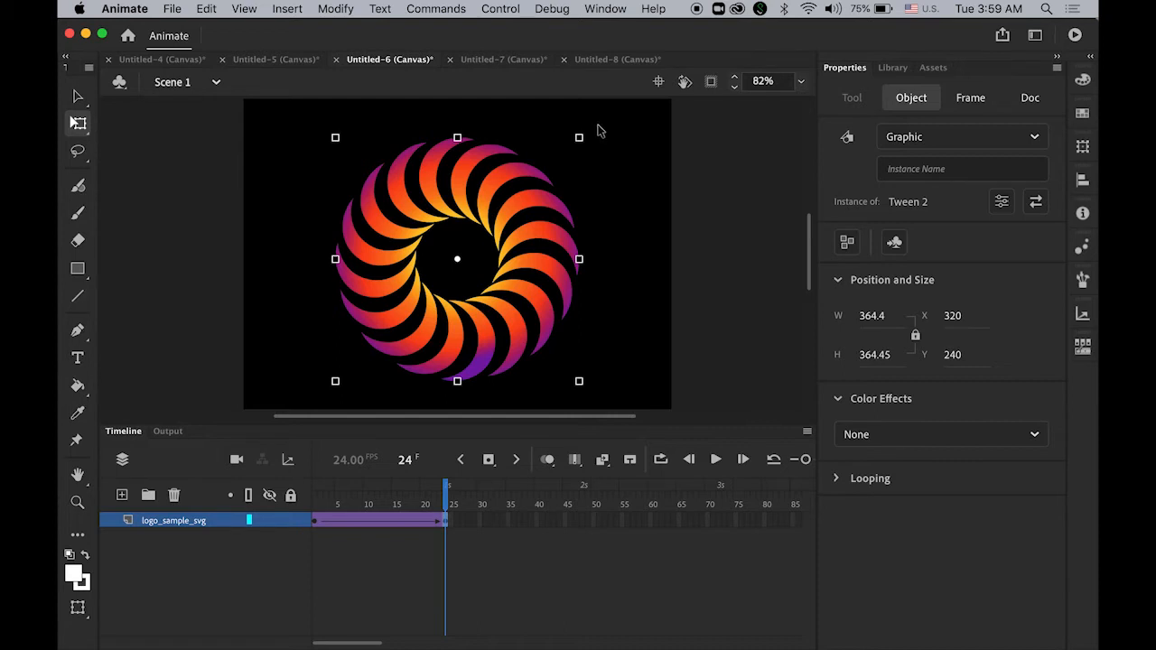
mouse_move(592, 135)
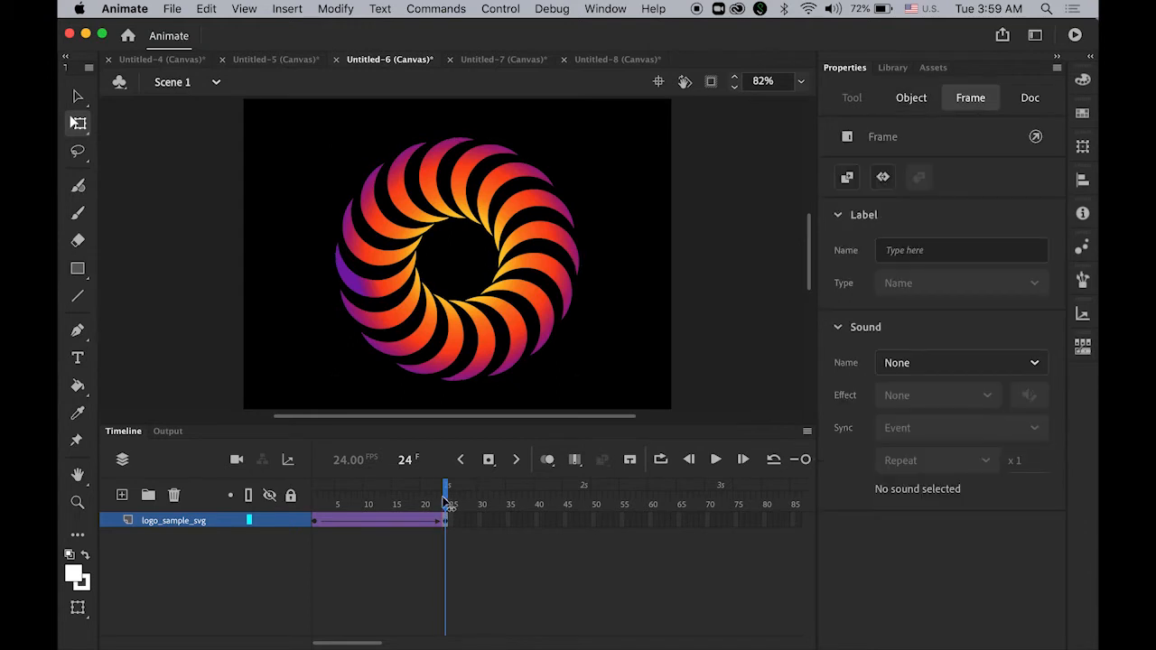
drag(444, 488, 438, 488)
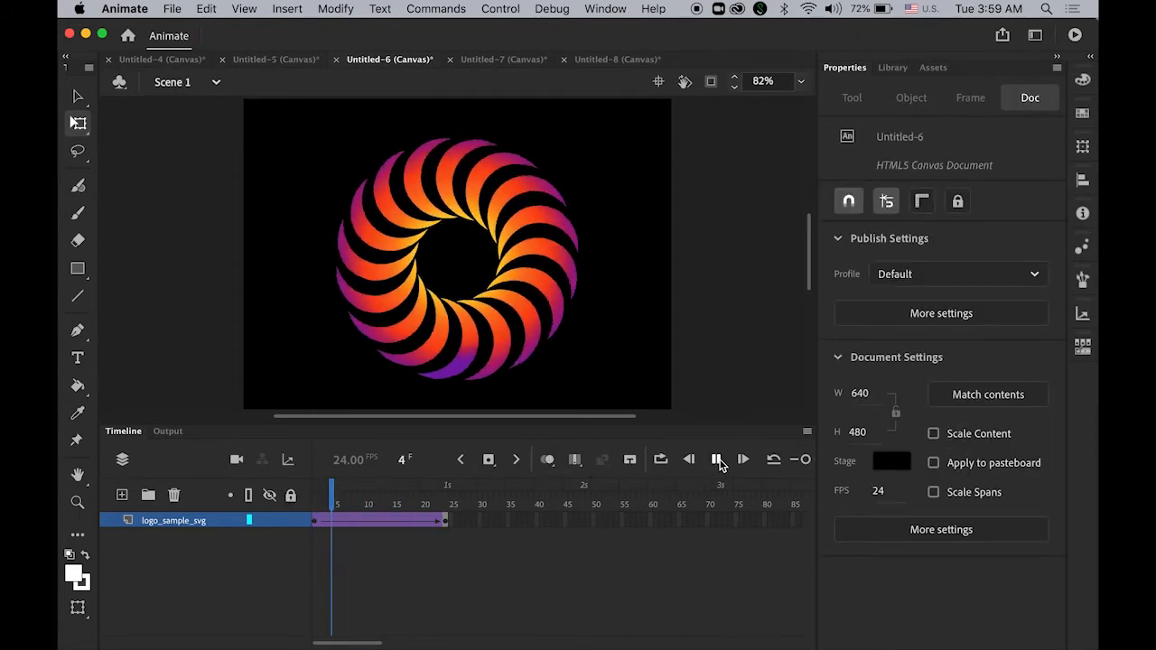
click(719, 461)
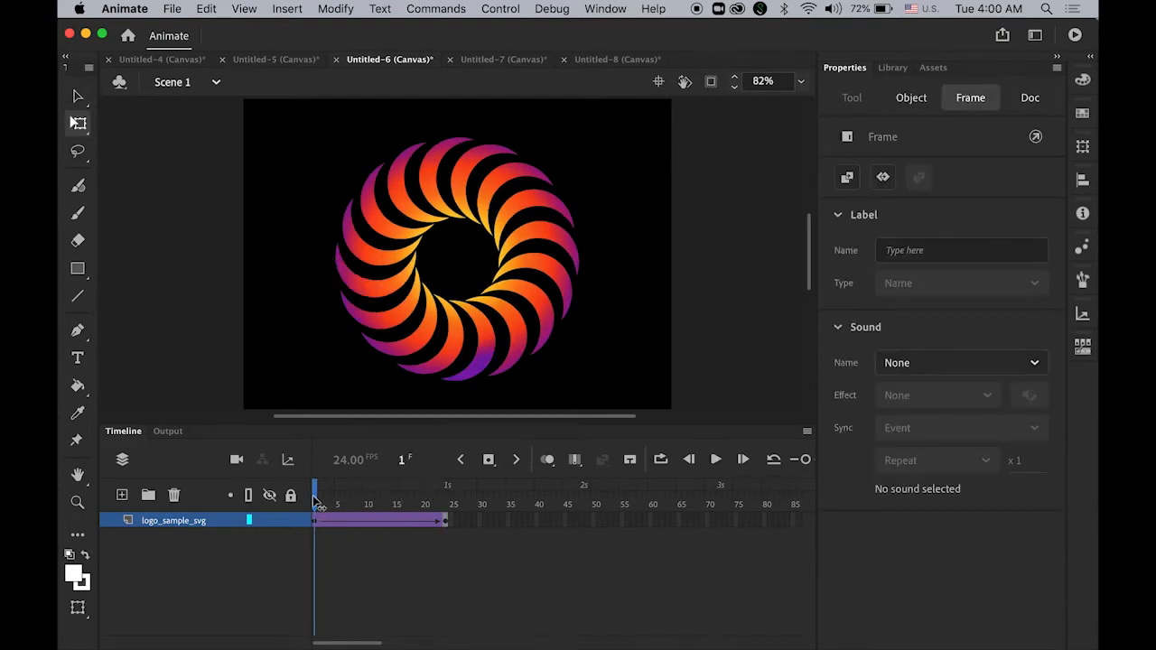
- Set the tween's Rotate option to Clockwise, one turn, from the first keyframe
click(1030, 98)
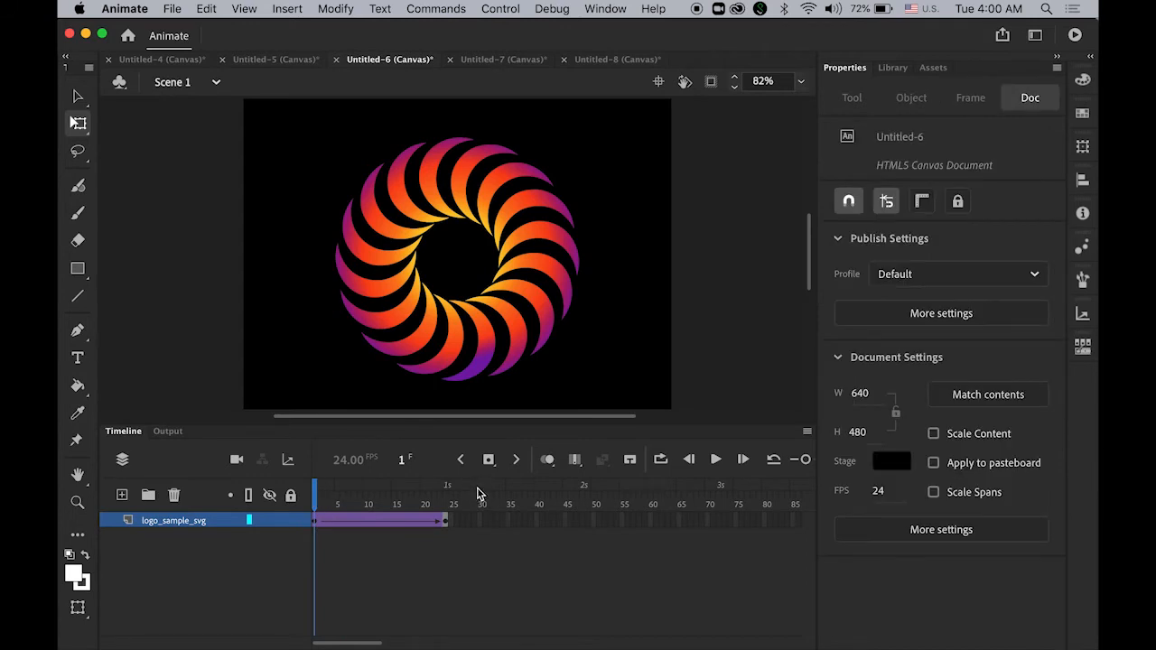
click(379, 520)
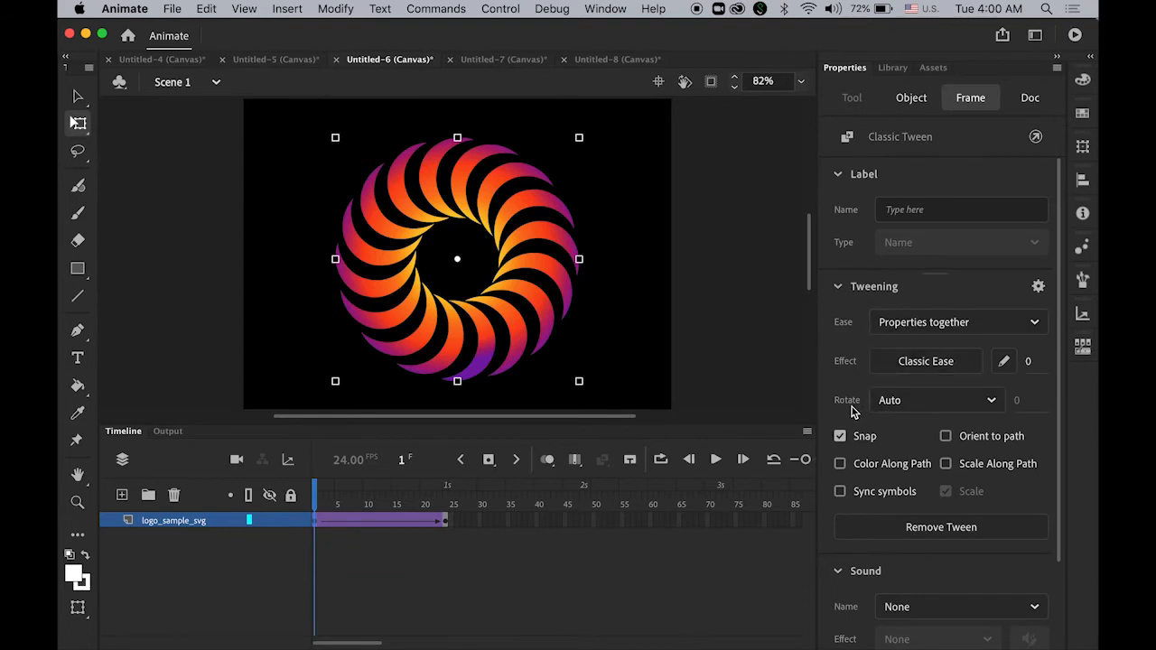
mouse_move(991, 401)
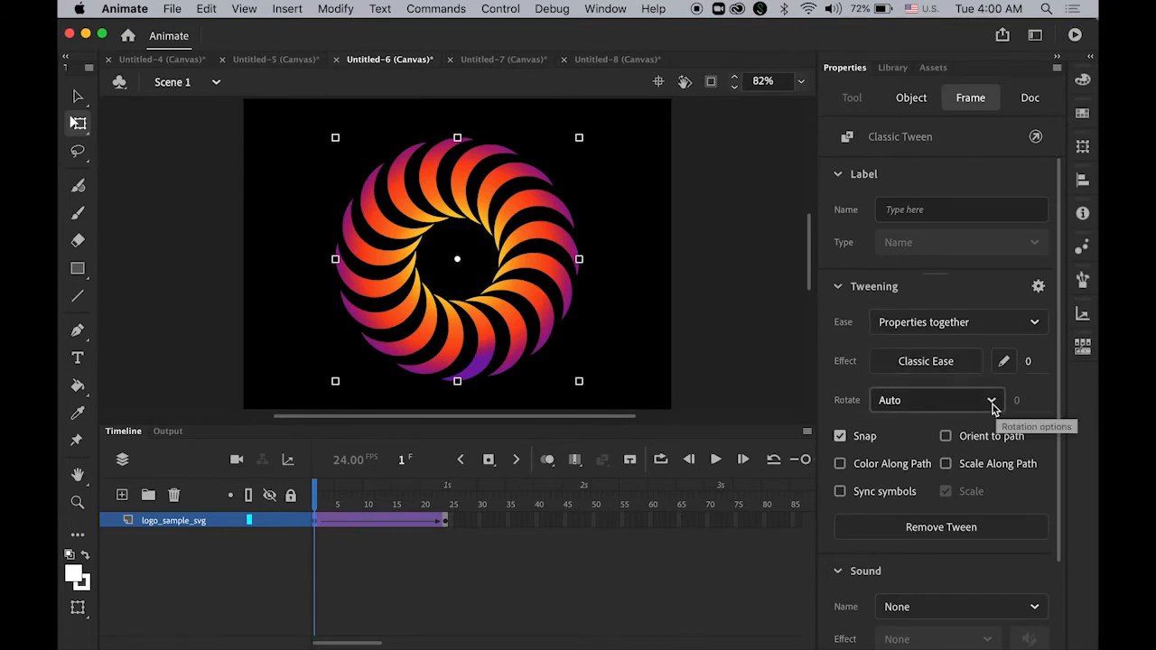
click(993, 401)
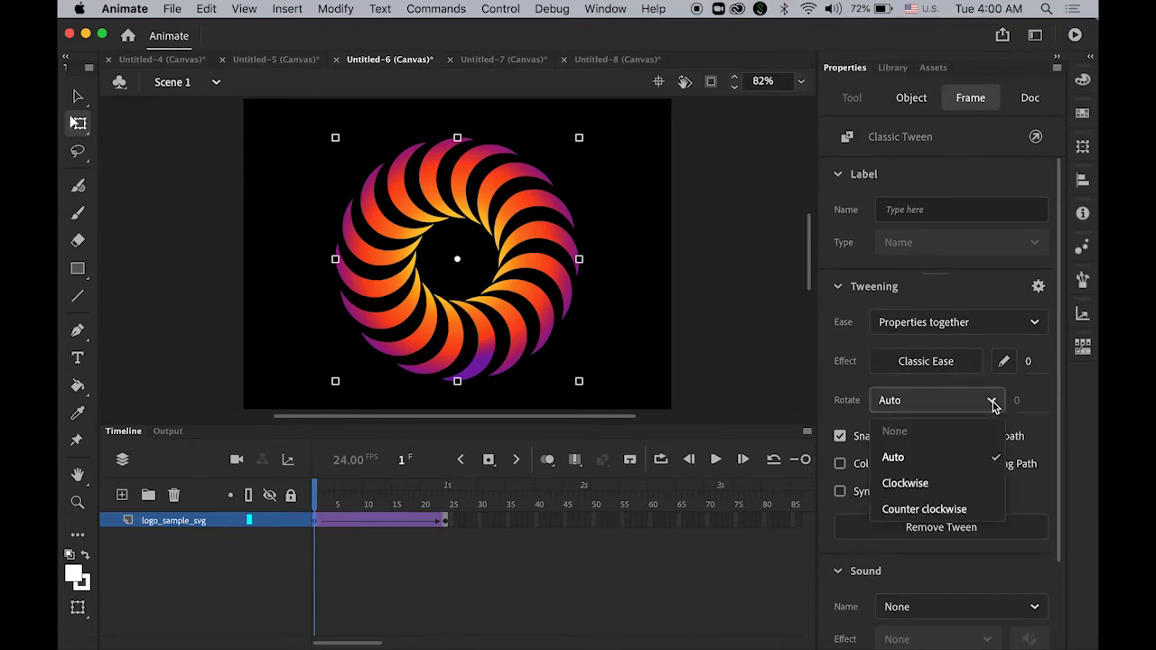
mouse_move(949, 491)
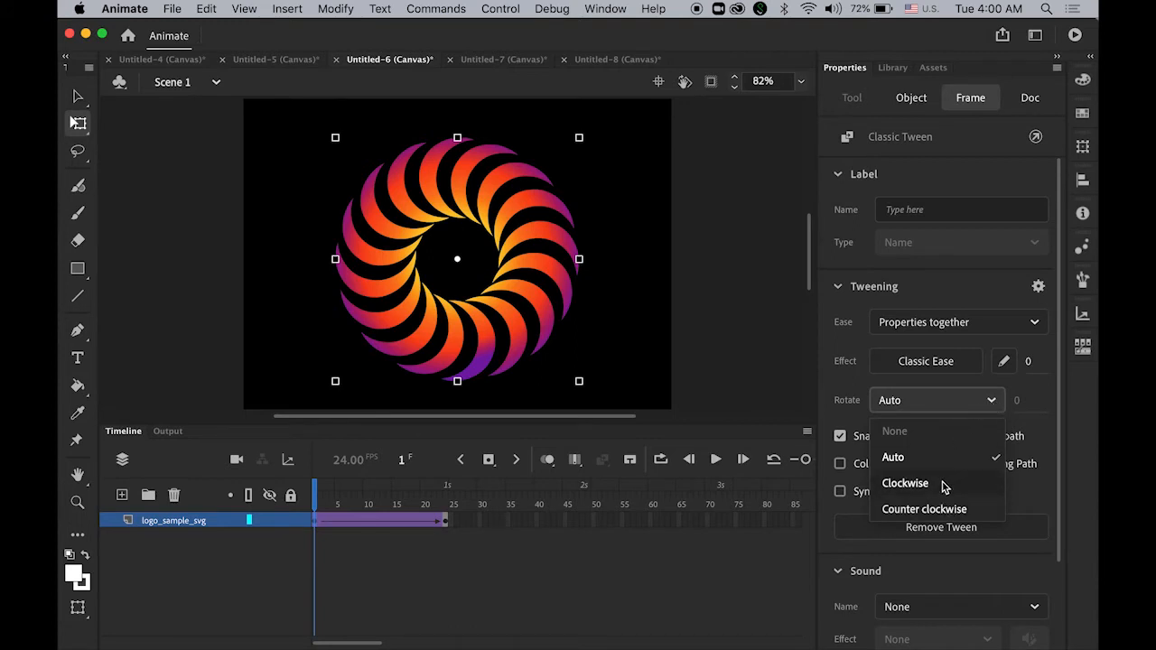
click(905, 484)
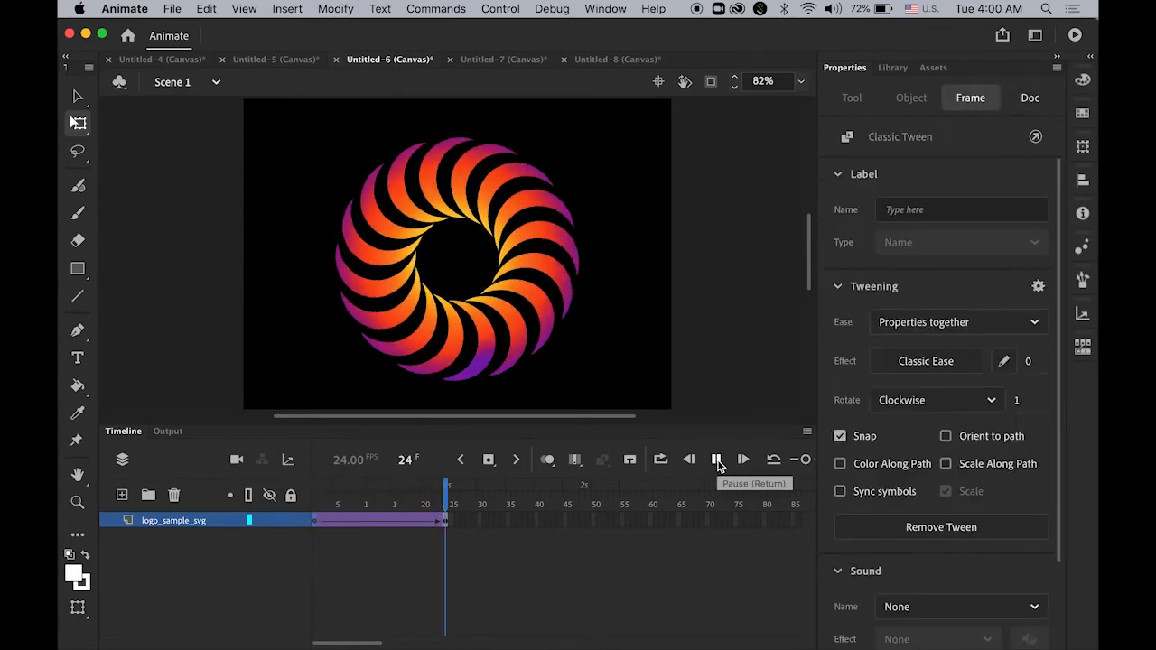
- Play the spinning logo animation from the first frame several times
click(715, 461)
text(2)
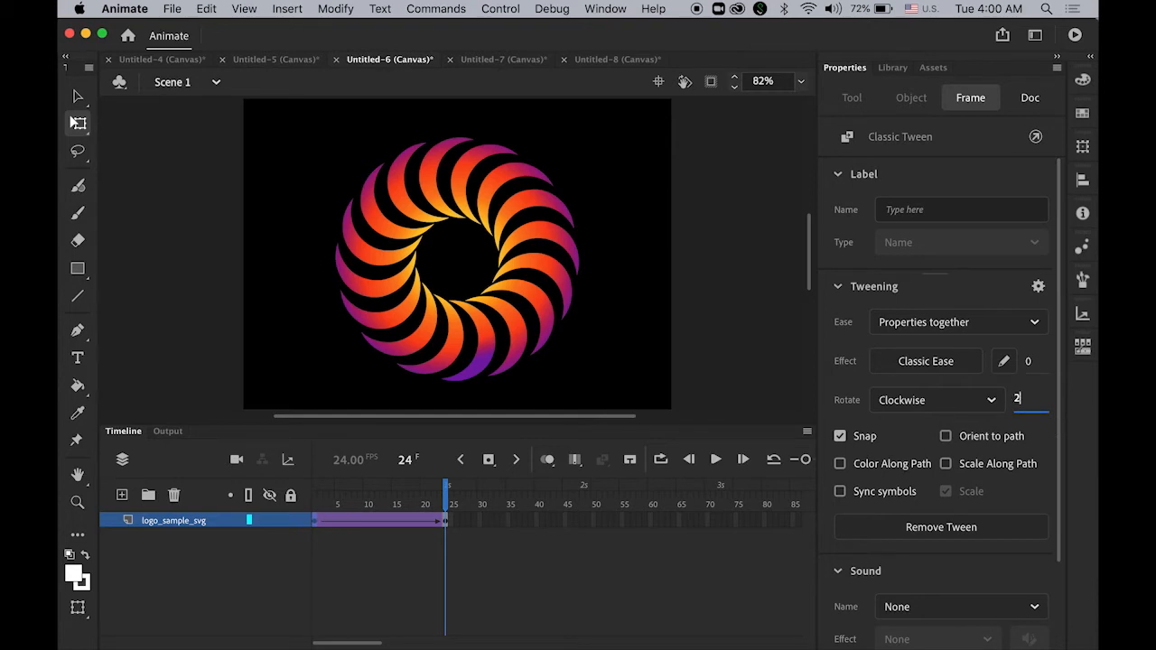
click(1030, 98)
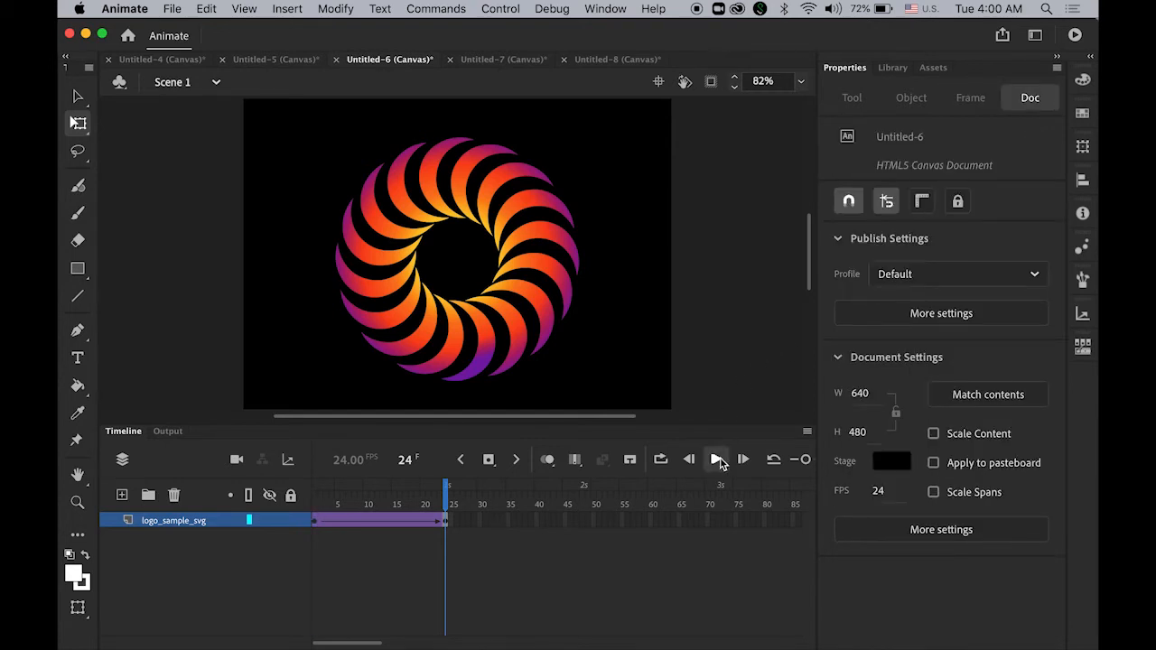
click(715, 460)
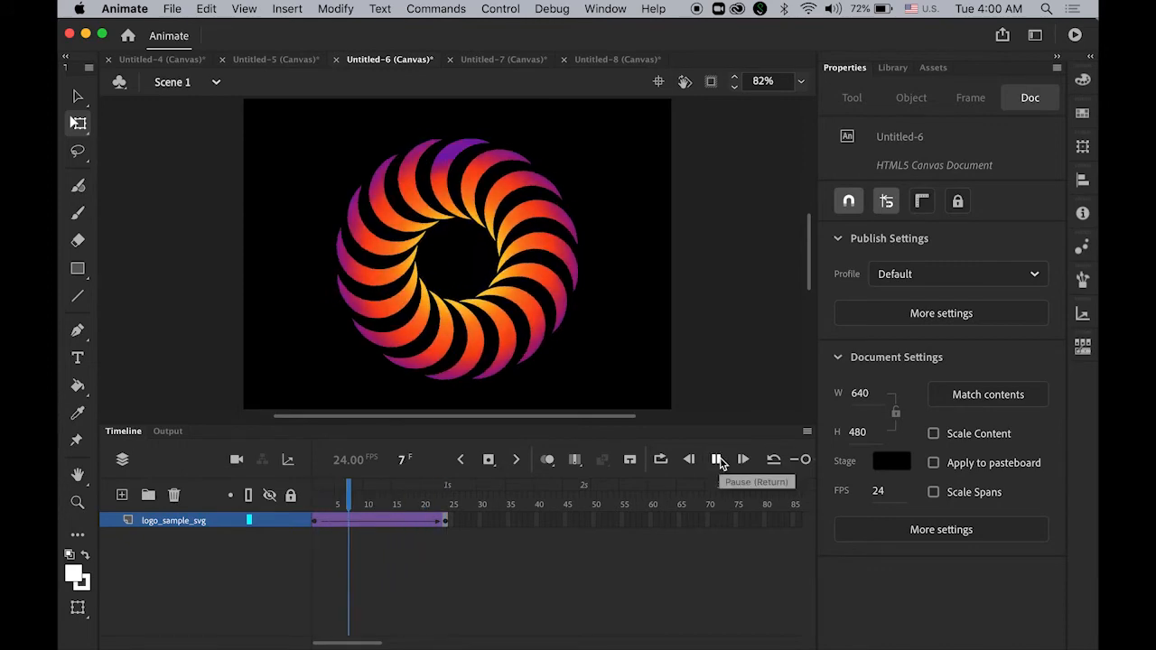
click(717, 460)
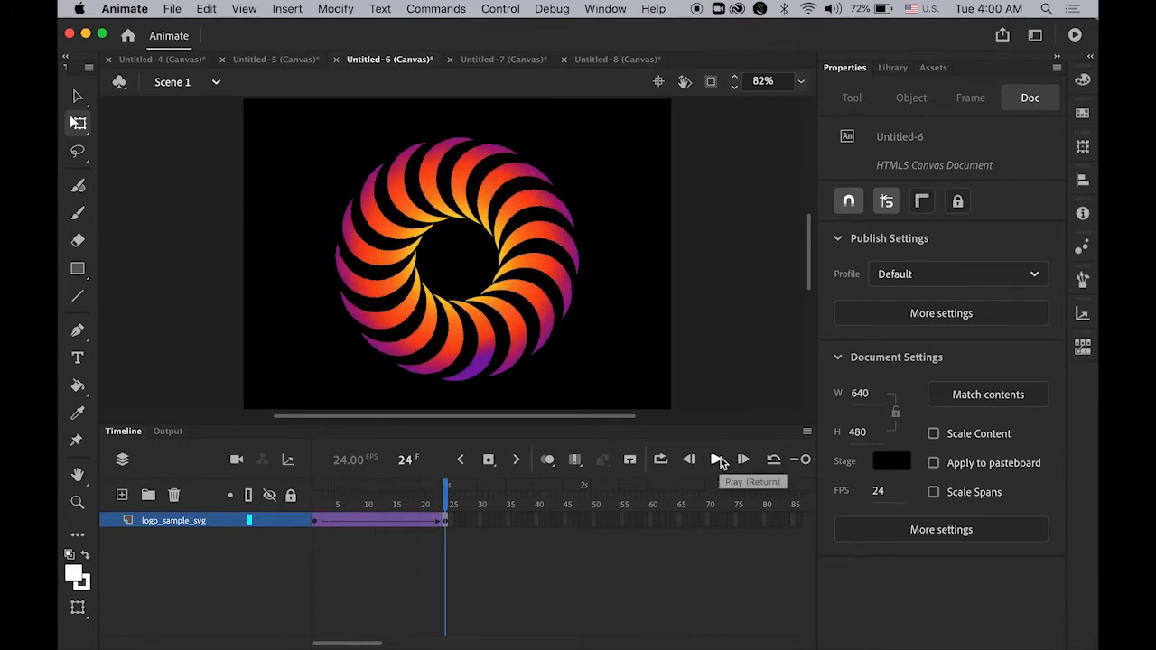
click(715, 460)
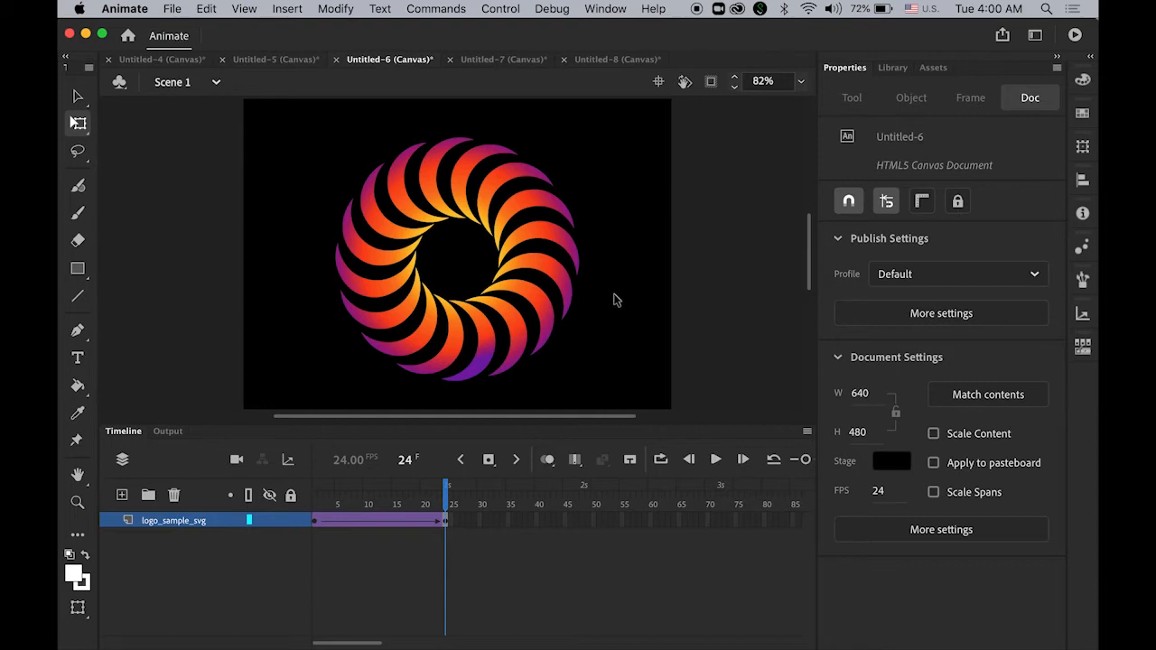
- In the next document add a frame-24 keyframe, create a classic tween and return to frame 1
click(275, 58)
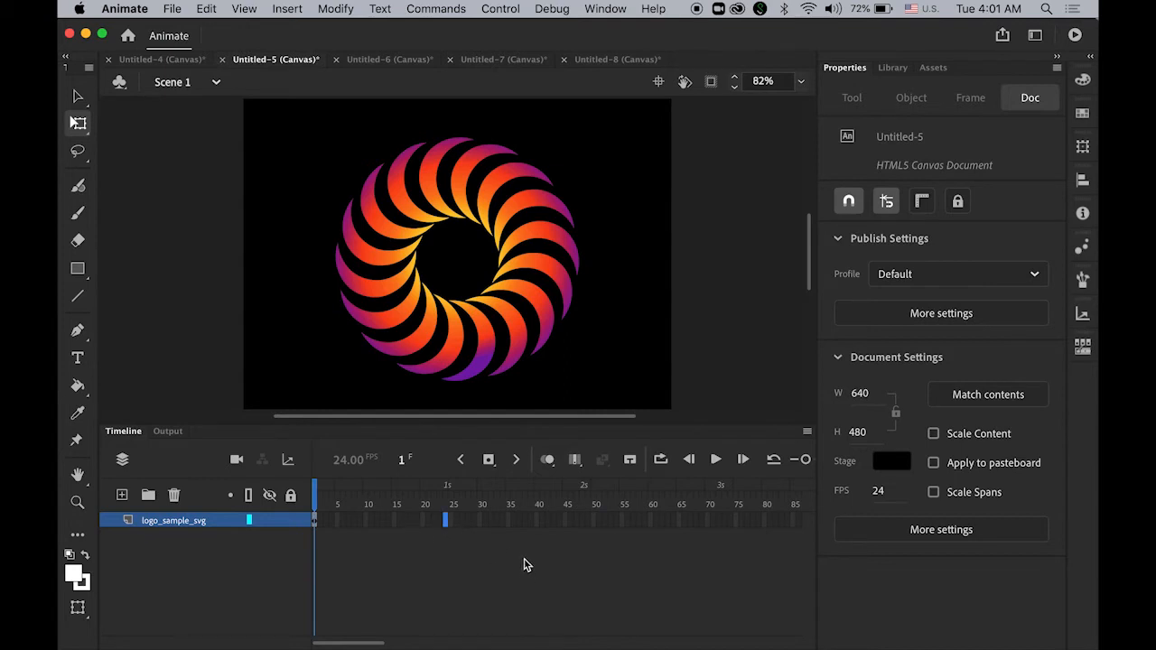
mouse_move(488, 461)
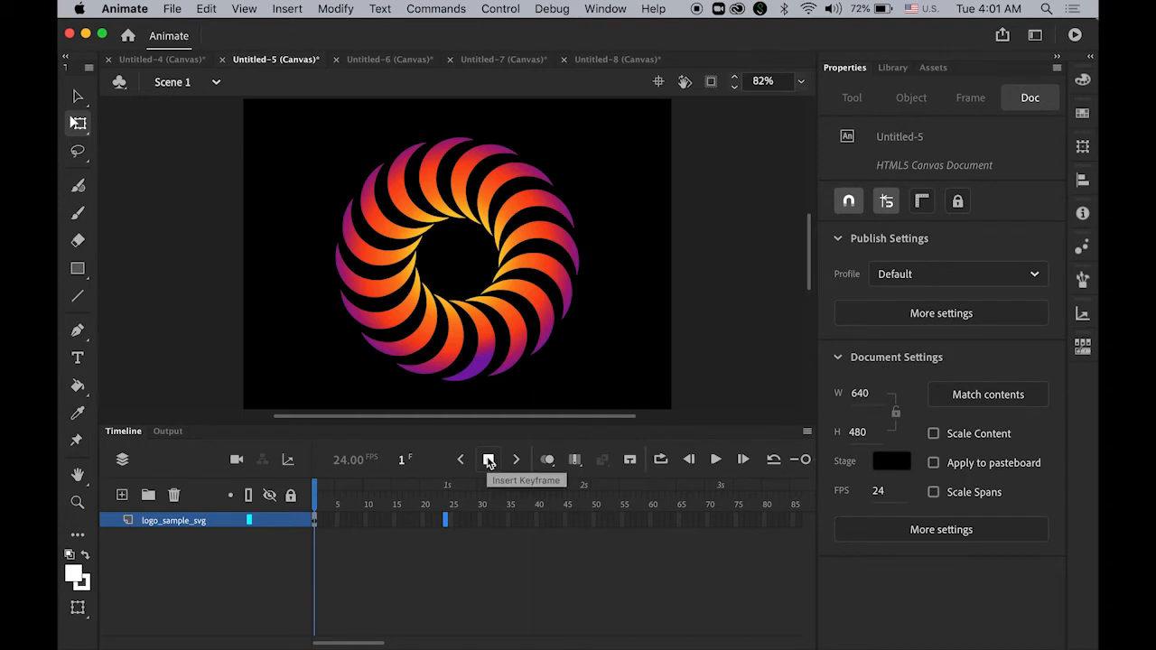
click(488, 460)
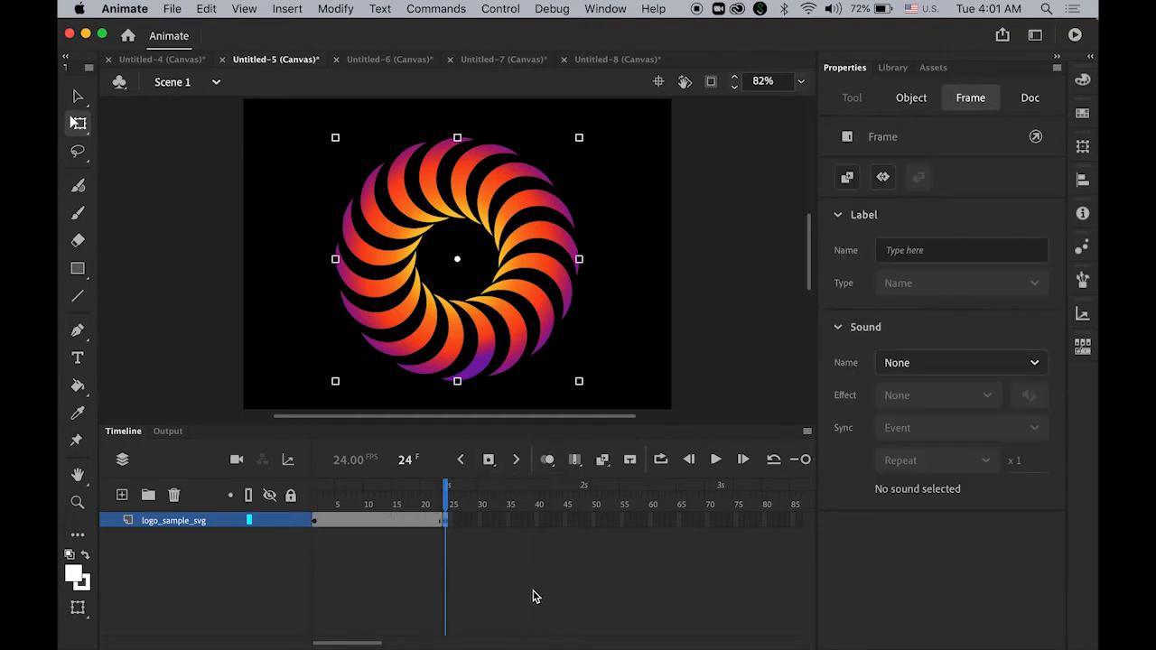
mouse_move(379, 527)
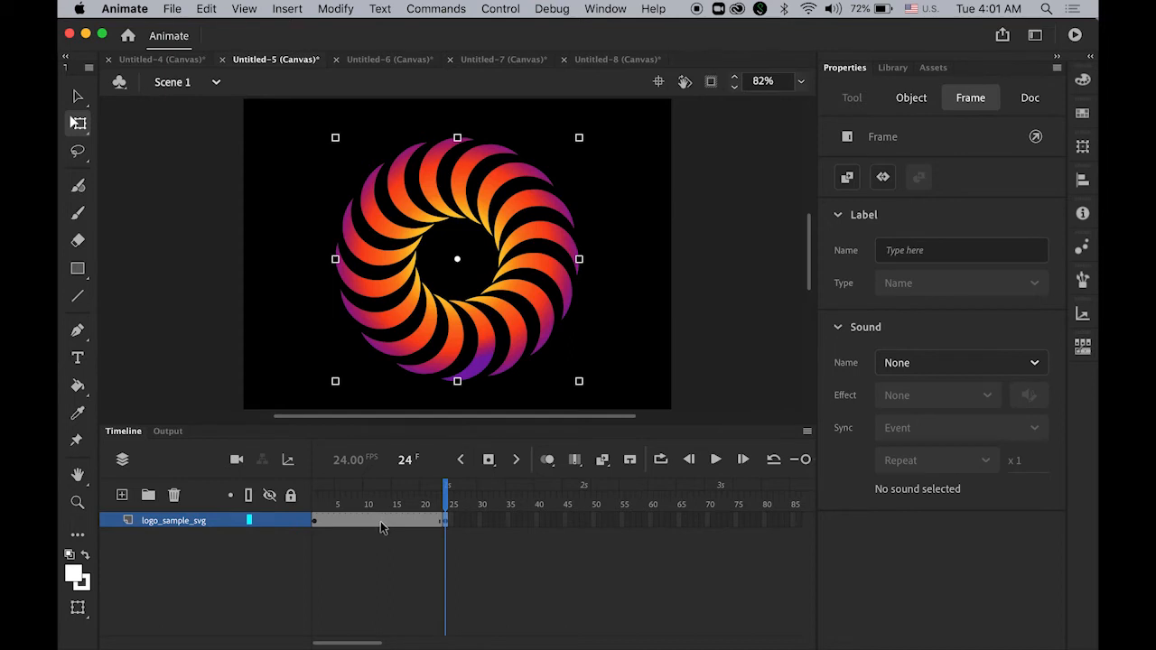
right_click(379, 522)
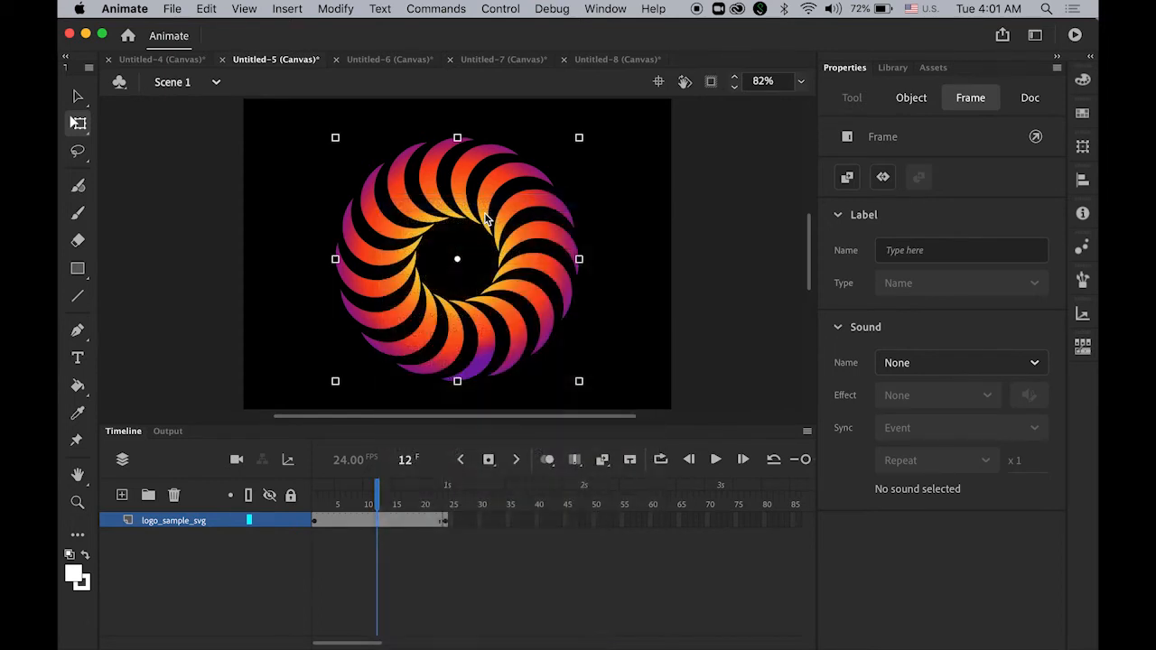
click(1029, 98)
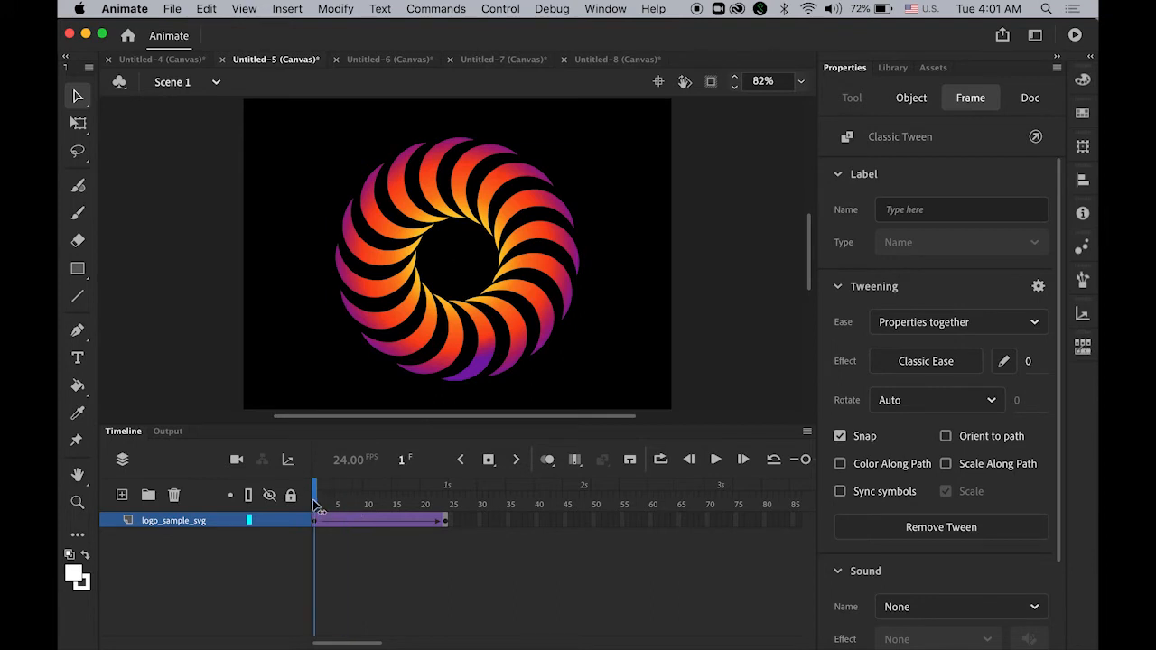
click(1030, 98)
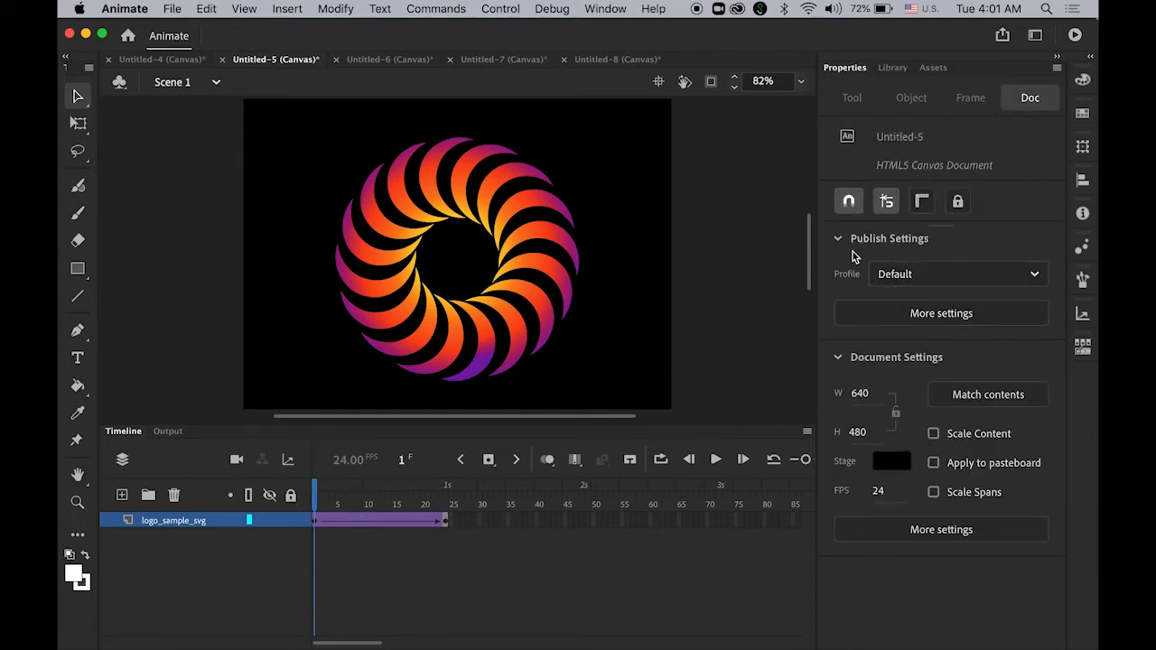
click(379, 520)
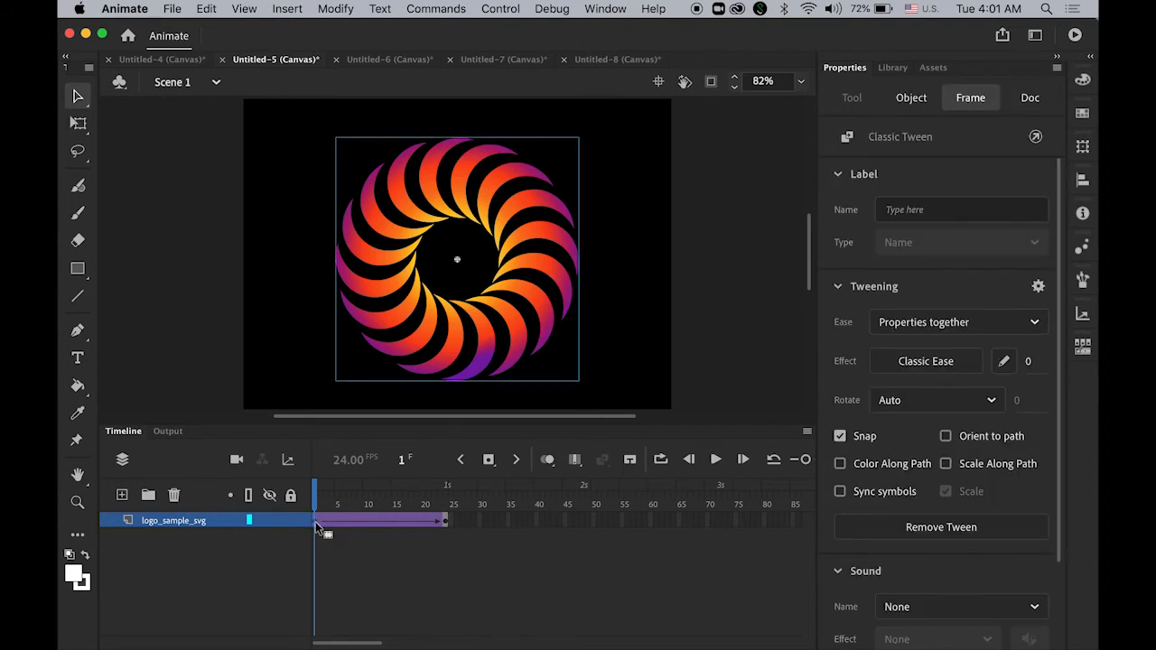
mouse_move(978, 173)
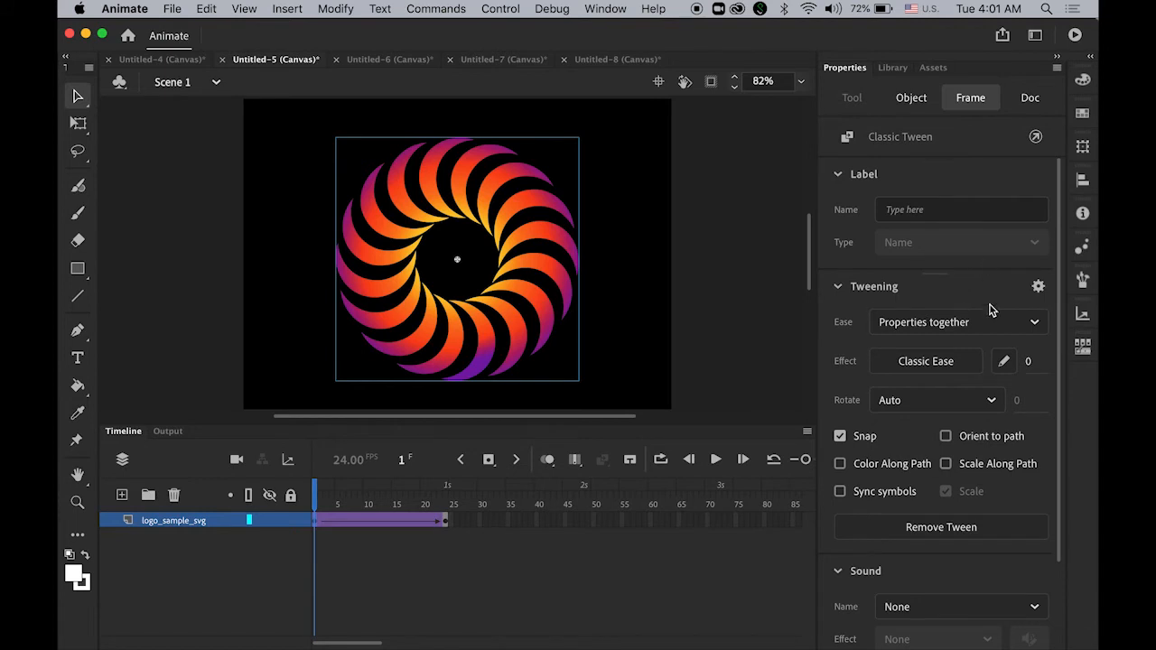
mouse_move(606, 253)
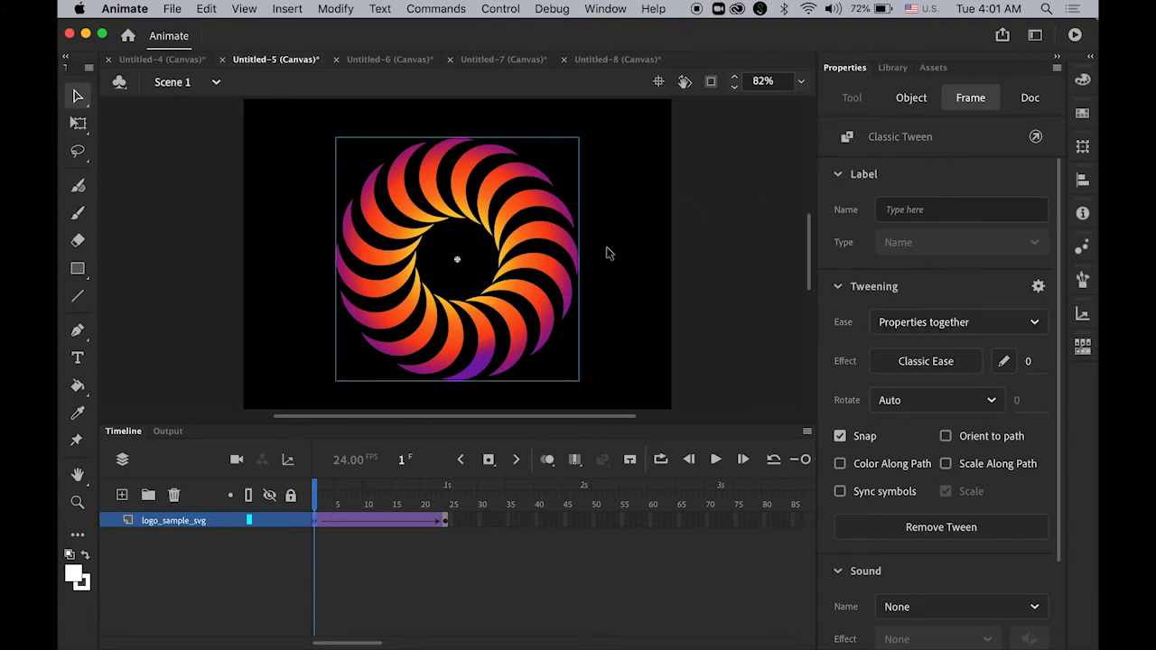
mouse_move(558, 278)
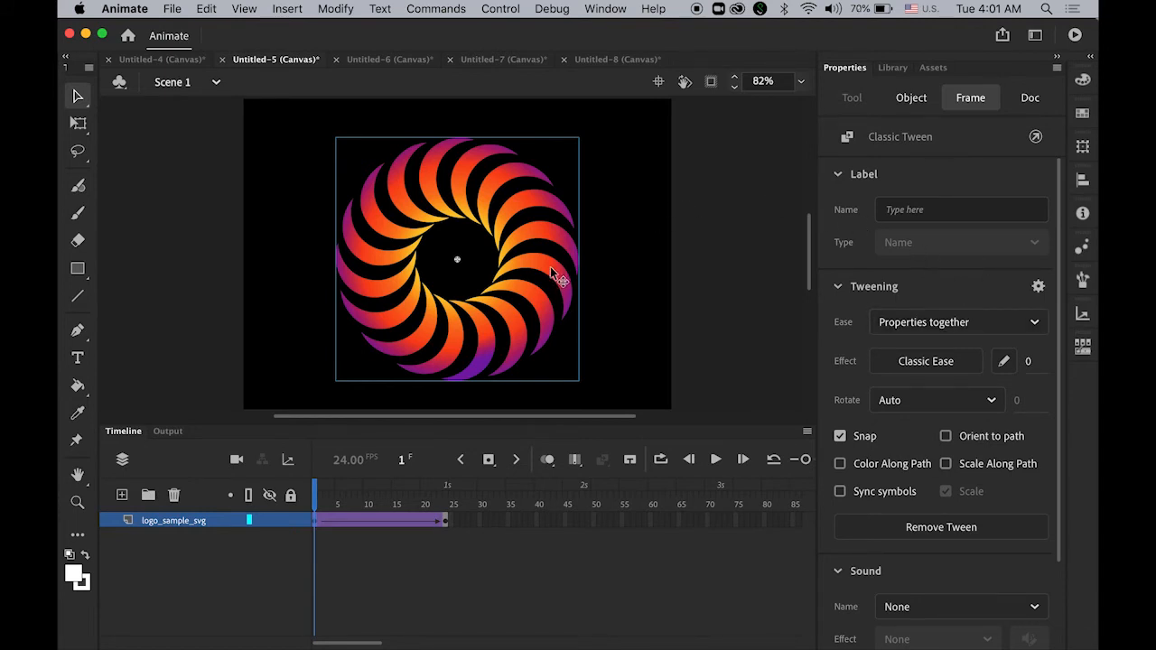
- Give the logo an Alpha colour effect raised to 100% and scrub the fade
click(910, 98)
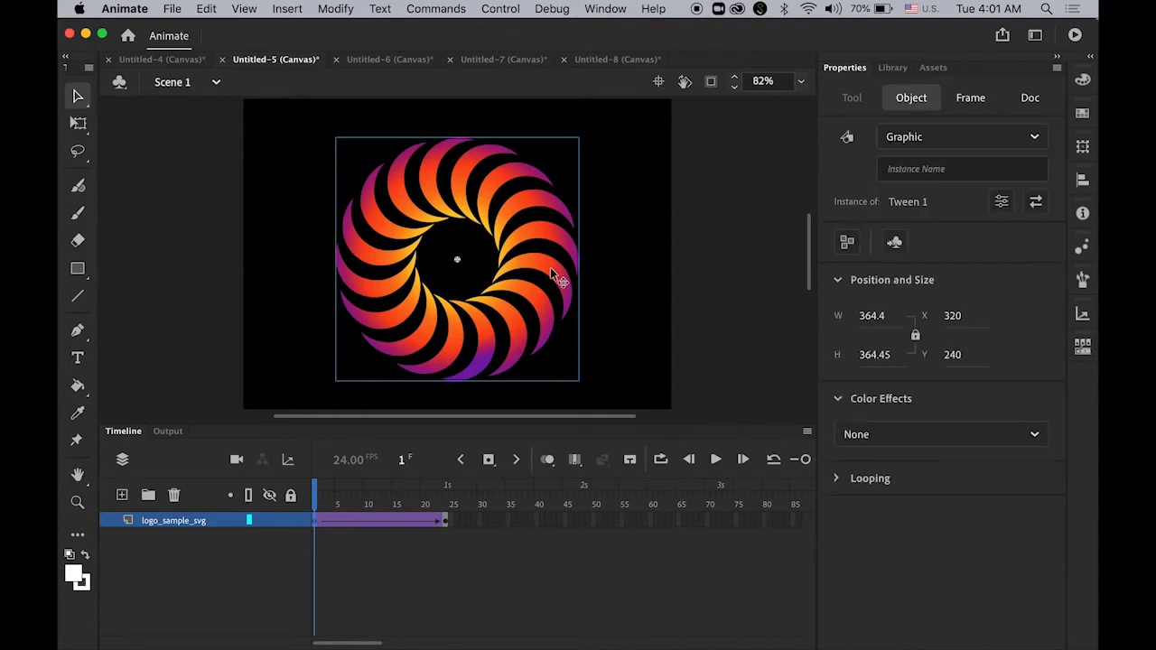
mouse_move(849, 94)
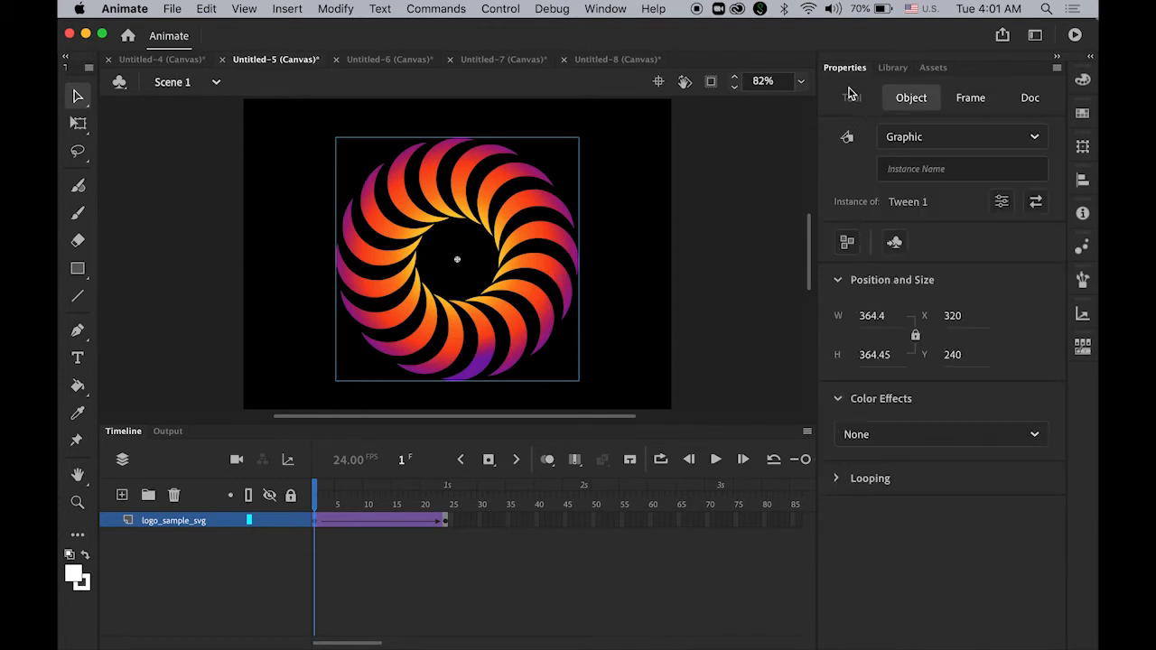
mouse_move(964, 256)
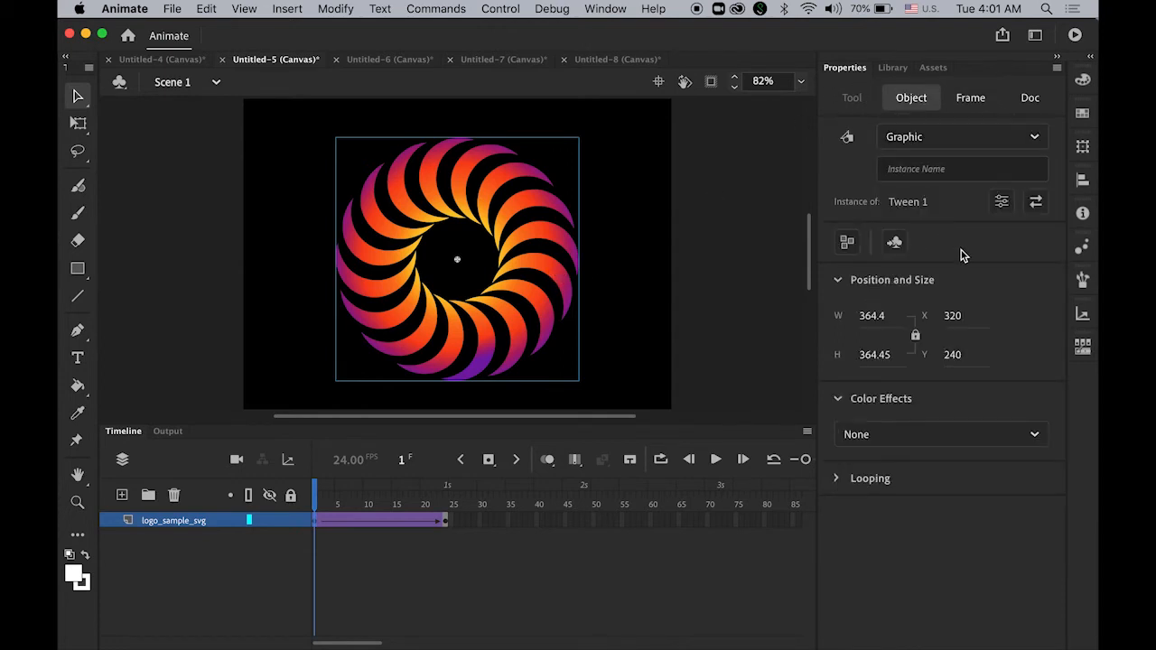
mouse_move(531, 249)
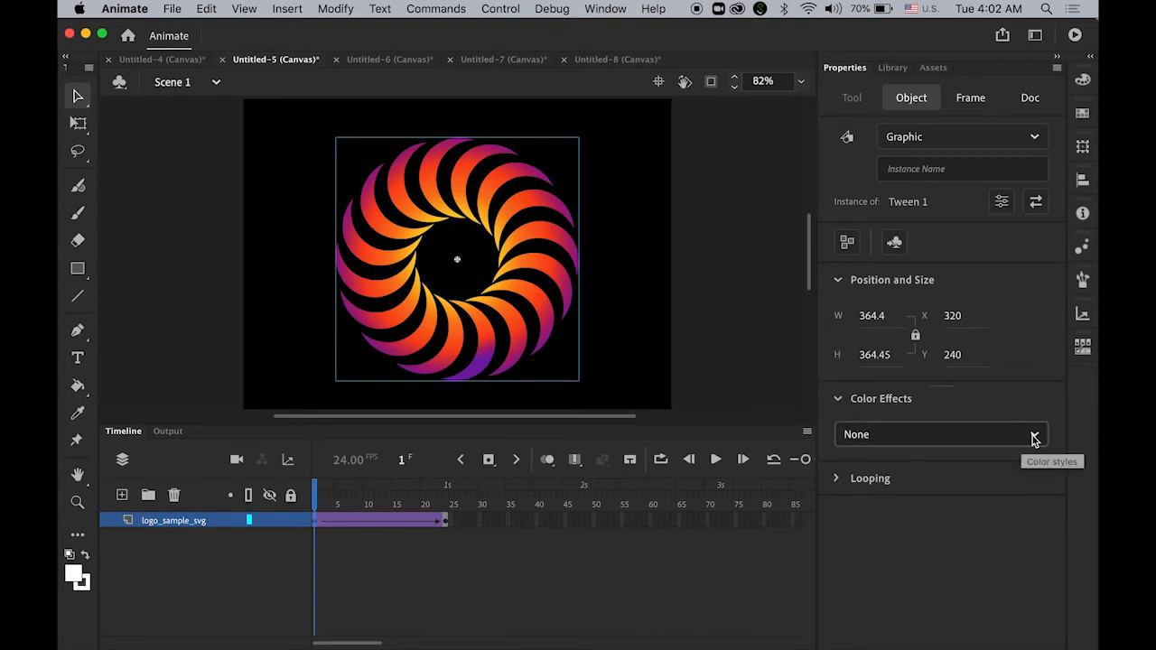
click(939, 433)
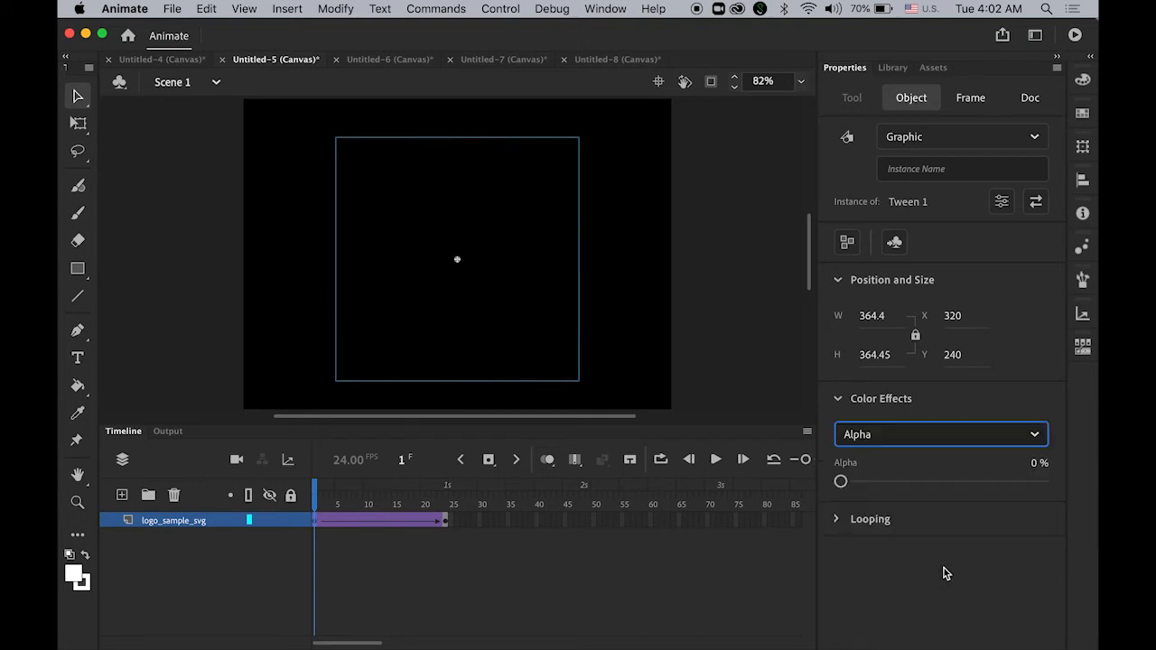
drag(842, 481, 1037, 480)
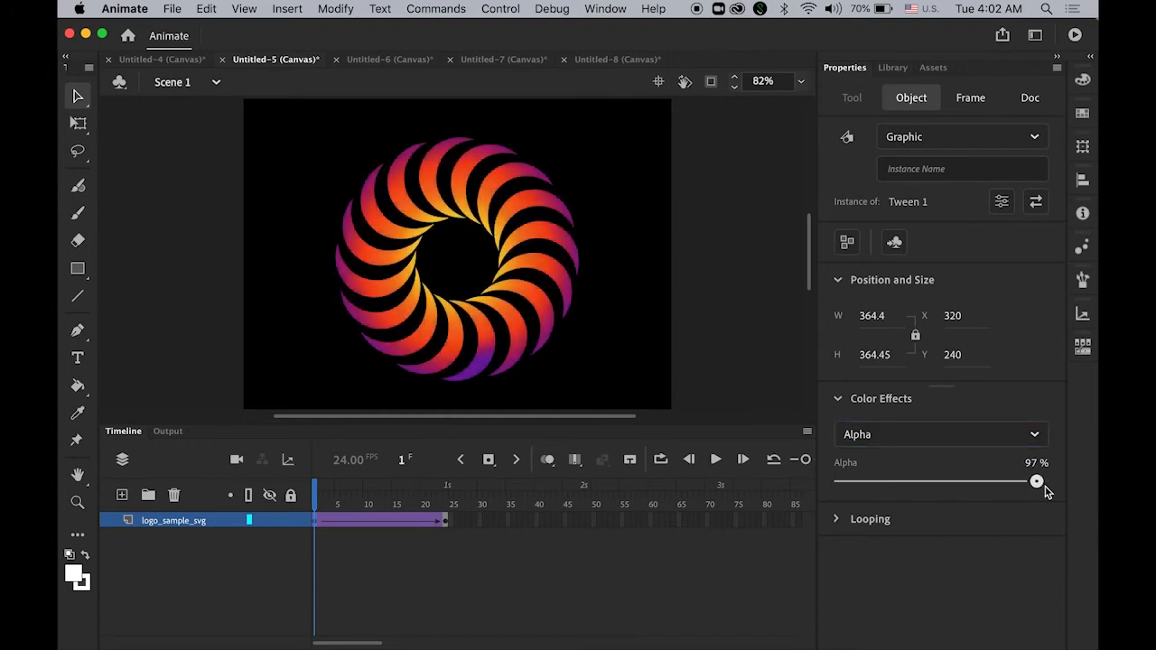
drag(1037, 481, 1042, 480)
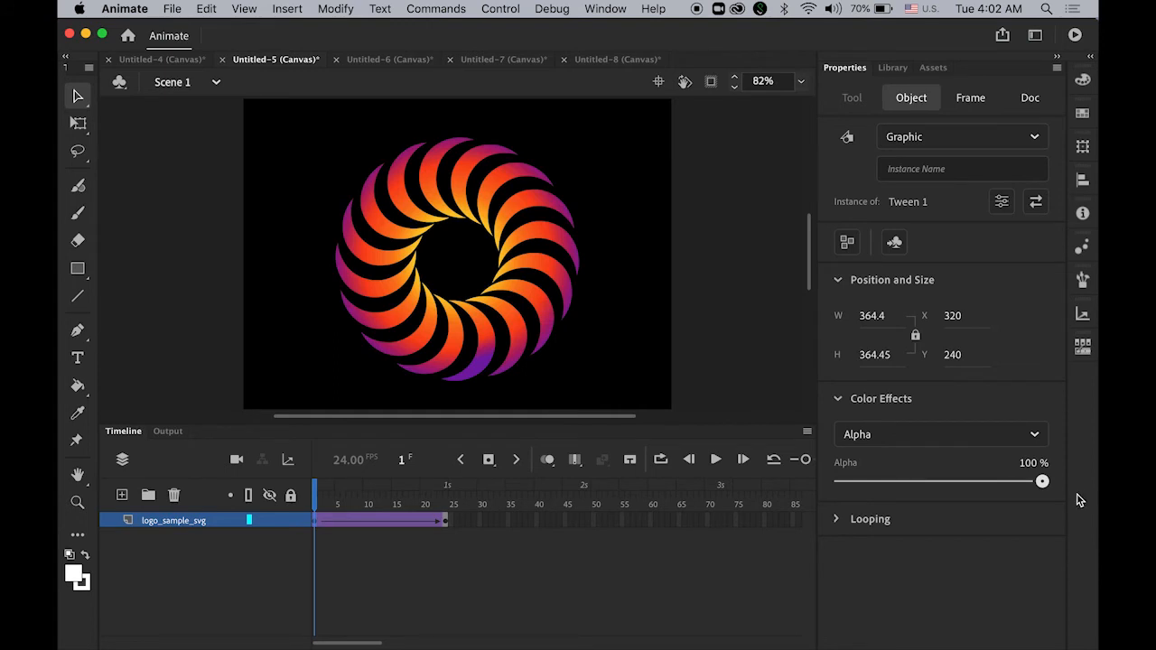
drag(1042, 480, 840, 480)
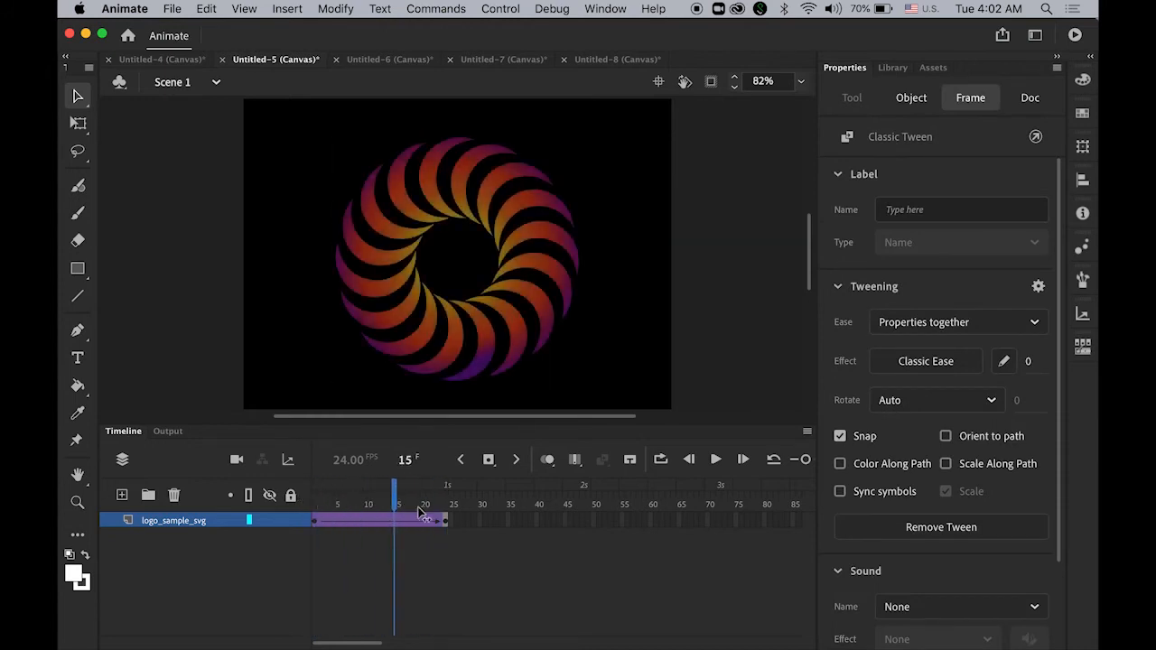
- Set Alpha on the logo at frame 1 and frame 24 so it fades across the tween
click(445, 504)
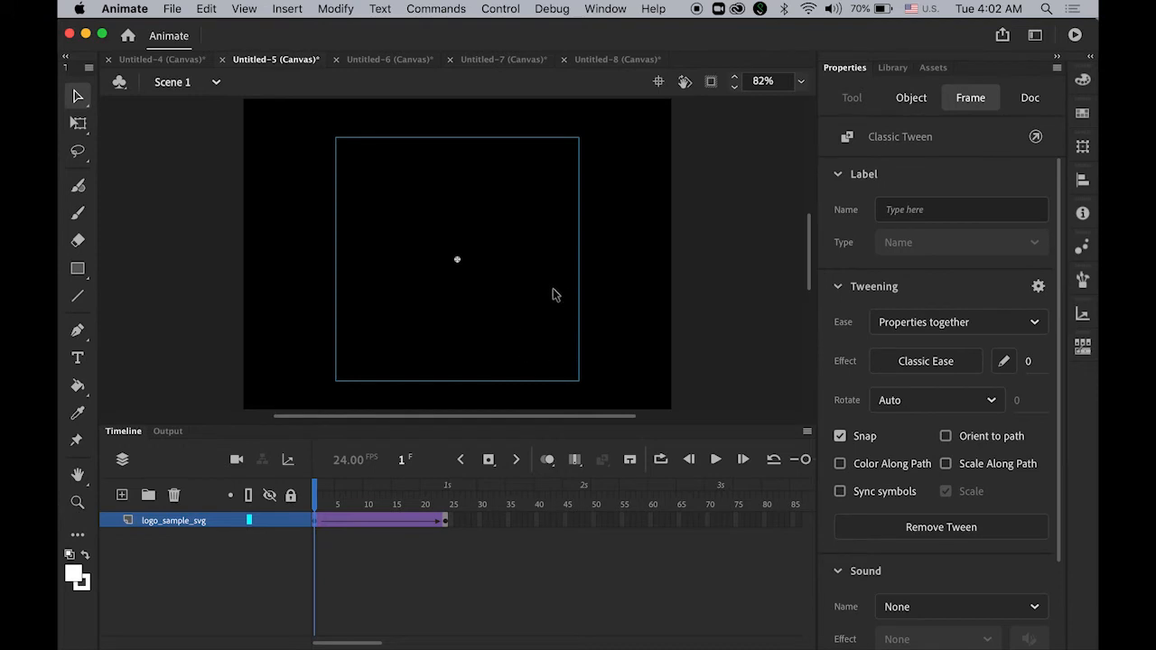
click(1029, 97)
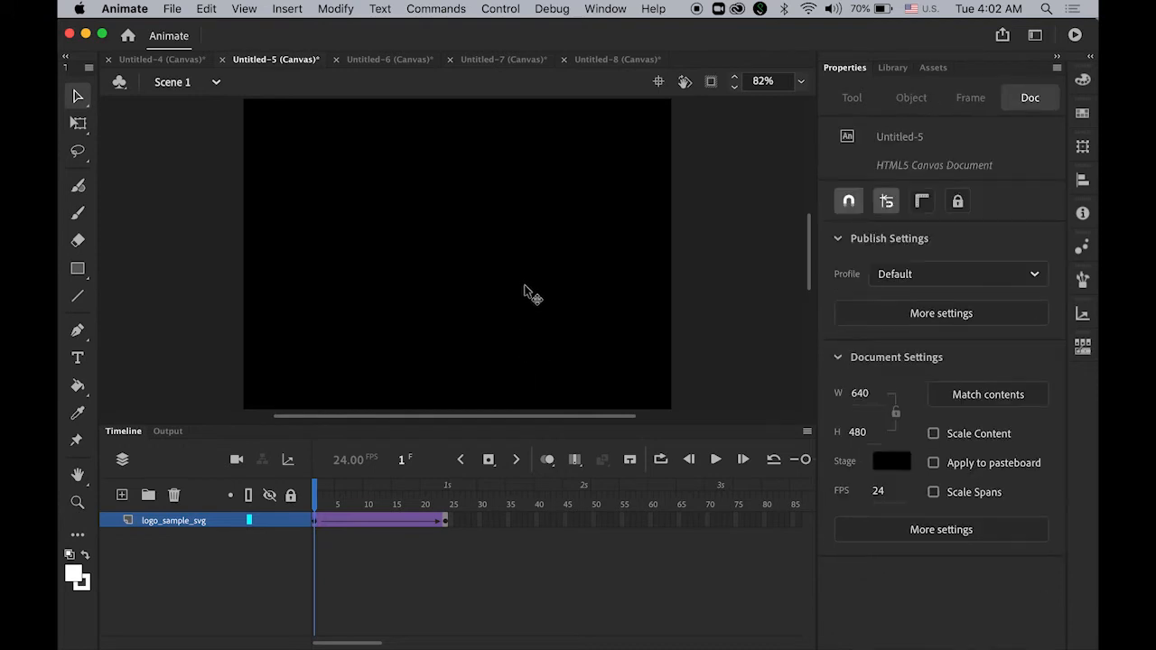
click(456, 260)
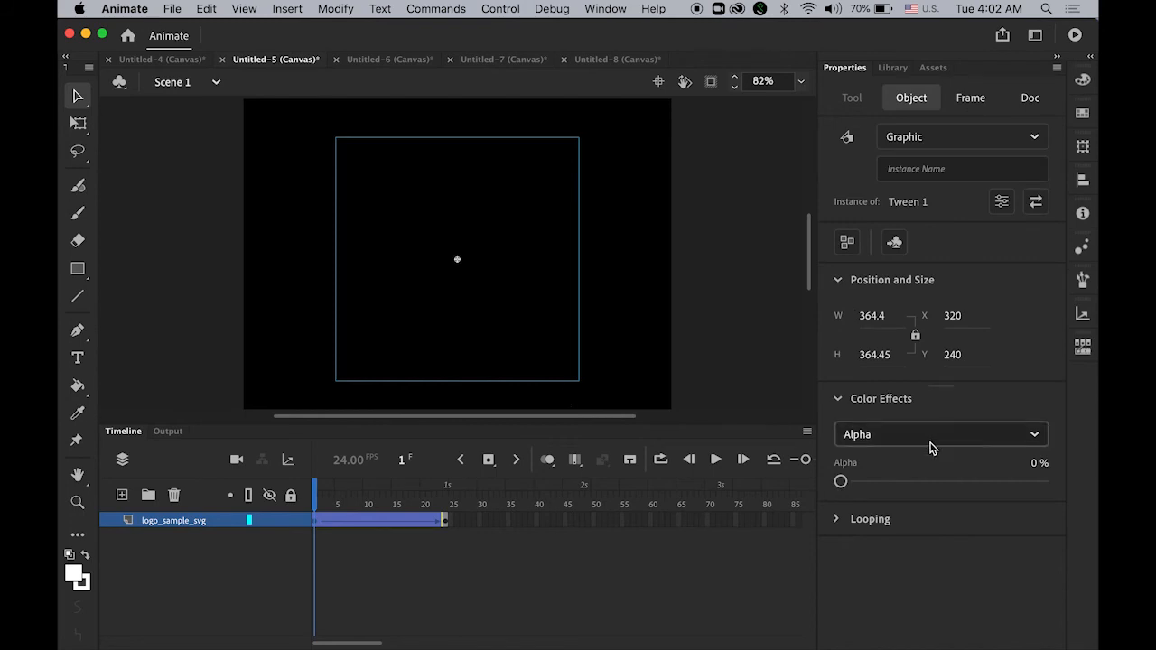
mouse_move(841, 480)
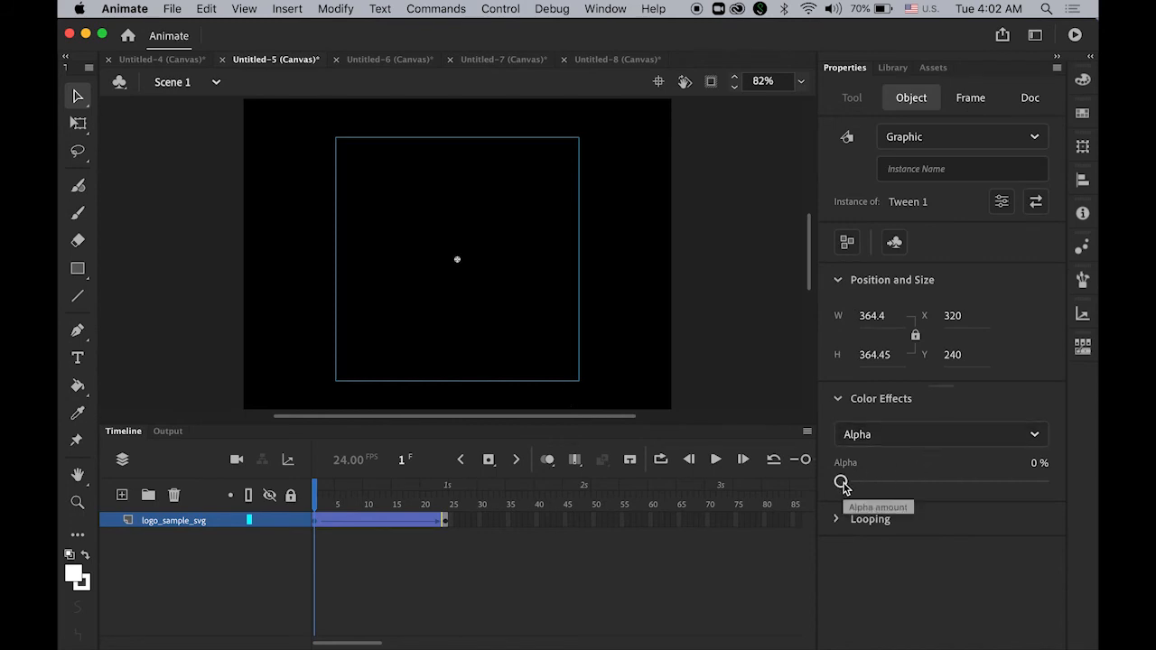
drag(842, 481, 1042, 481)
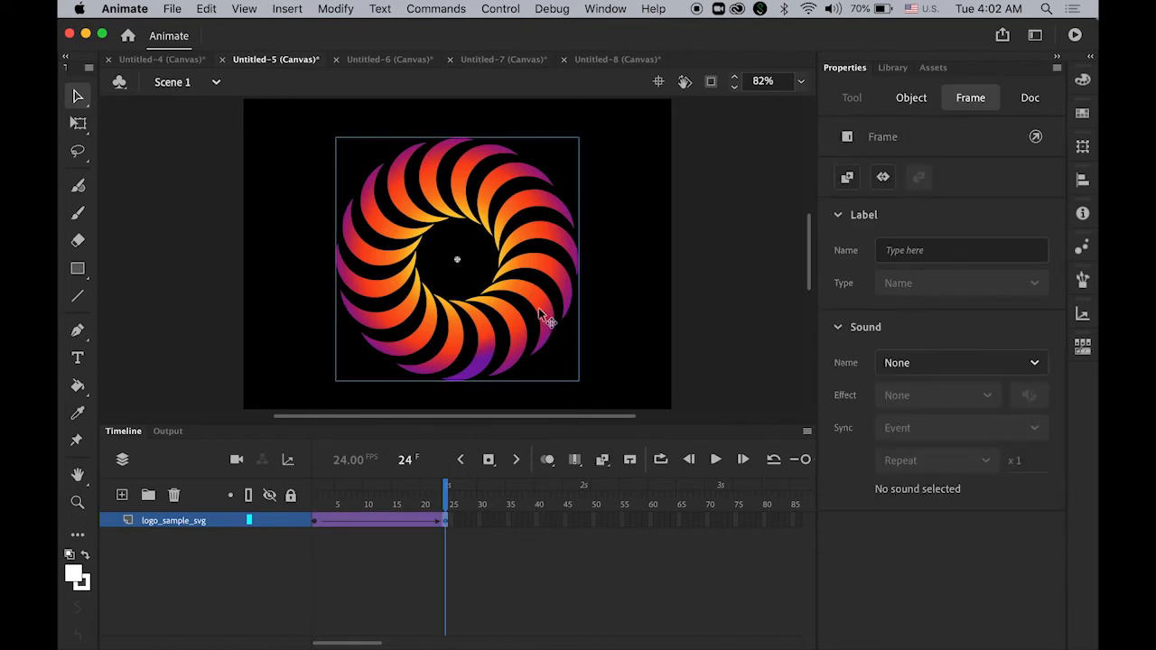
click(910, 98)
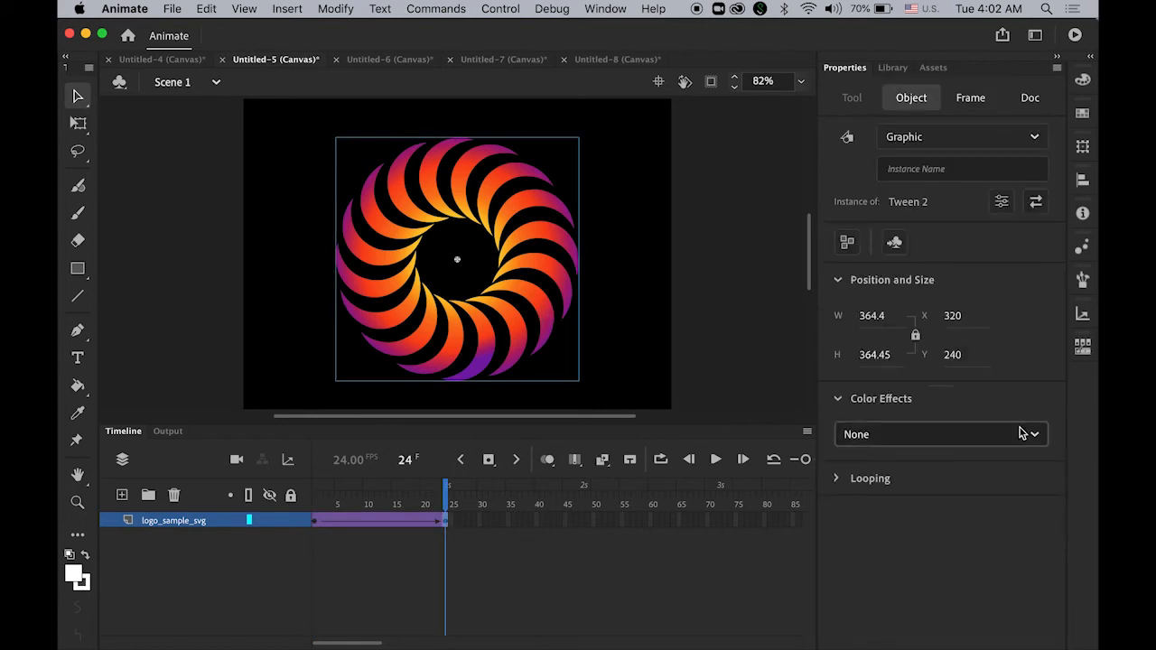
click(939, 434)
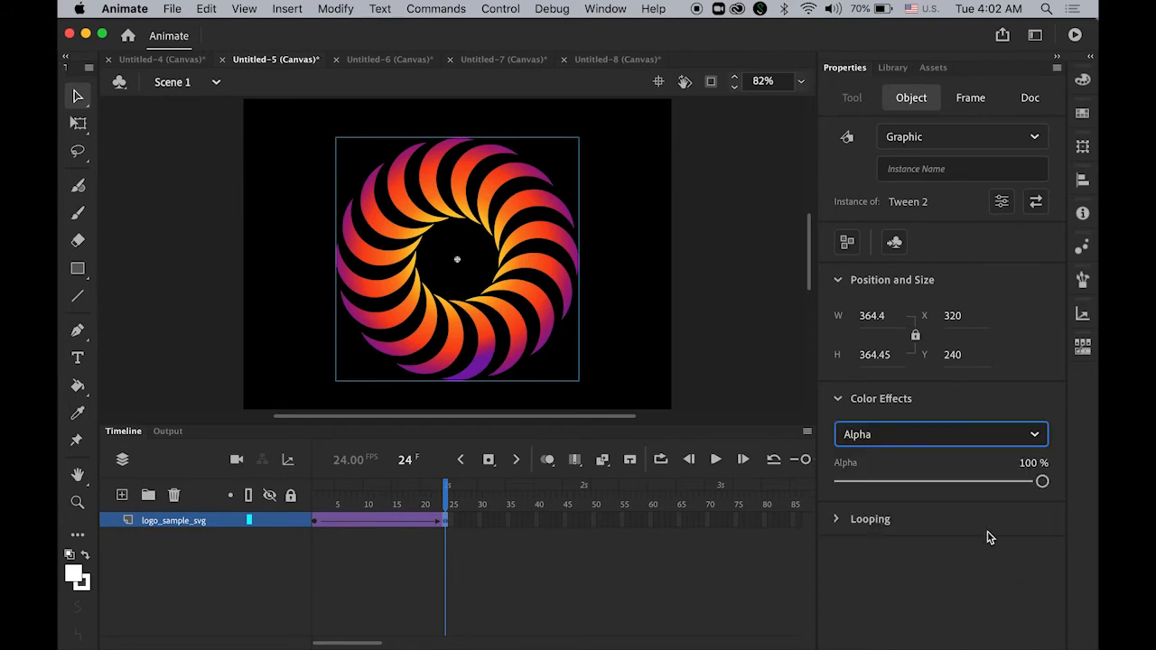
drag(1042, 480, 840, 480)
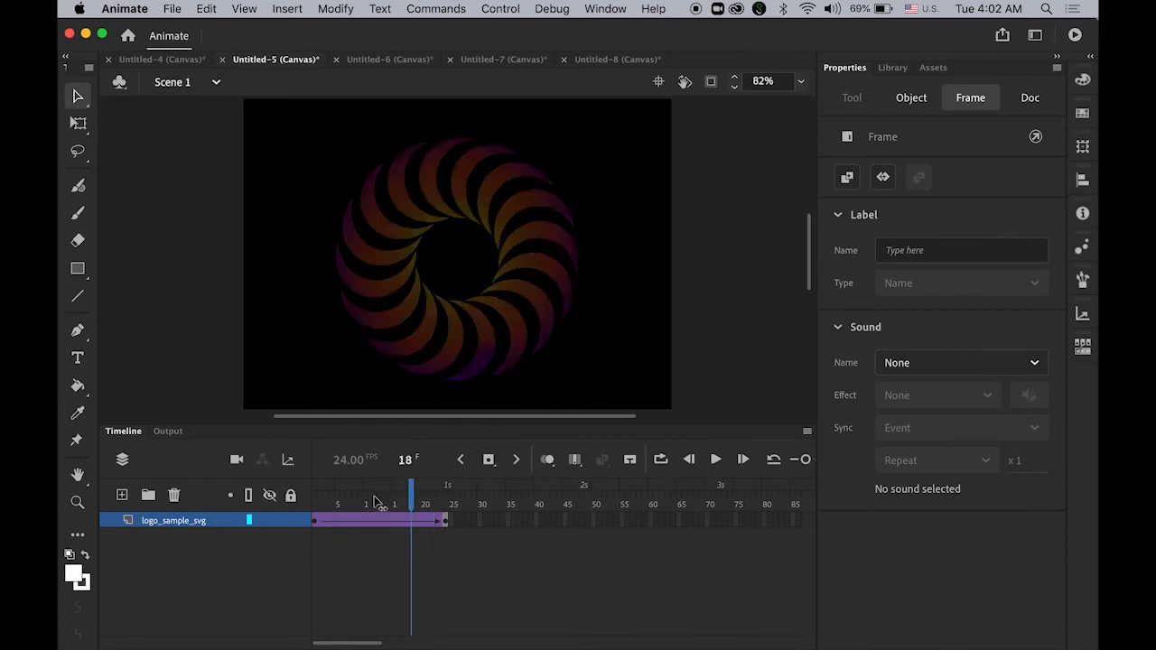
- Play and pause the timeline to preview the fading logo
click(1030, 97)
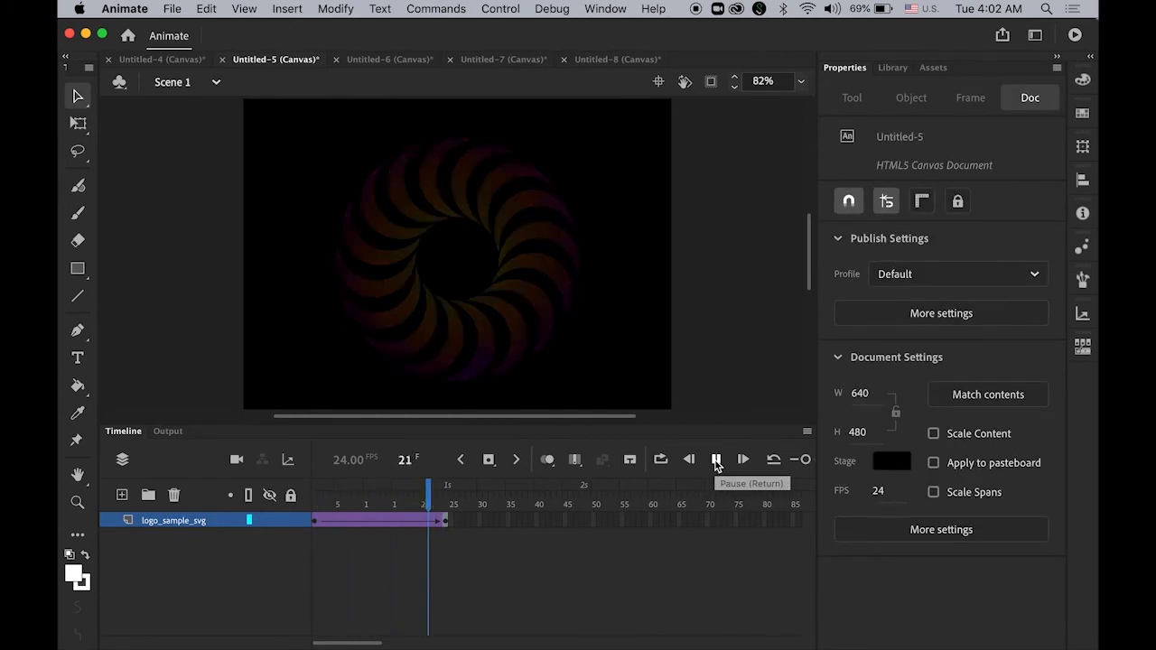
click(715, 460)
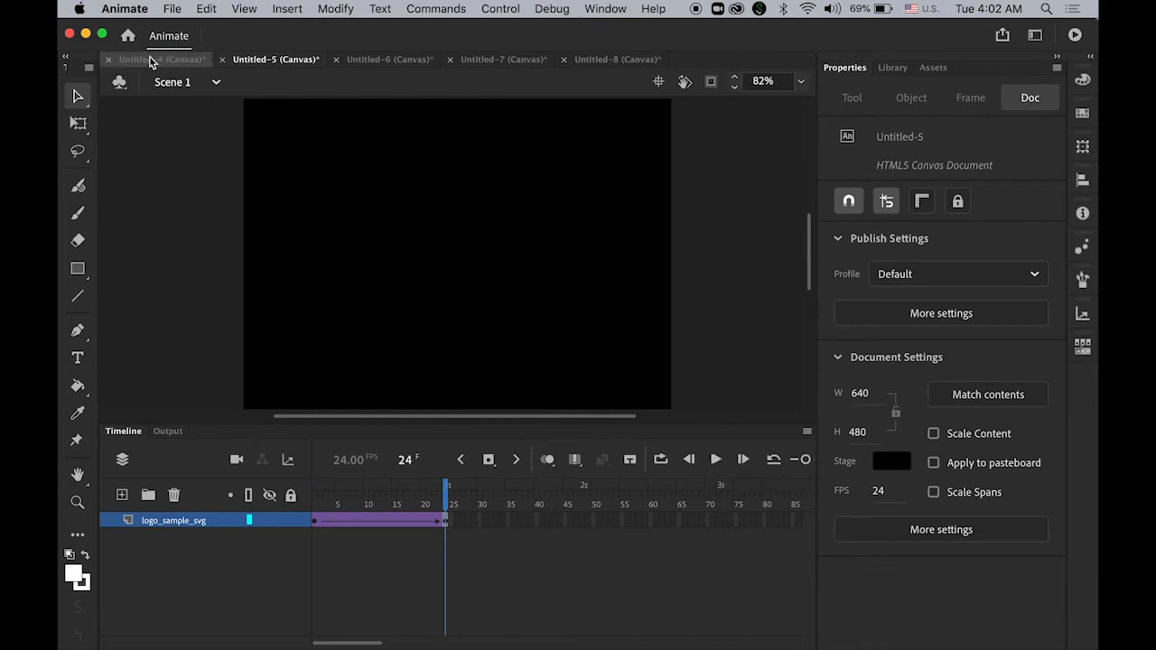
- Switch to Untitled-4 and turn the logo's 24-frame span into a classic tween
click(159, 60)
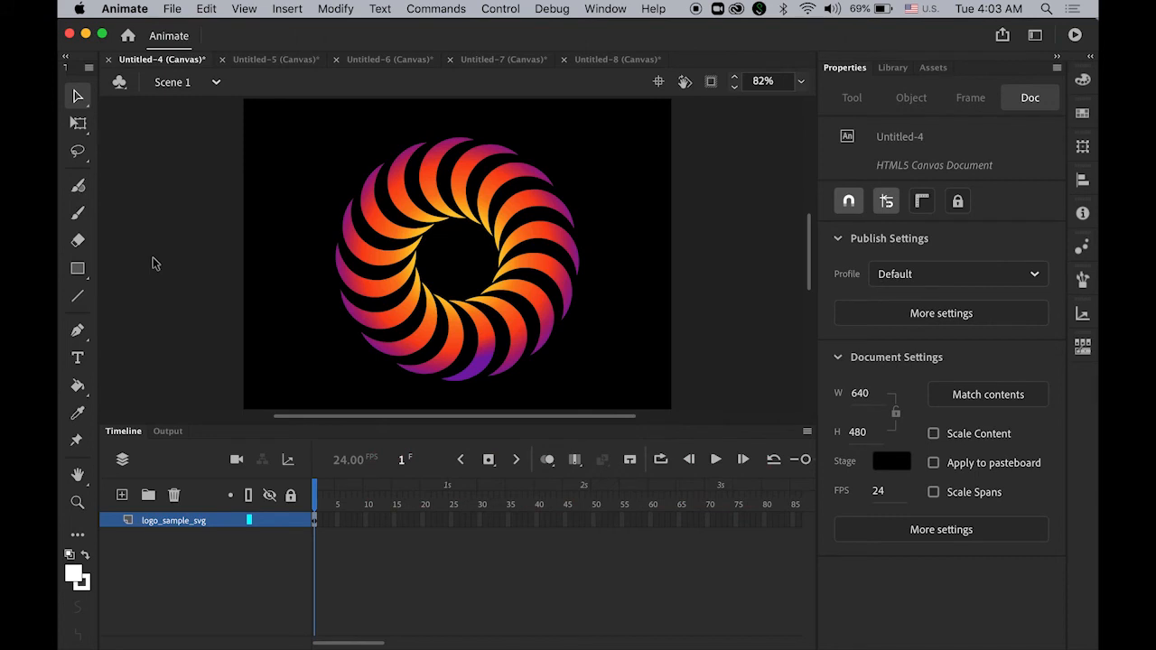
mouse_move(79, 97)
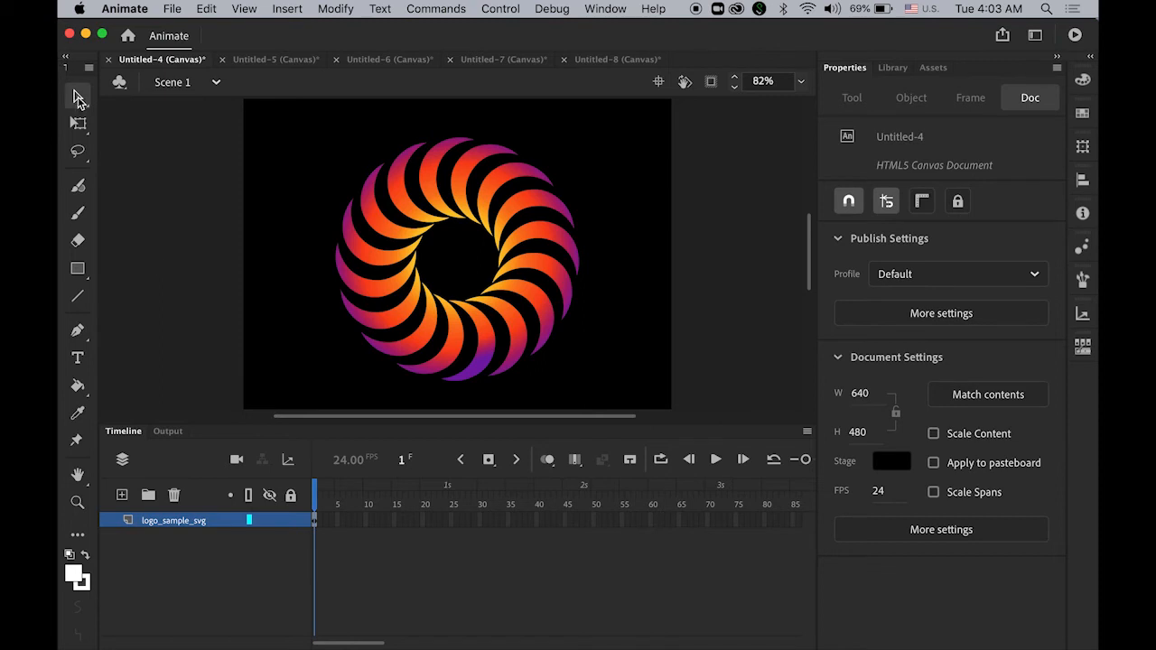
mouse_move(443, 528)
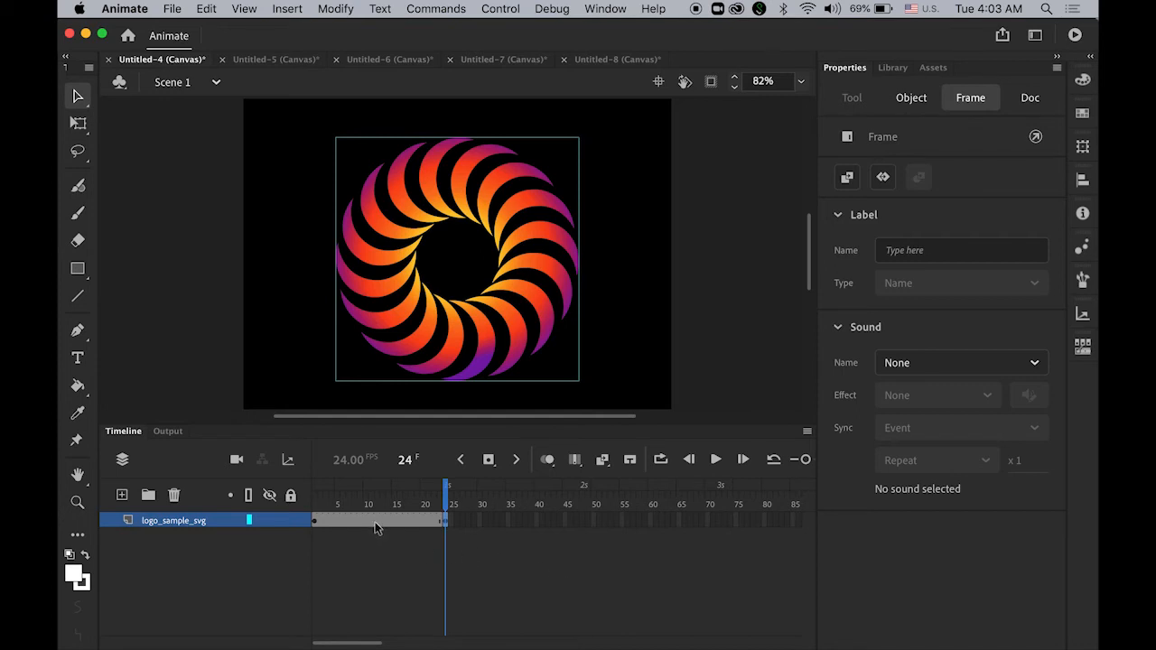
right_click(378, 520)
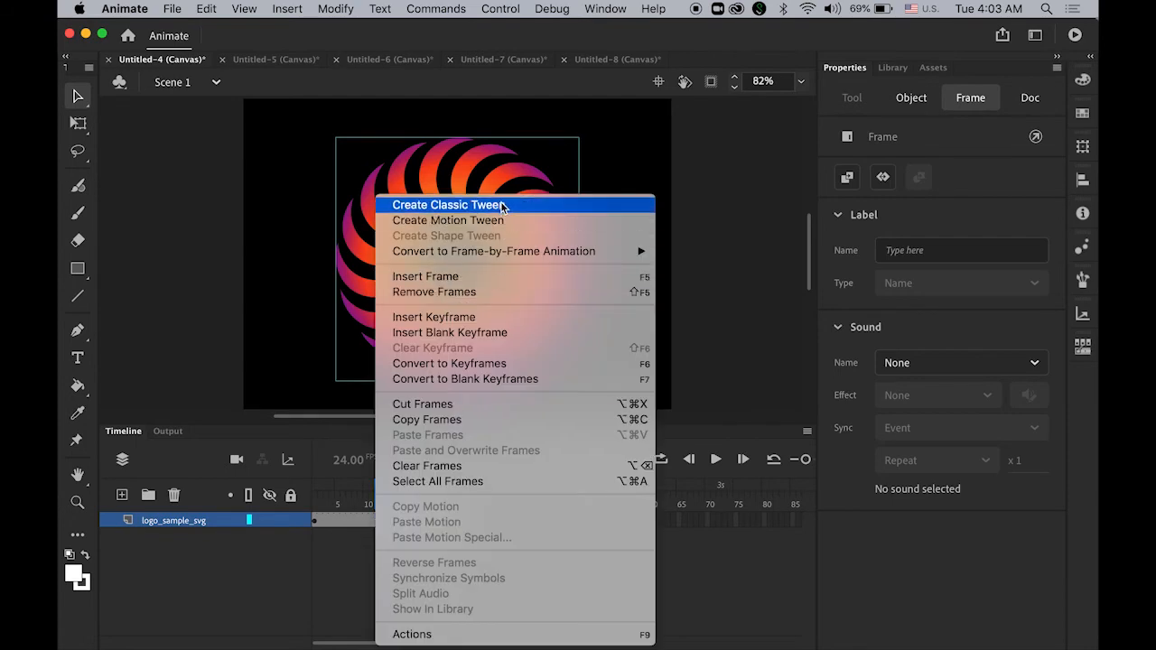
click(445, 206)
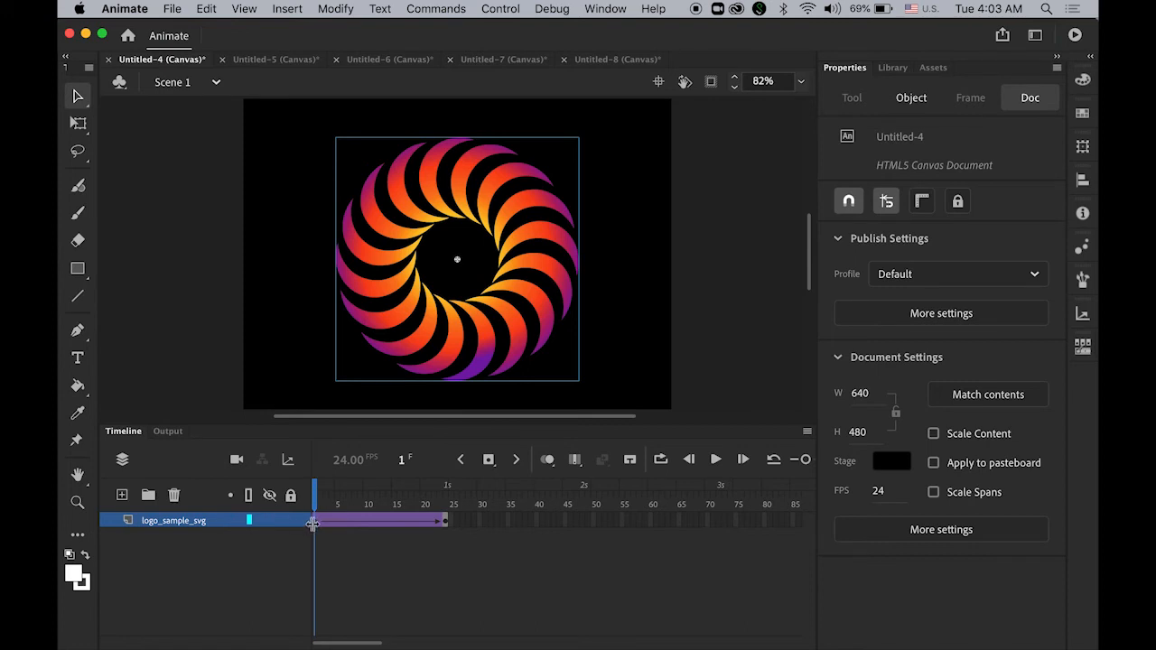
- At frame 1 set the logo's scale to 20% in the Transform panel
click(970, 98)
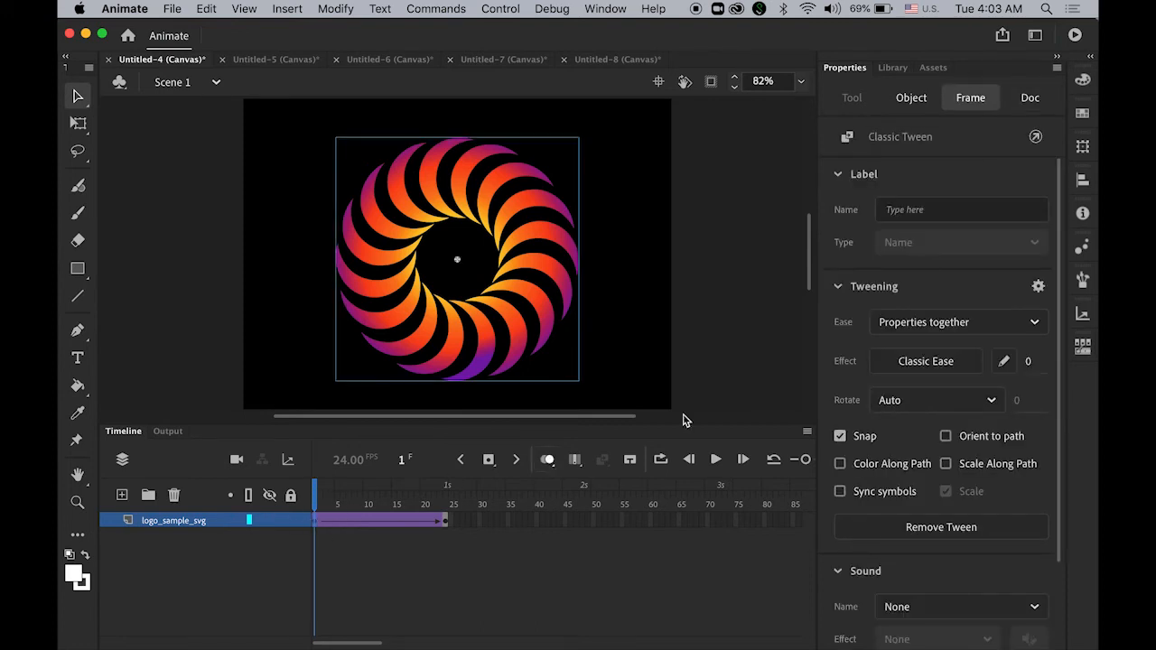
click(1083, 146)
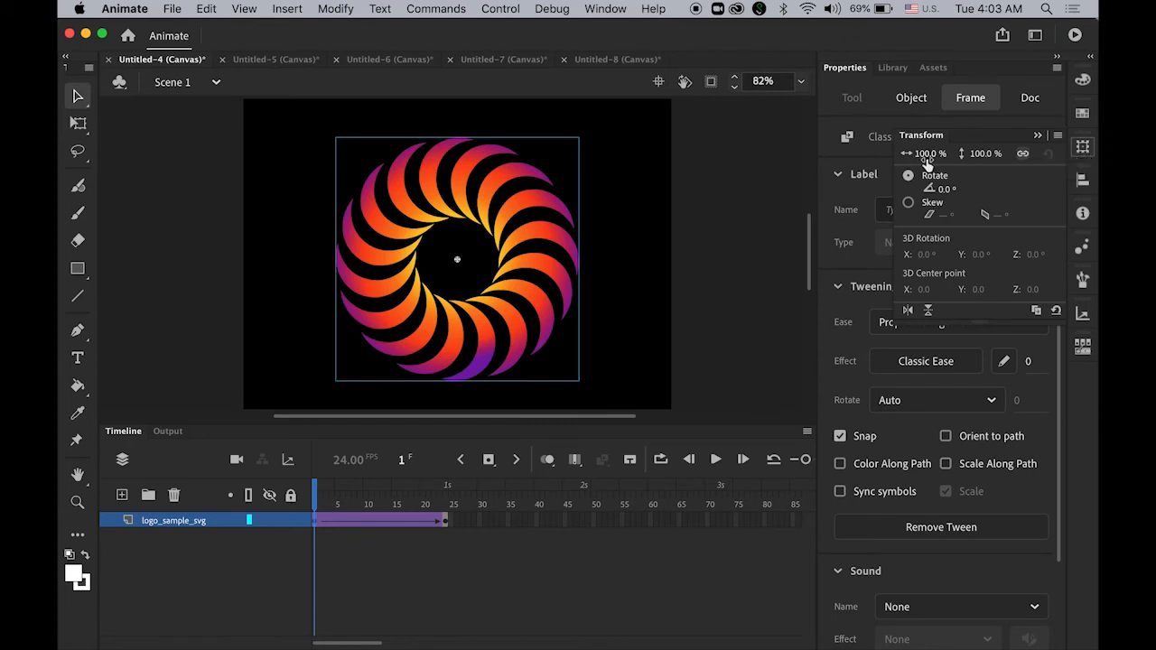
click(923, 152)
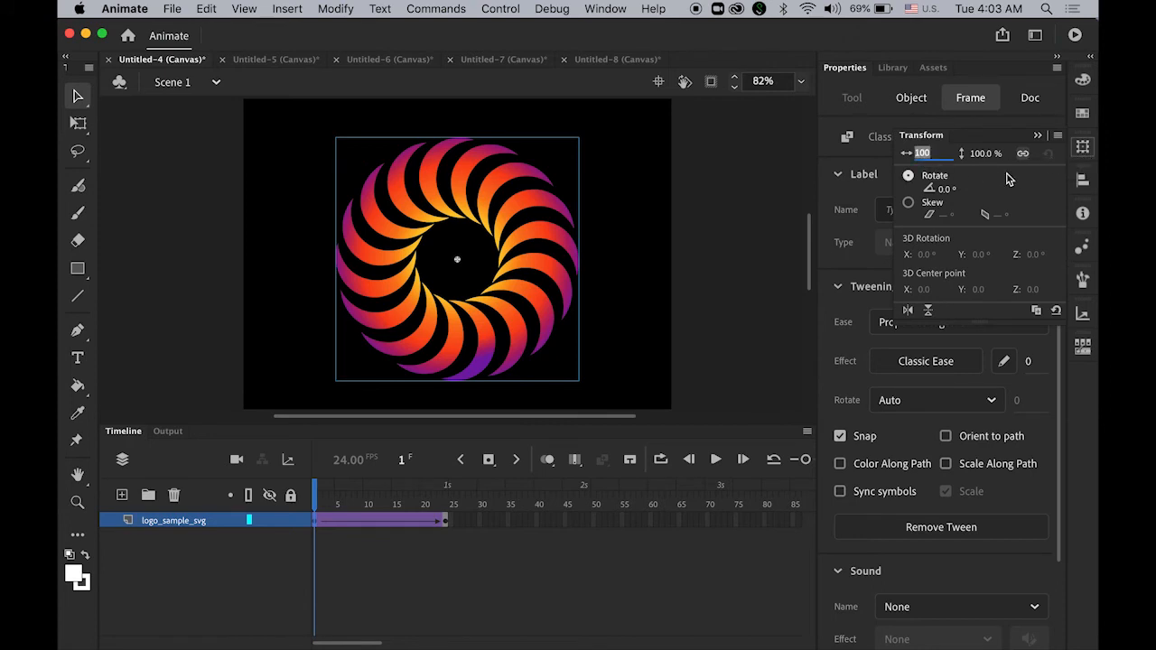
text(20.0 %)
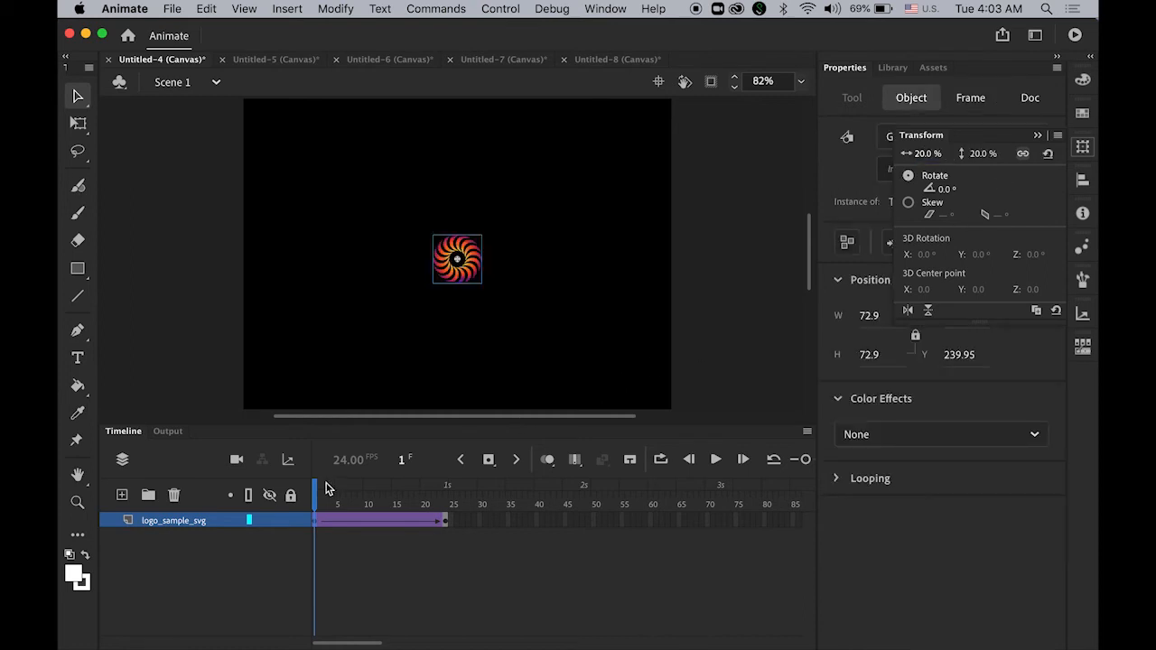
- Play the growth tween, then move the small logo lower on the stage at frame 1
click(444, 504)
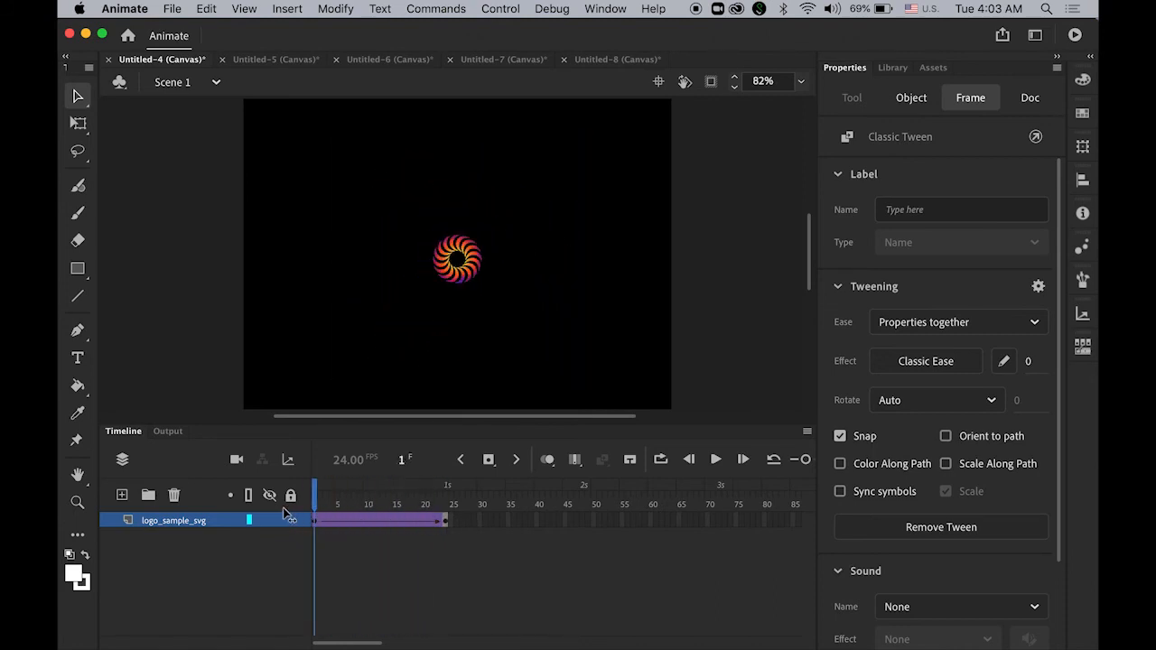
click(1030, 98)
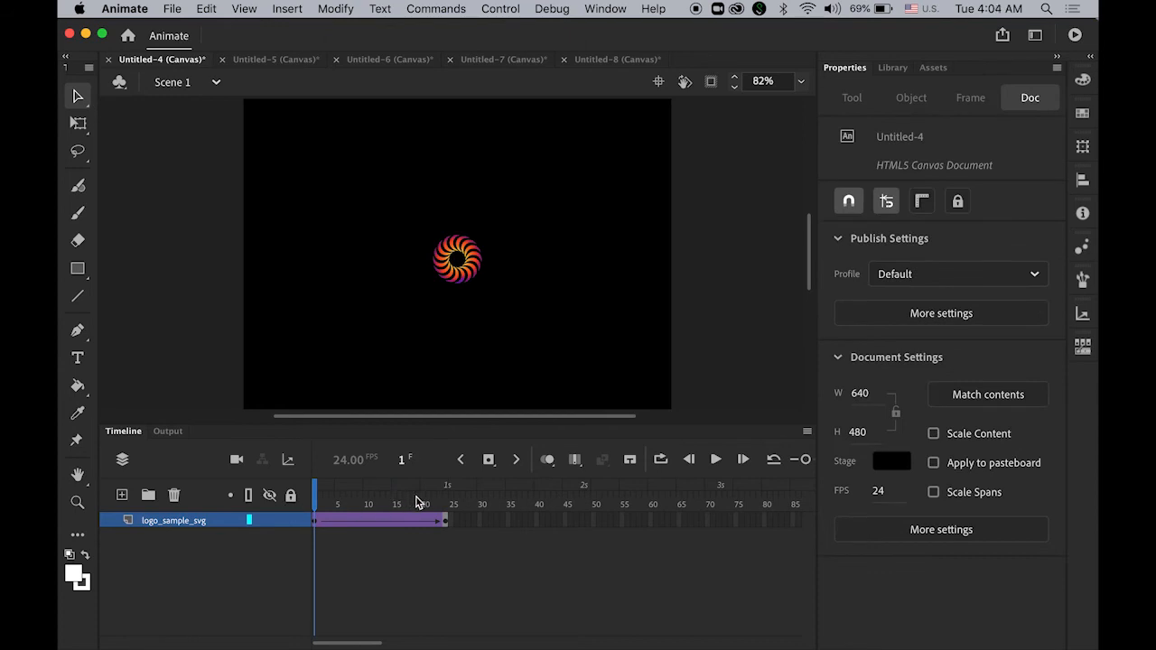
click(332, 491)
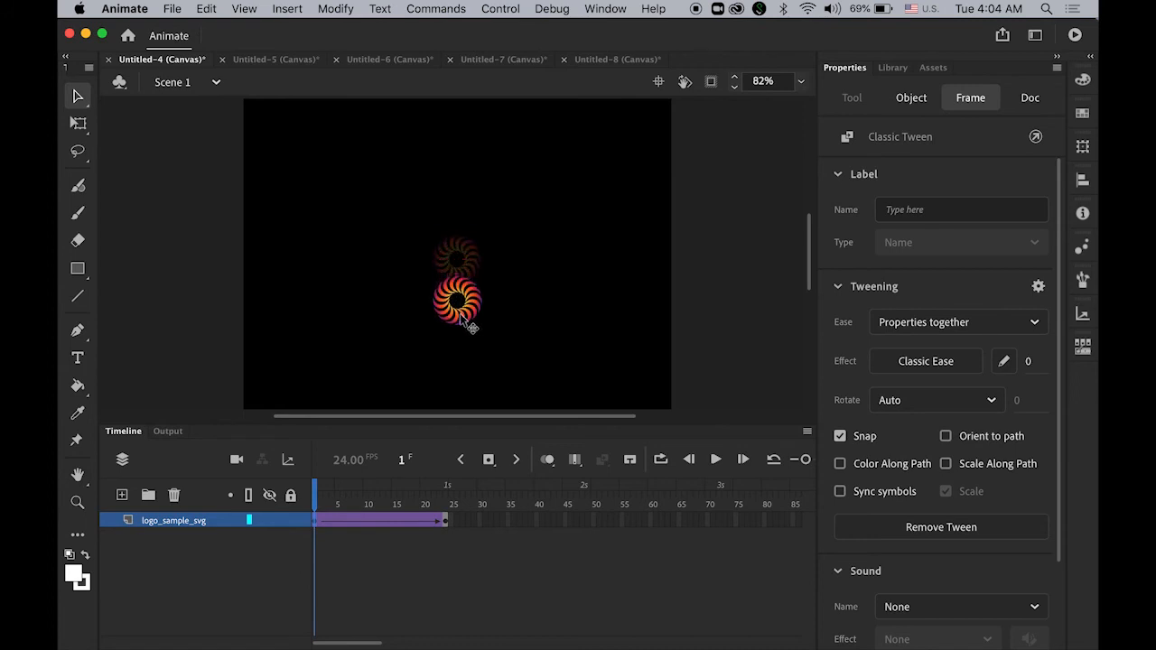
click(457, 300)
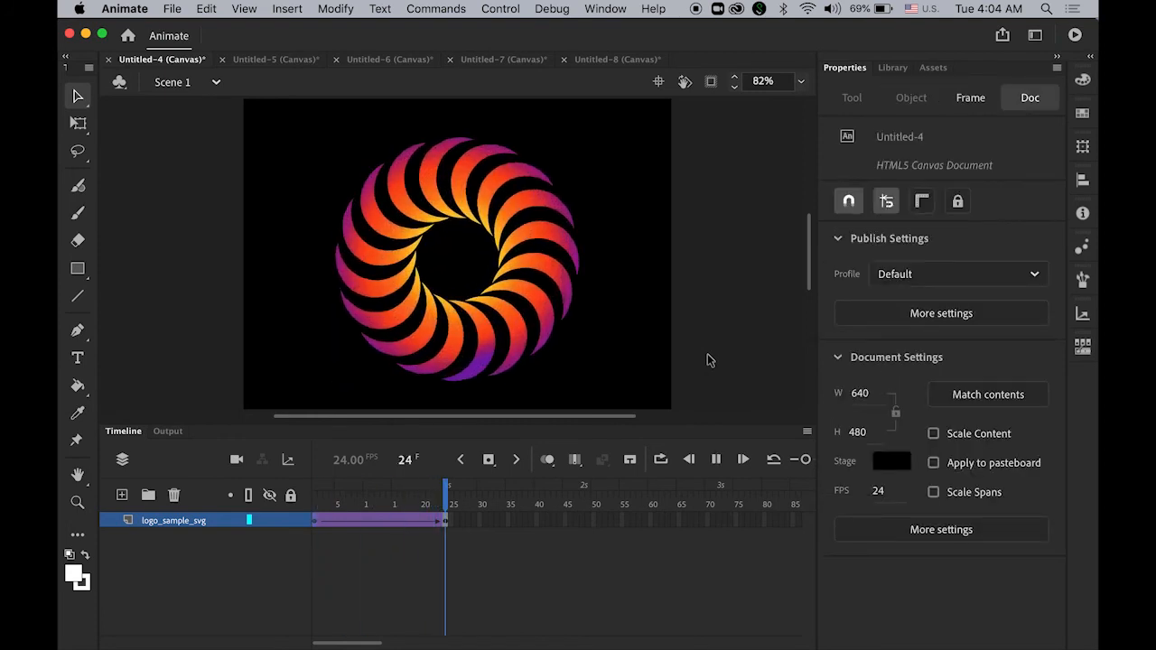
- Set the tween's Rotate to counter-clockwise once from frame 1 and play to check the spin
click(455, 260)
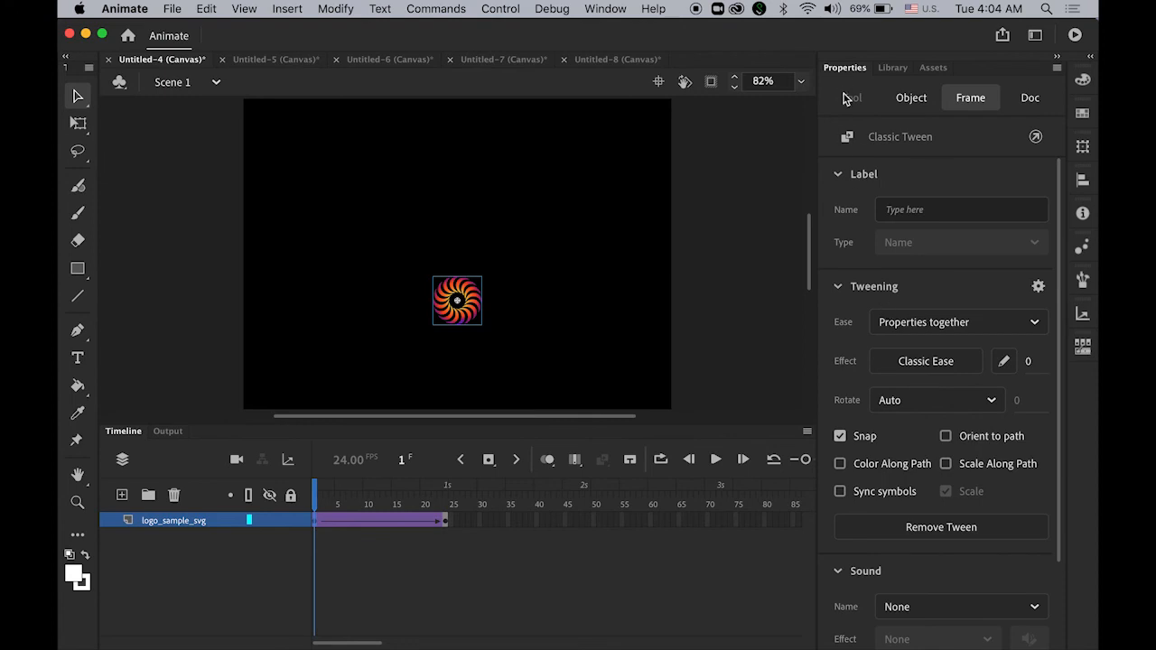
click(935, 401)
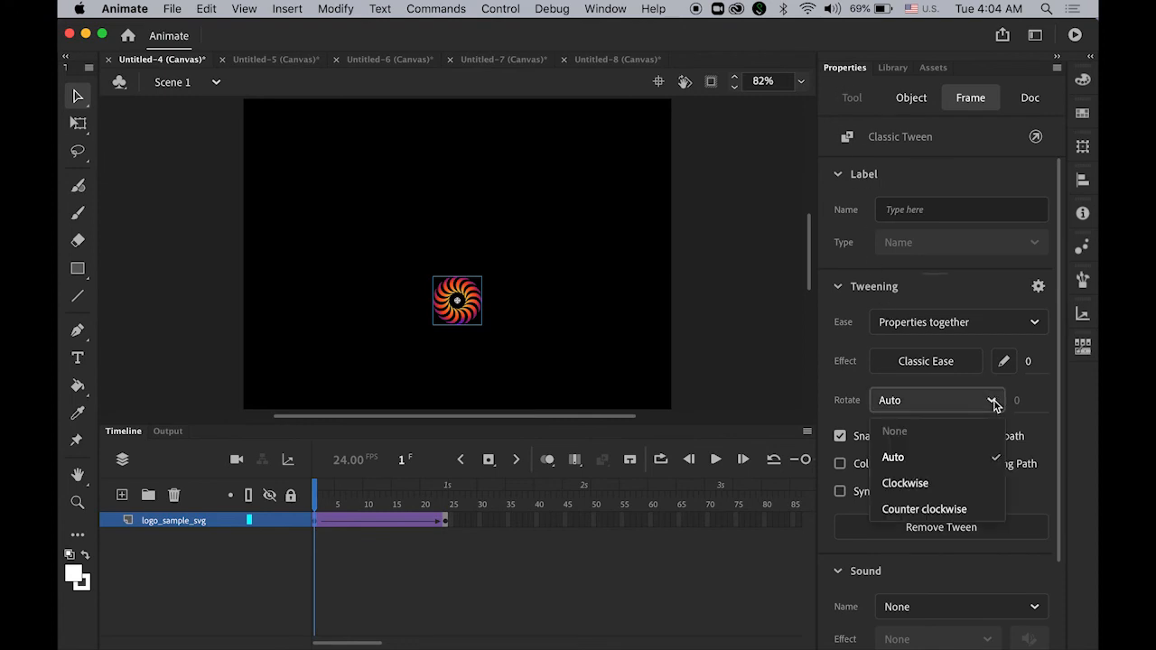
mouse_move(960, 508)
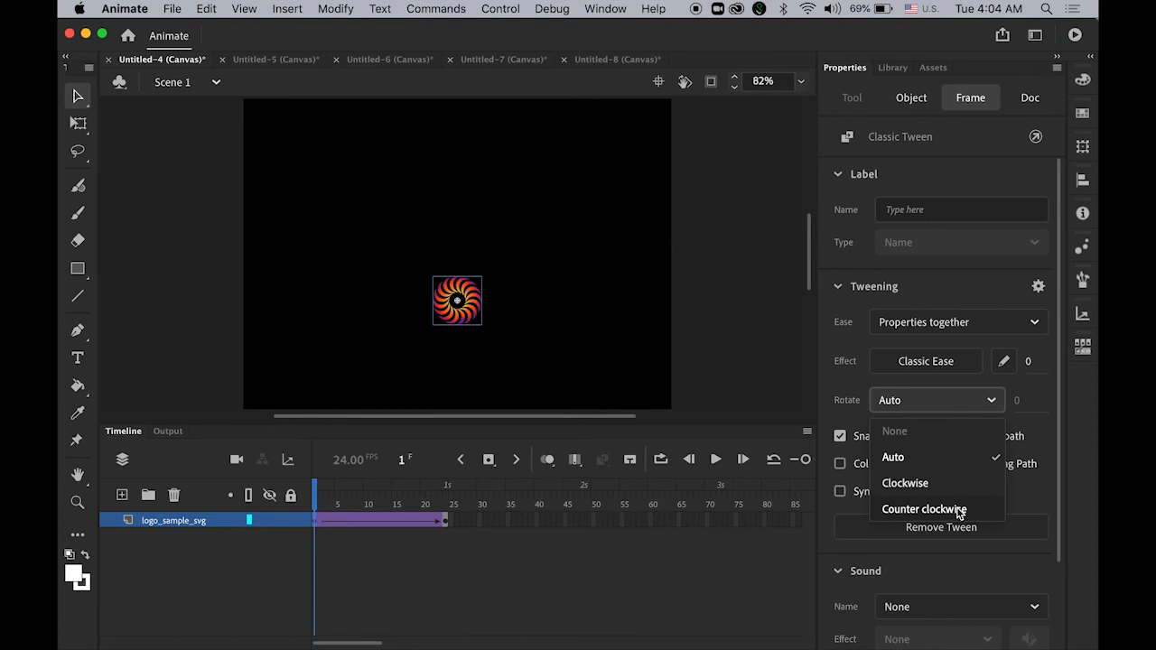
click(925, 509)
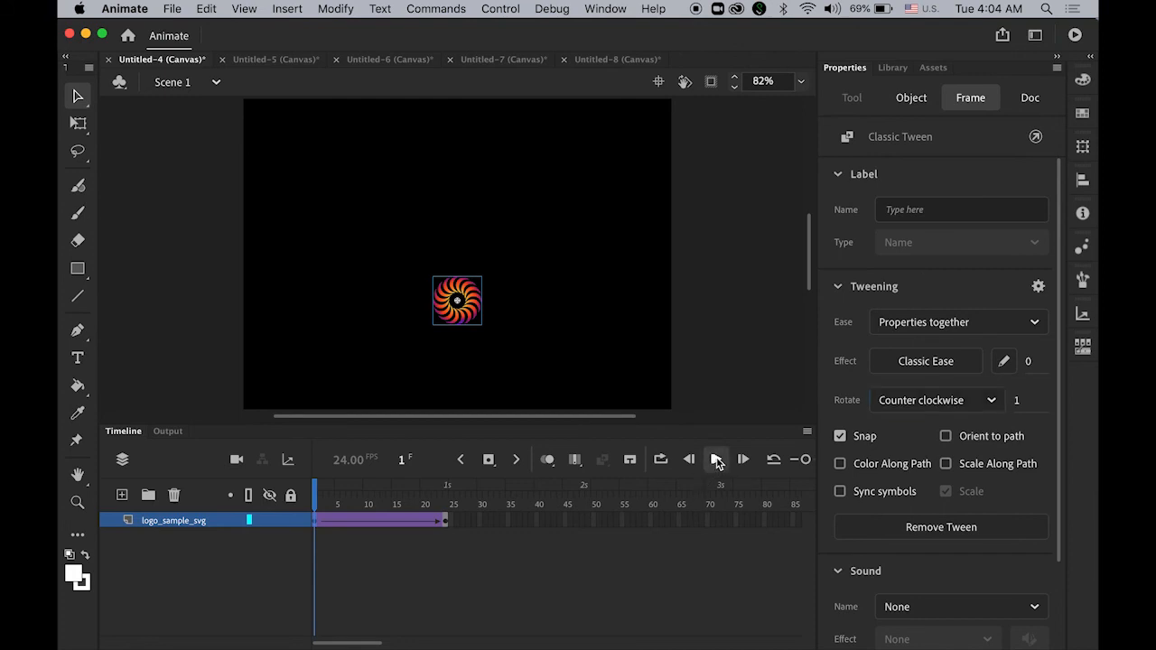
click(742, 460)
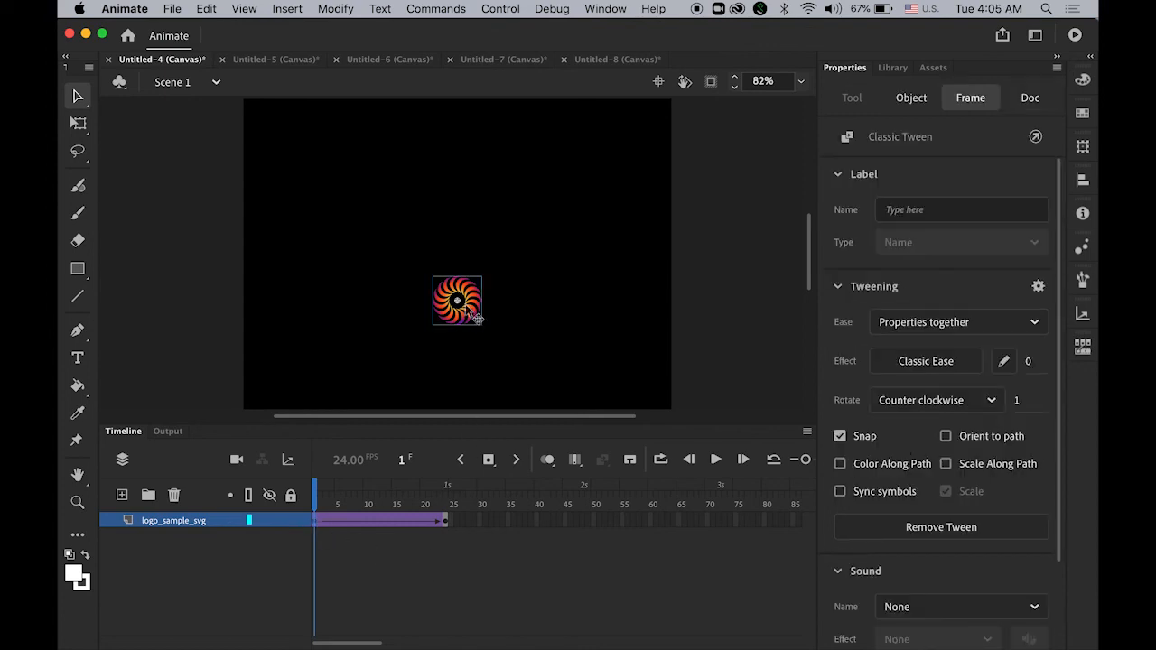
- Give the frame-1 logo instance an Alpha colour effect at 0% and scrub just past the start
click(911, 97)
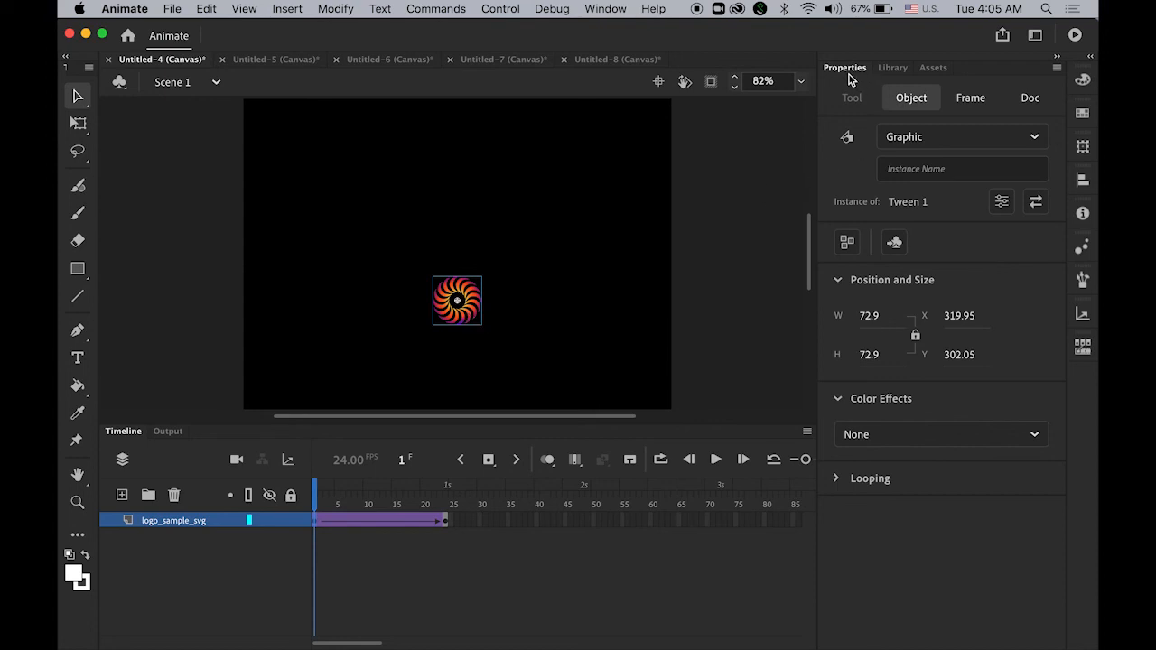
mouse_move(318, 506)
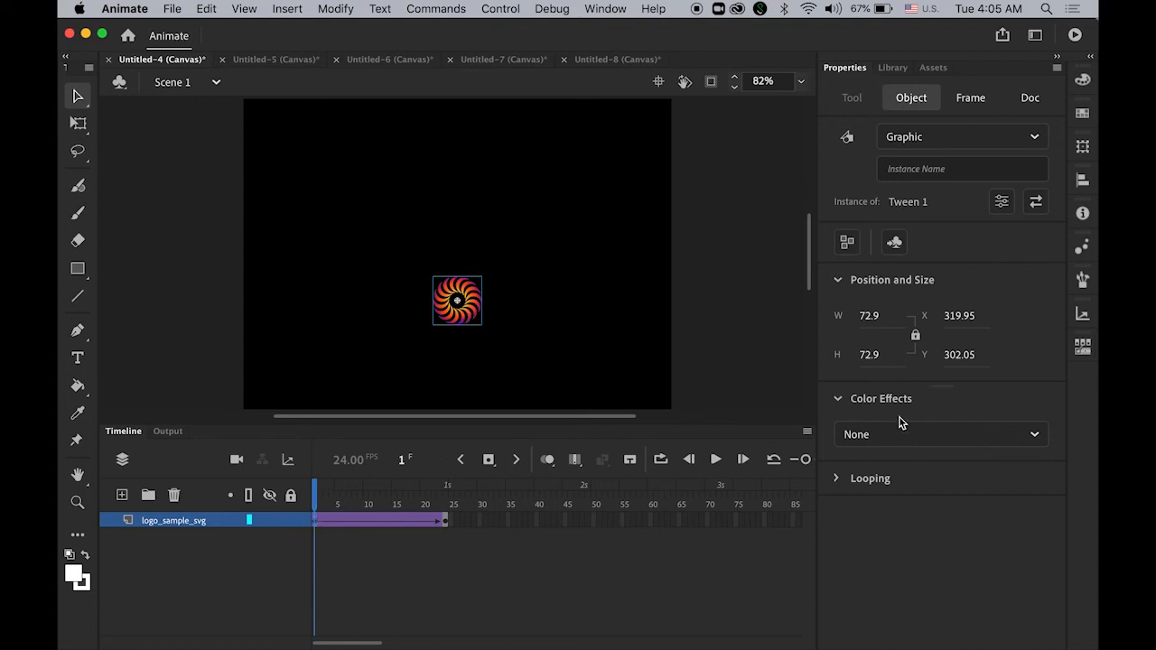
click(943, 433)
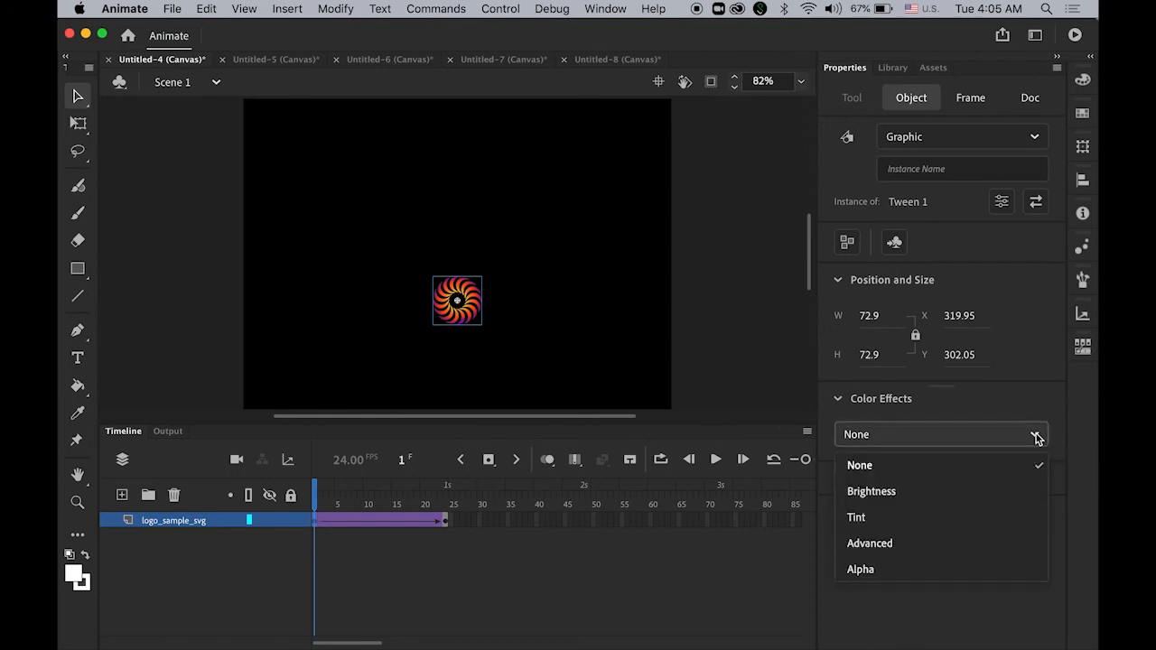
mouse_move(948, 573)
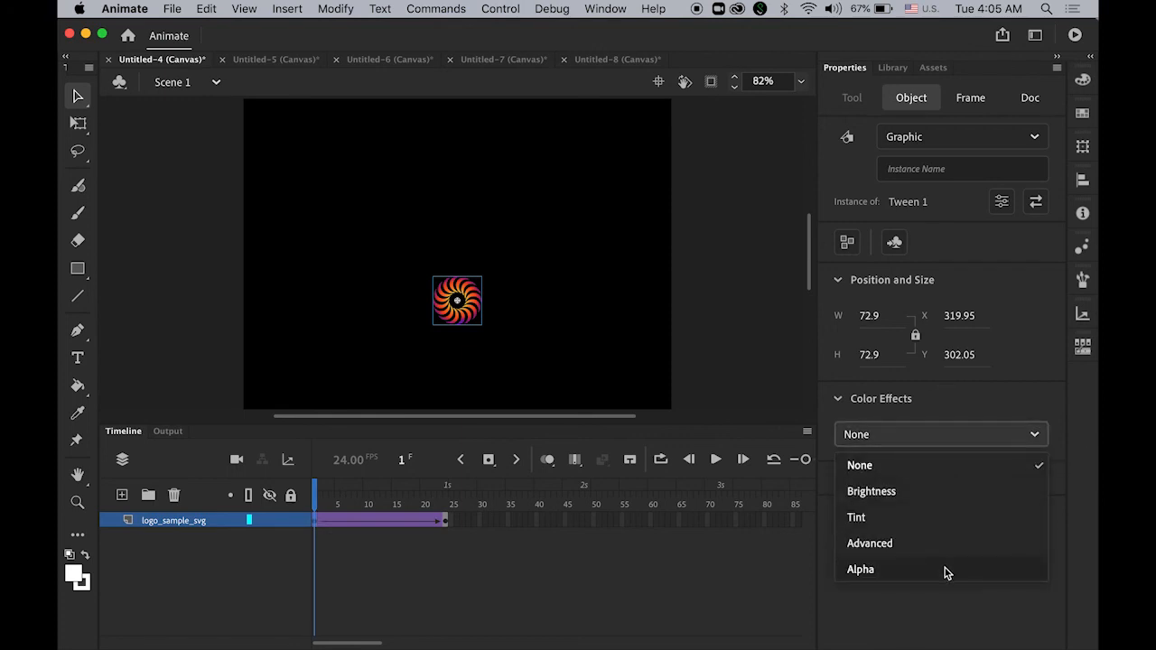
click(860, 569)
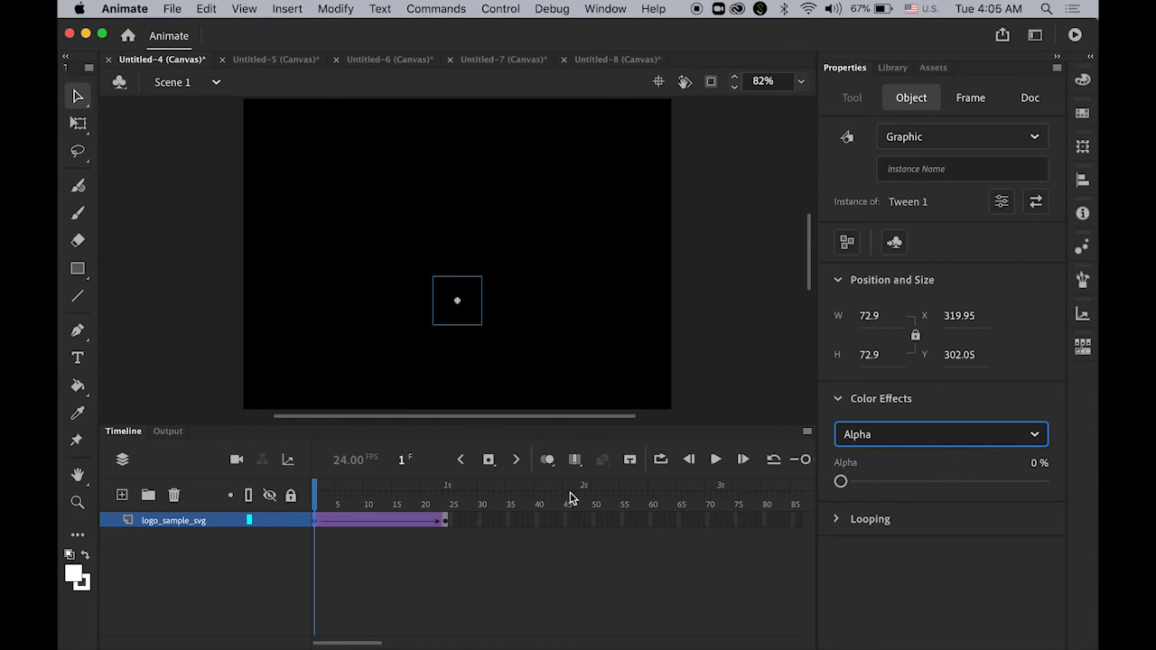
click(325, 491)
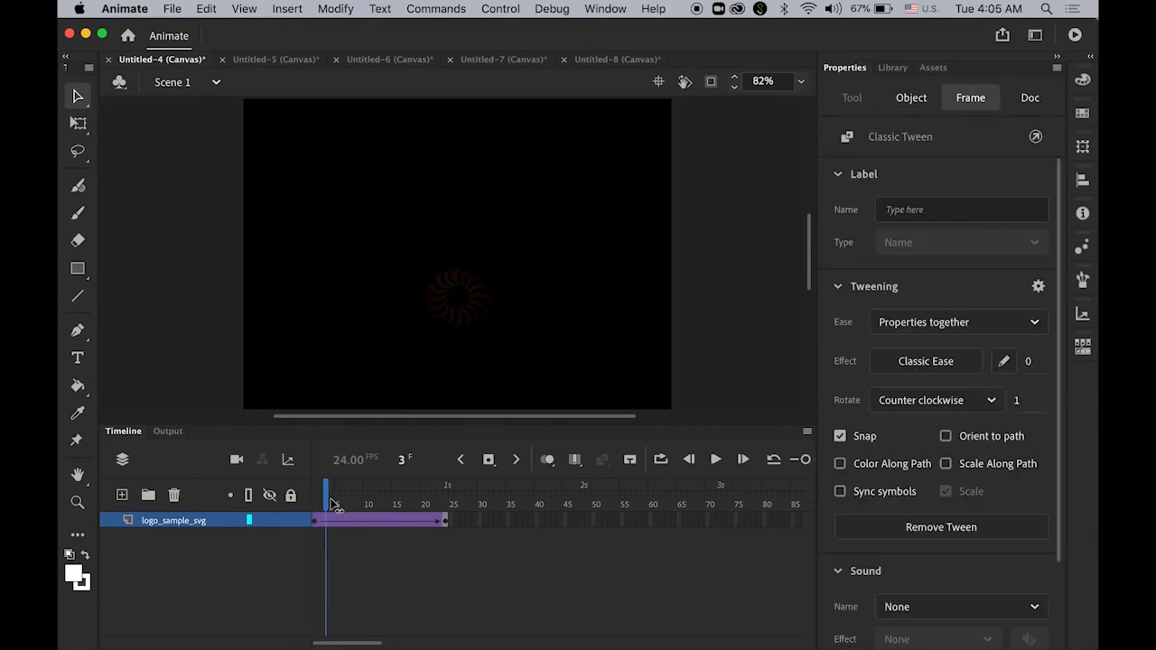